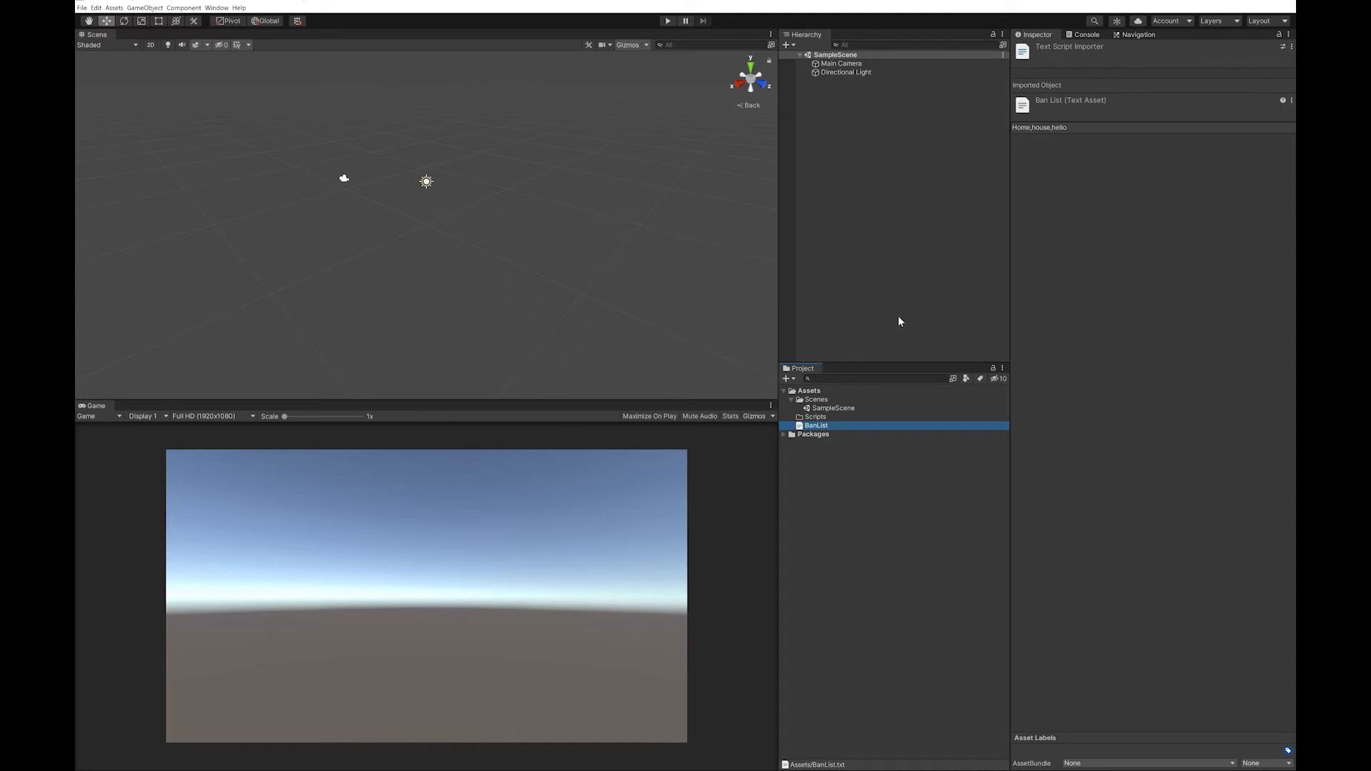
{"action": "mouse_move", "coordinate": [858, 216]}
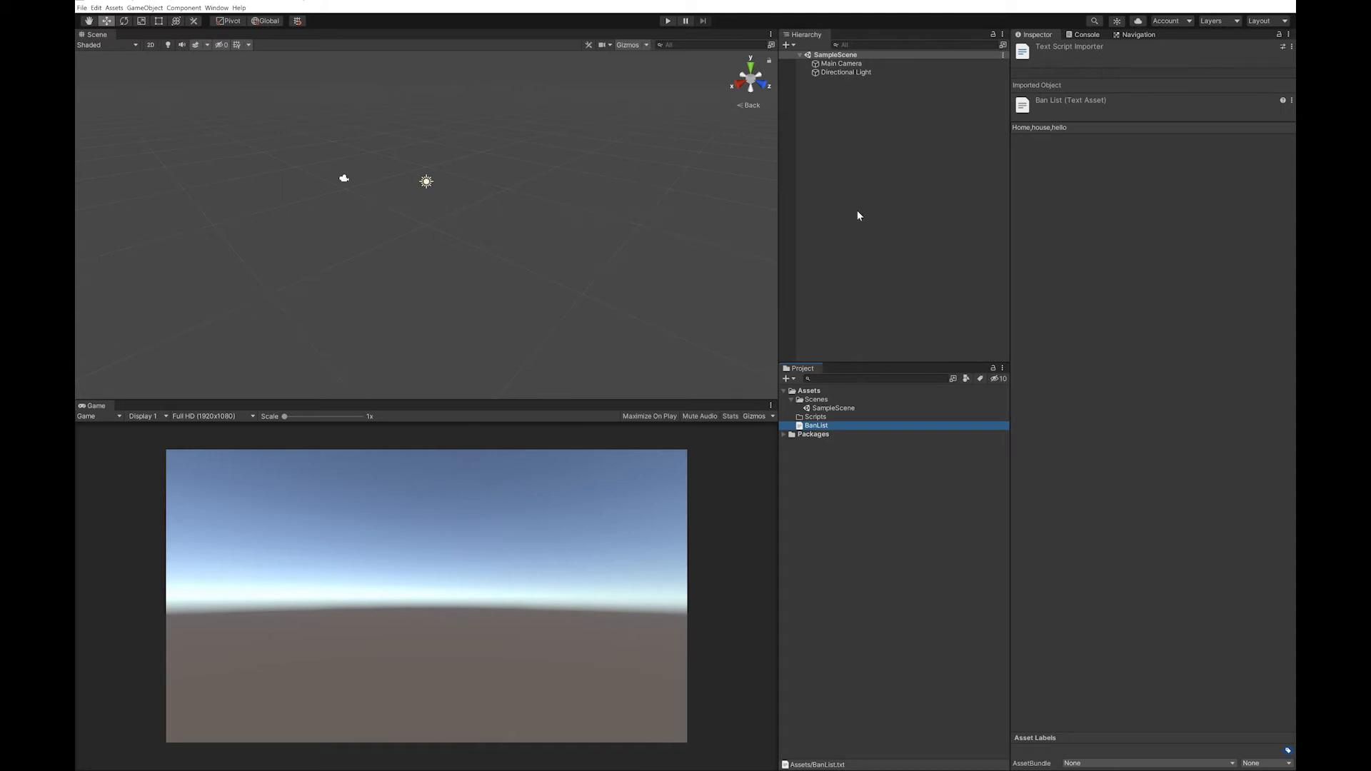
{"action": "mouse_move", "coordinate": [1024, 150]}
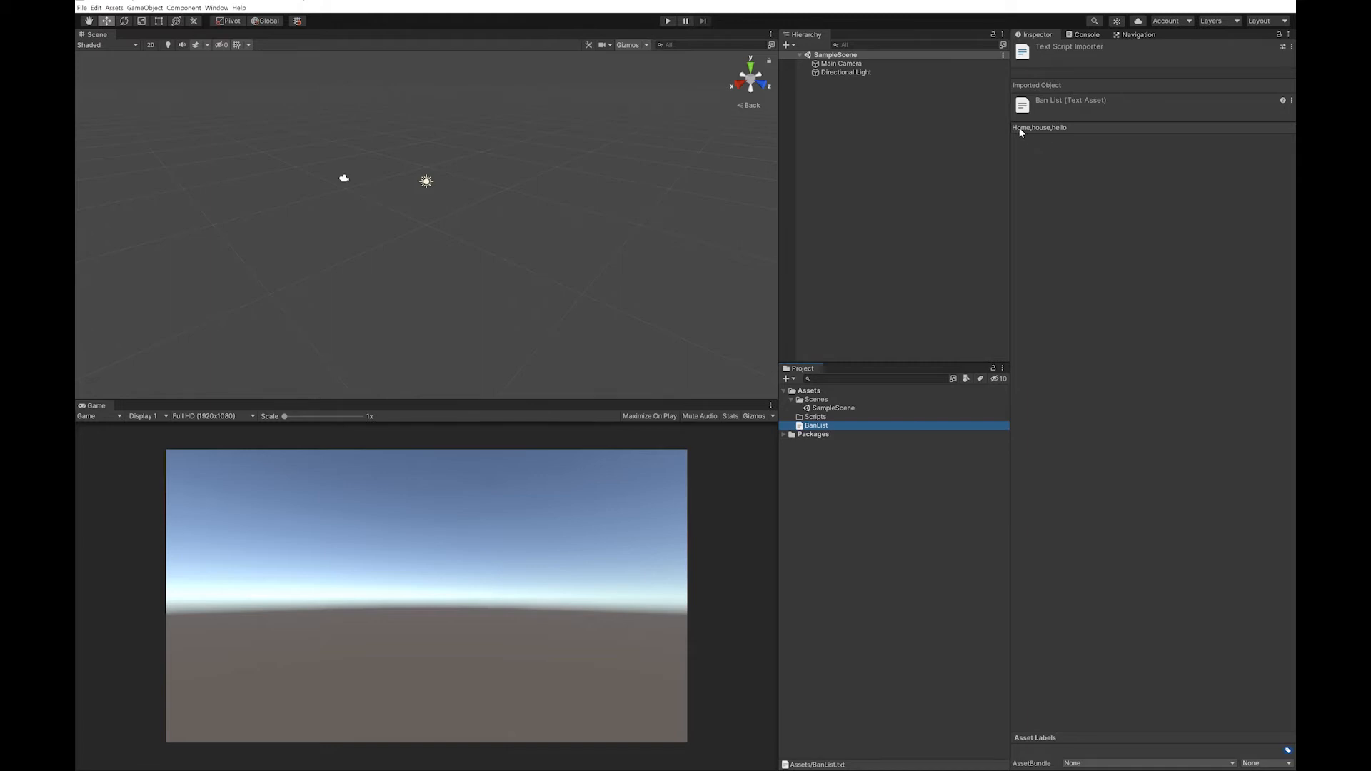
{"action": "mouse_move", "coordinate": [873, 429]}
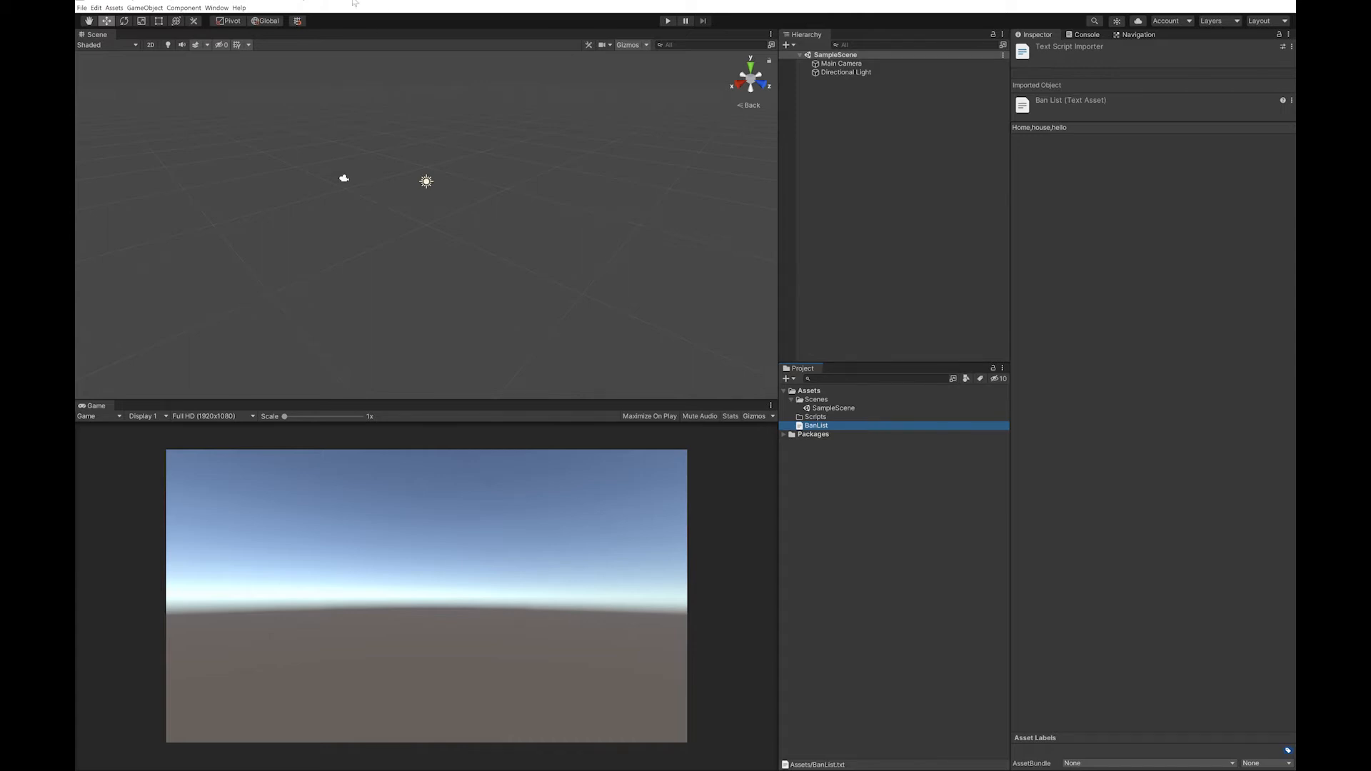
Set the Main Camera's Clear Flags to Solid Color
{"action": "left_click", "coordinate": [841, 64]}
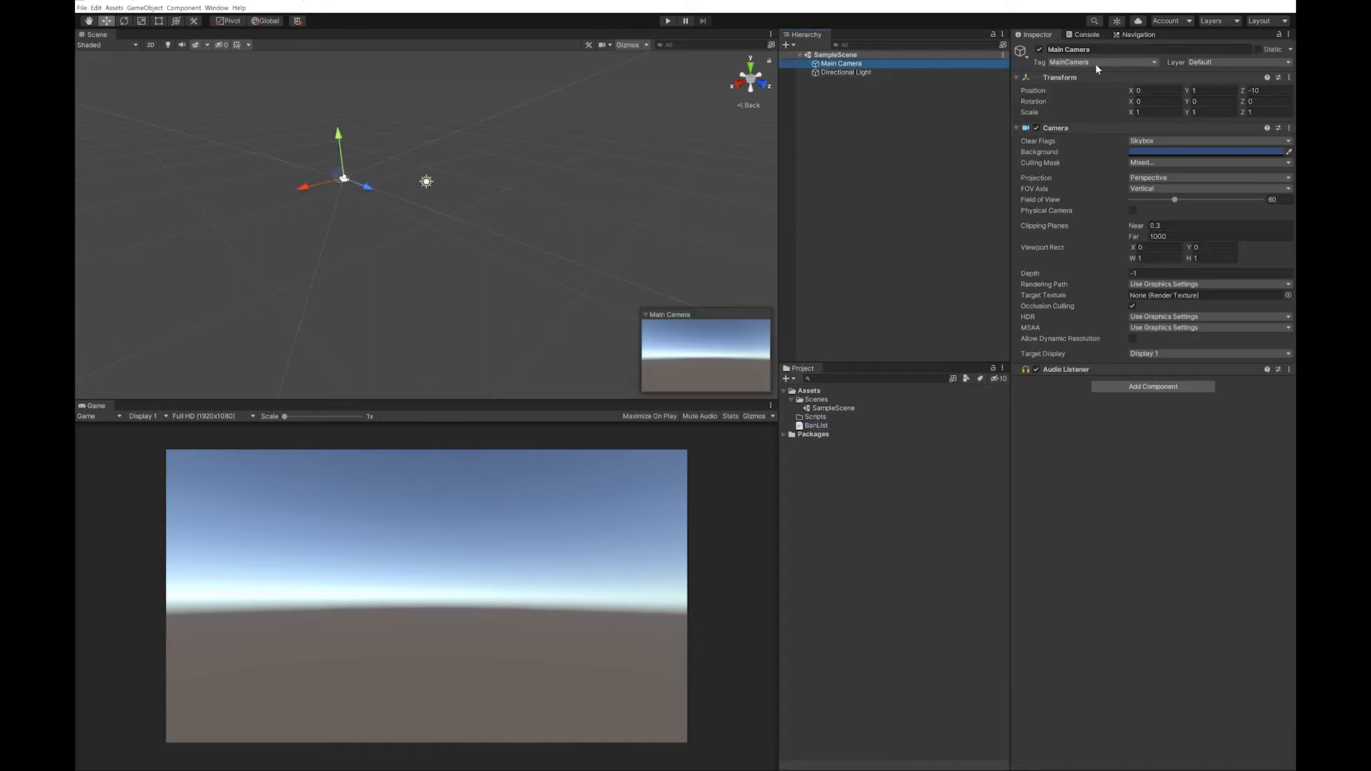
{"action": "left_click", "coordinate": [1209, 141]}
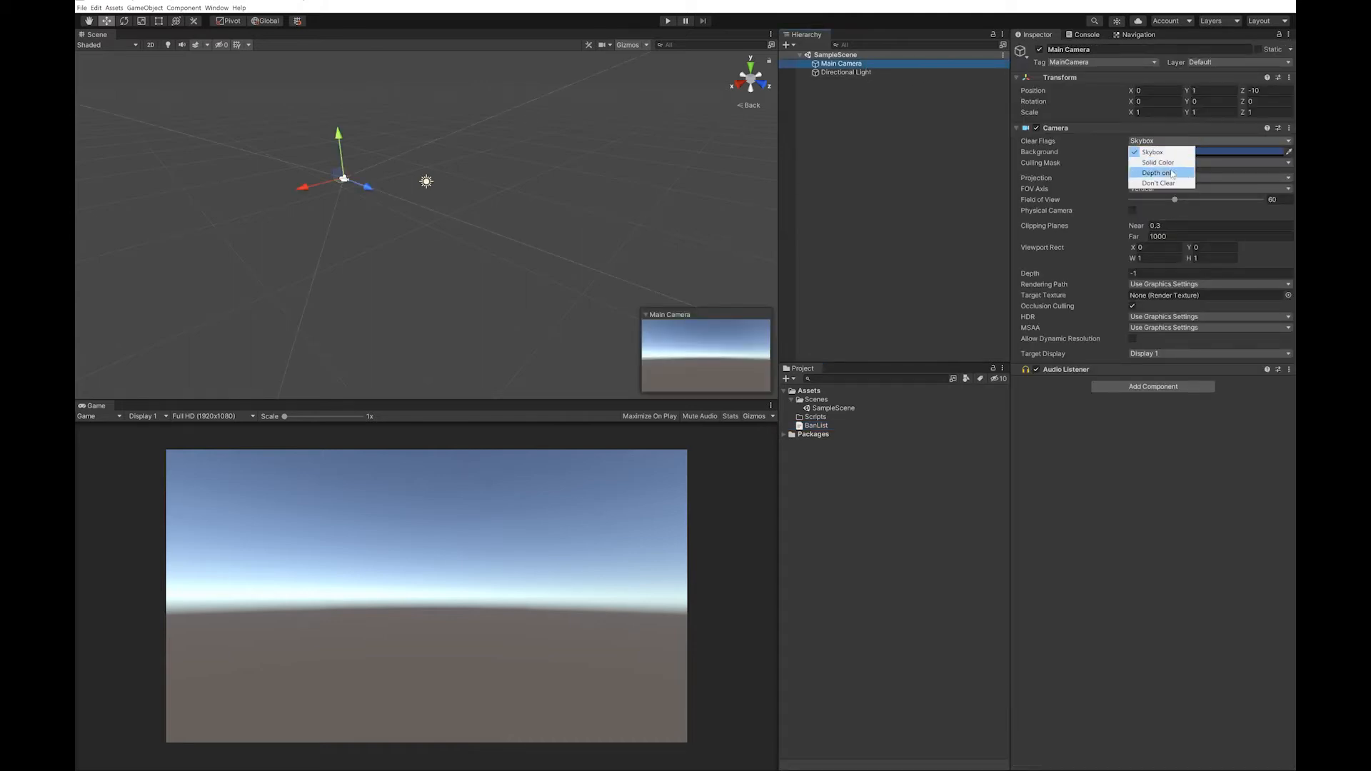
{"action": "left_click", "coordinate": [1157, 162]}
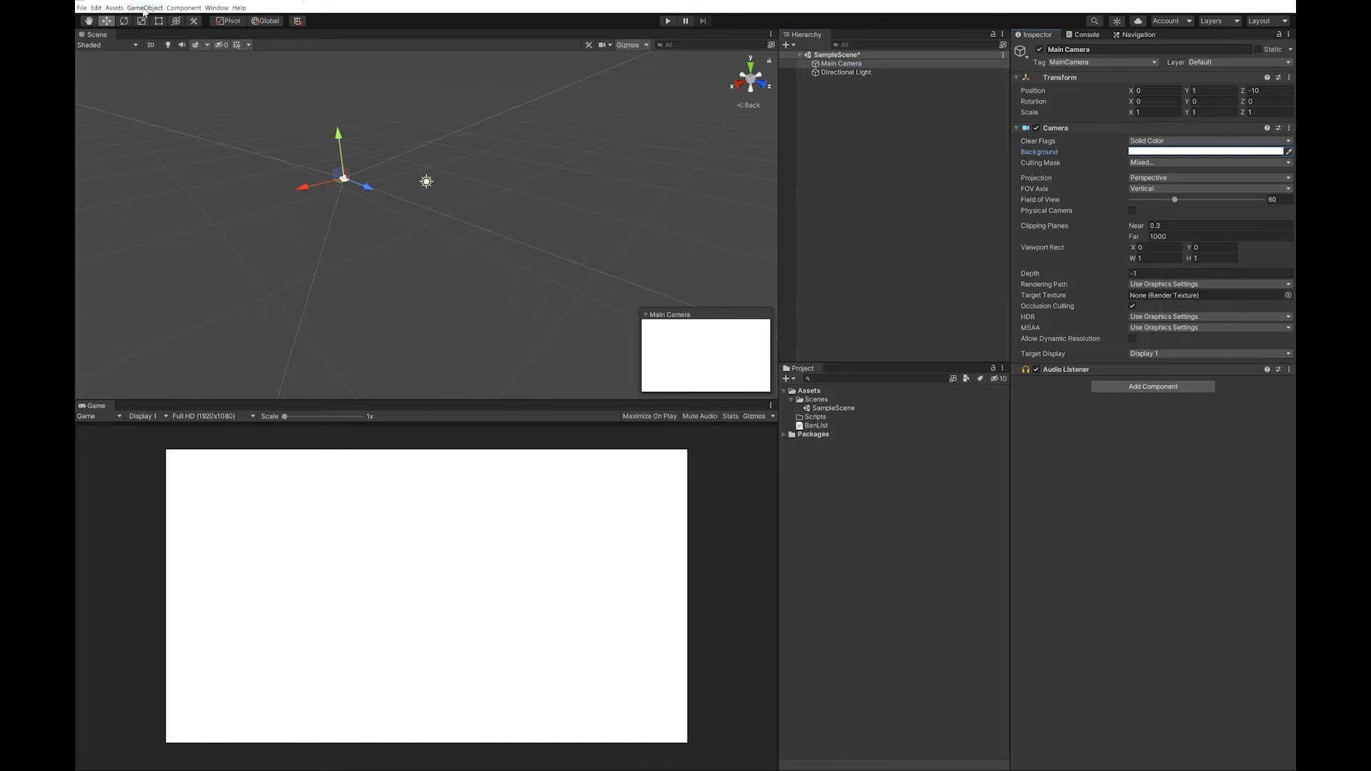
Add a TextMeshPro text on a new canvas and import TMP Essentials
{"action": "left_click", "coordinate": [143, 7]}
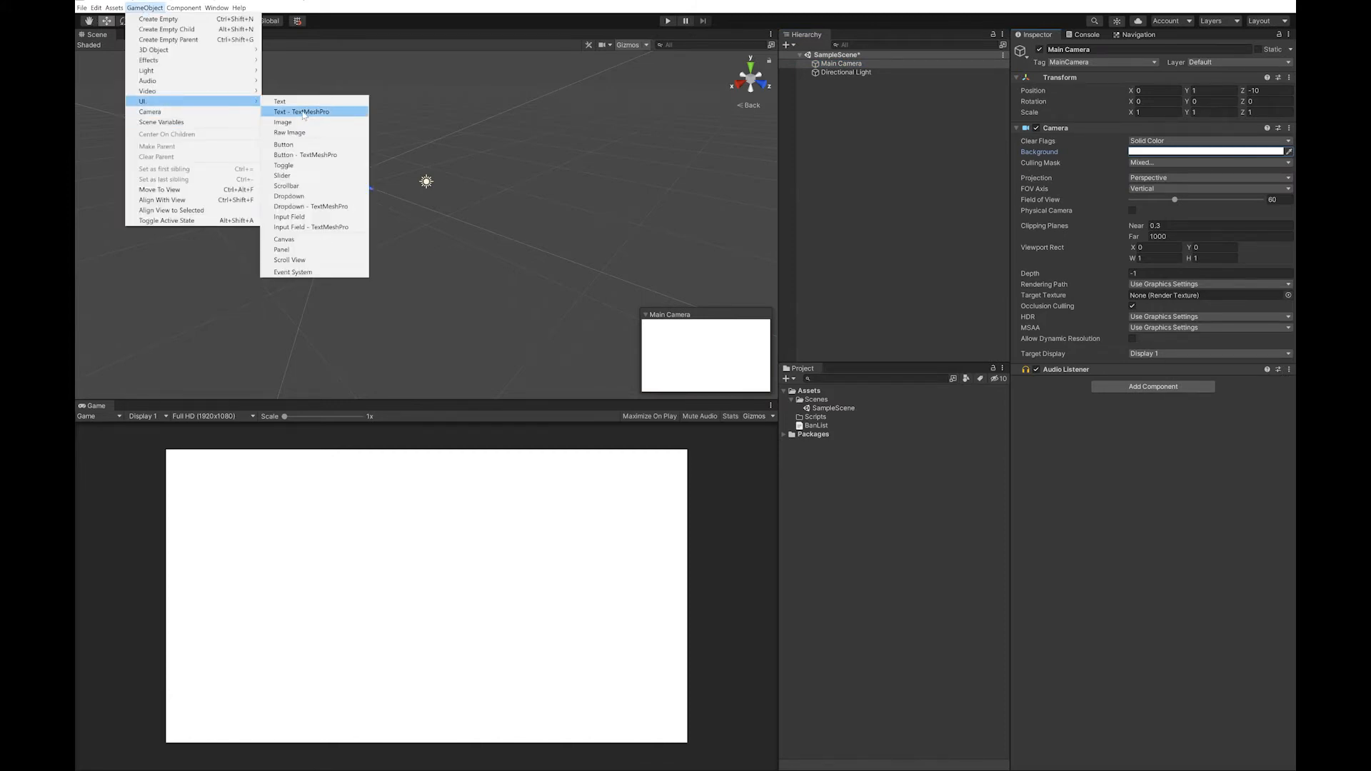
{"action": "left_click", "coordinate": [302, 112]}
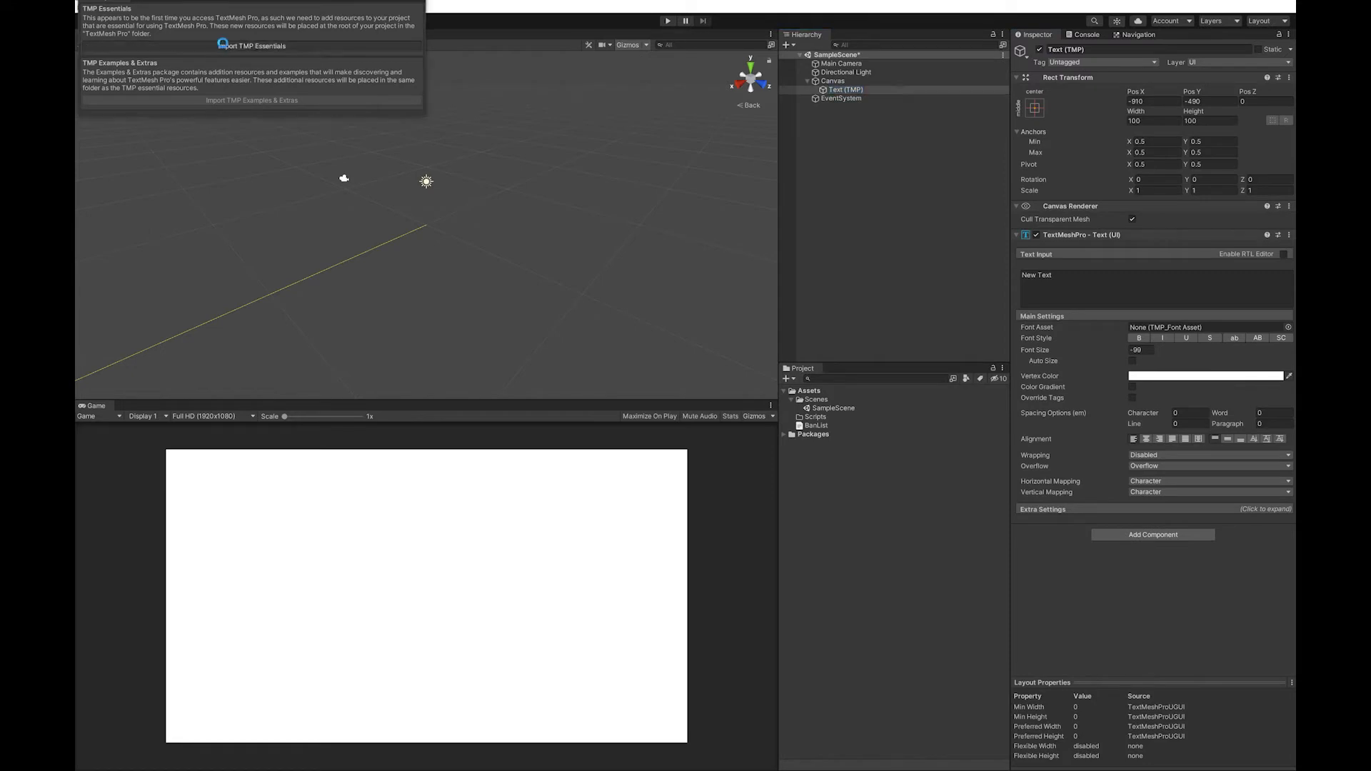
{"action": "left_click", "coordinate": [253, 45]}
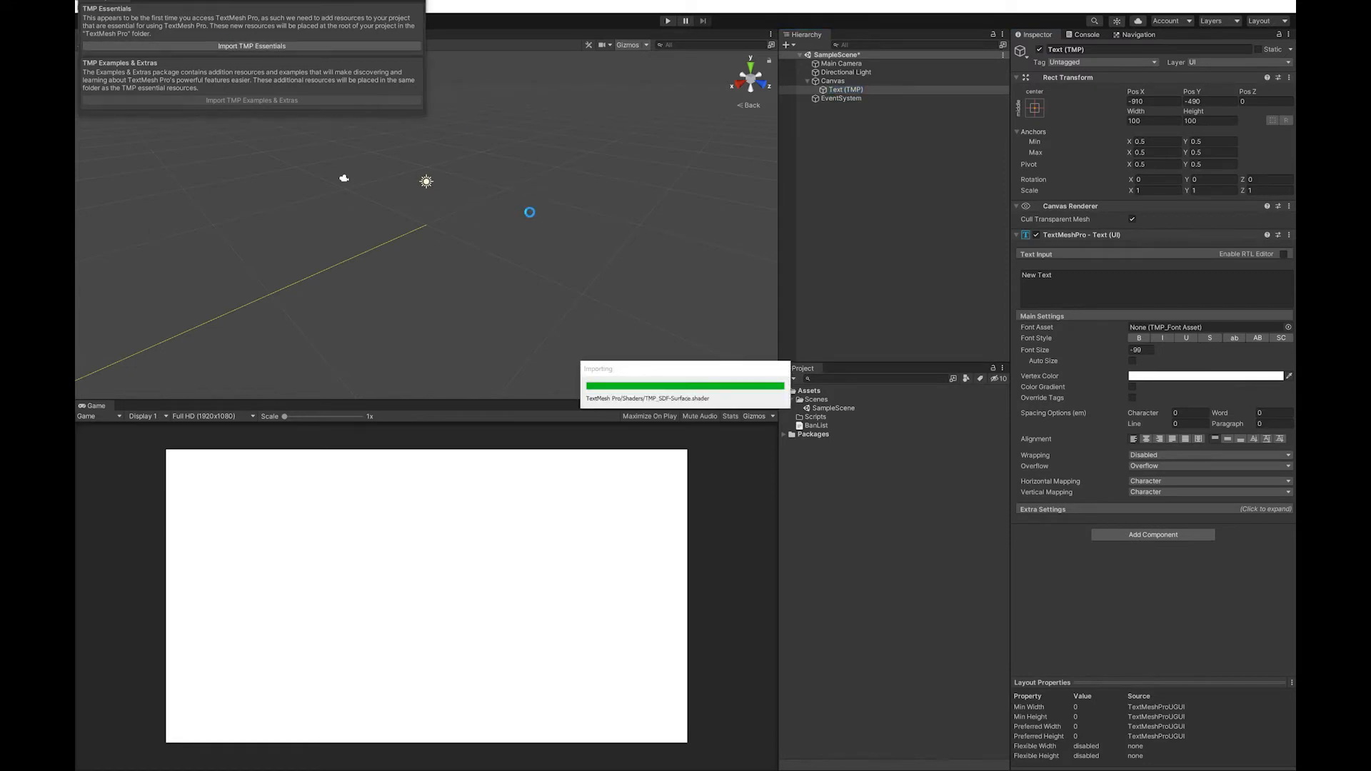
{"action": "left_click", "coordinate": [842, 63]}
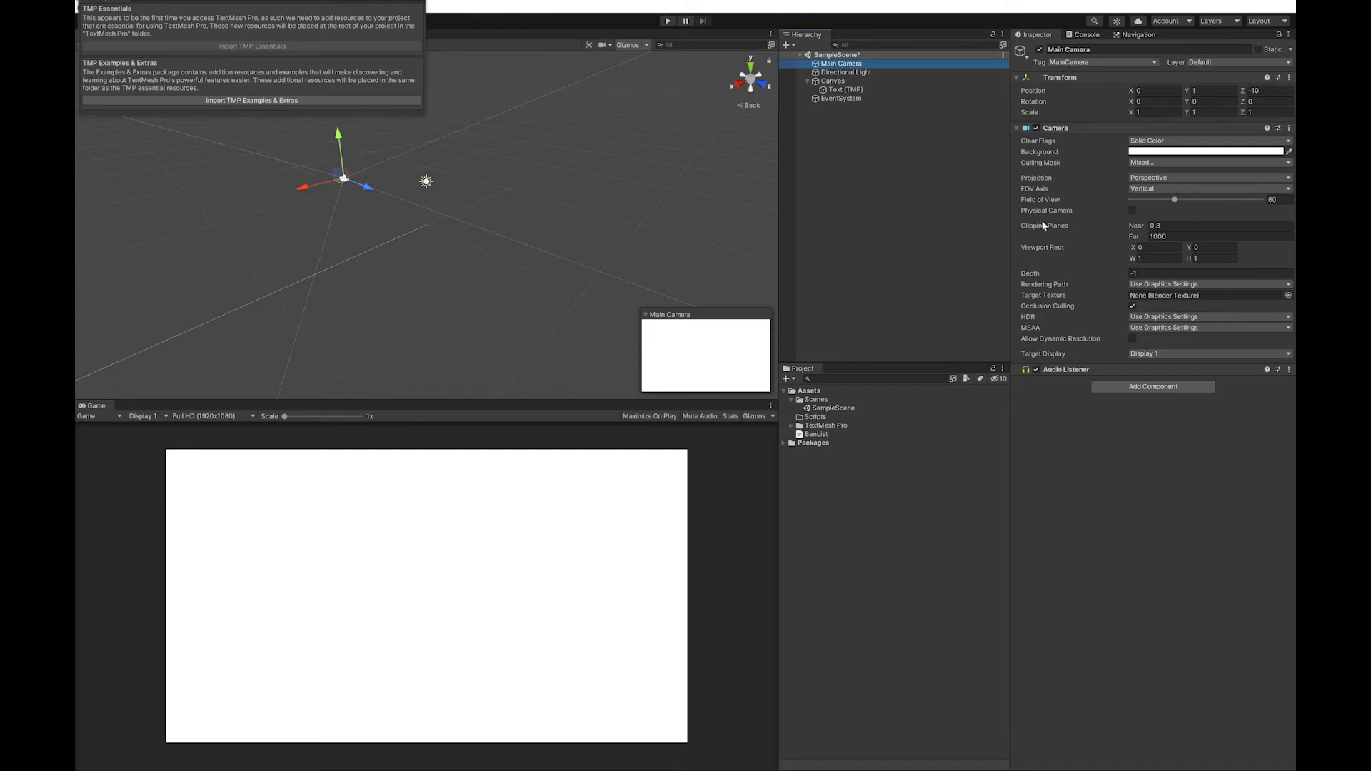
Set the Canvas to Screen Space – Camera with Main Camera as render camera, then frame it
{"action": "left_click", "coordinate": [835, 80]}
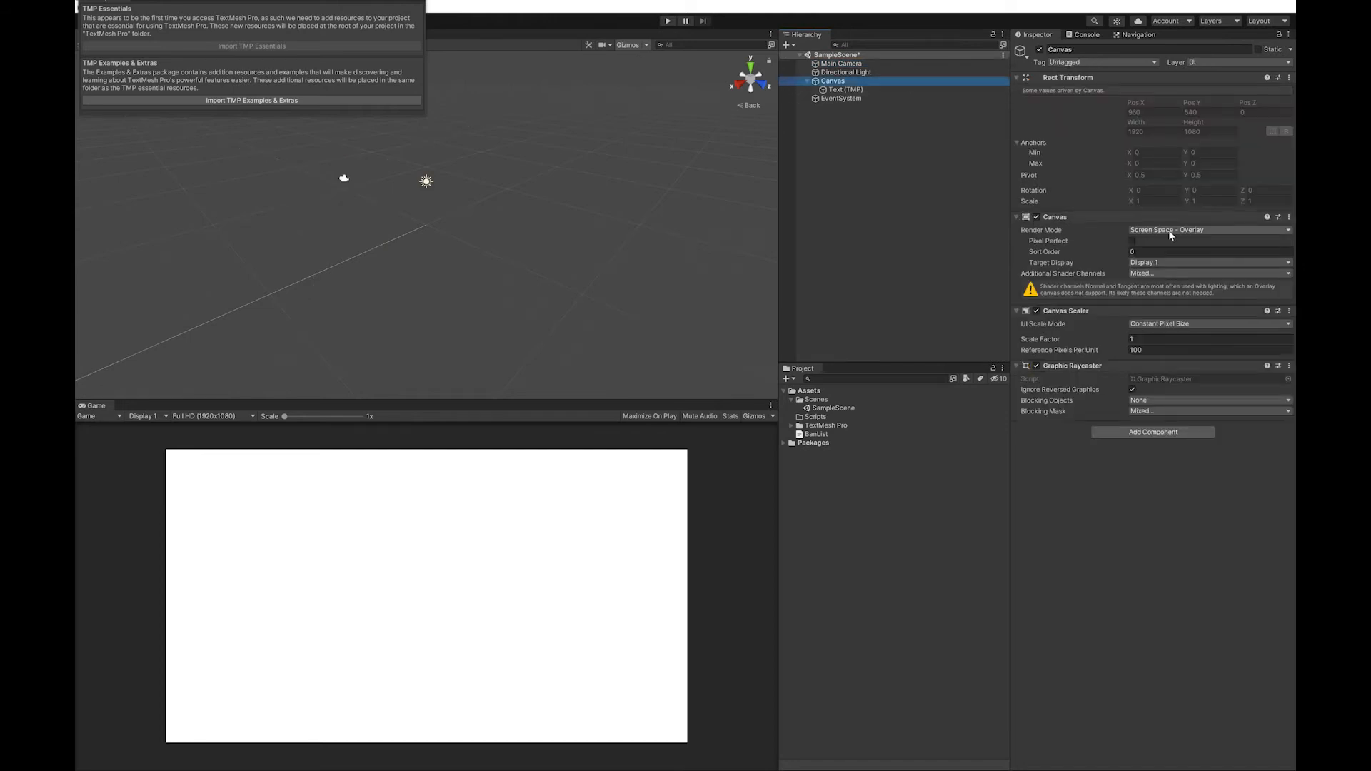
{"action": "left_click", "coordinate": [1210, 229]}
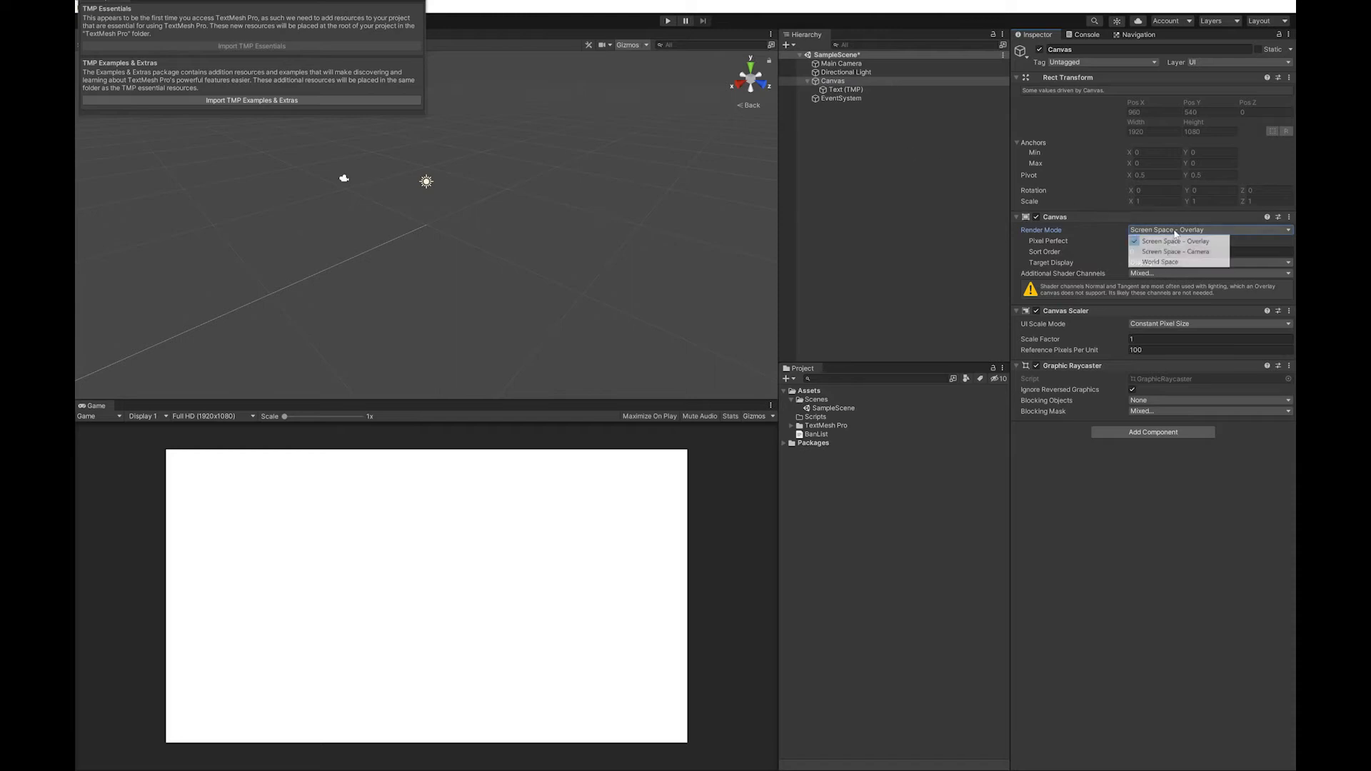
{"action": "left_click", "coordinate": [1178, 252]}
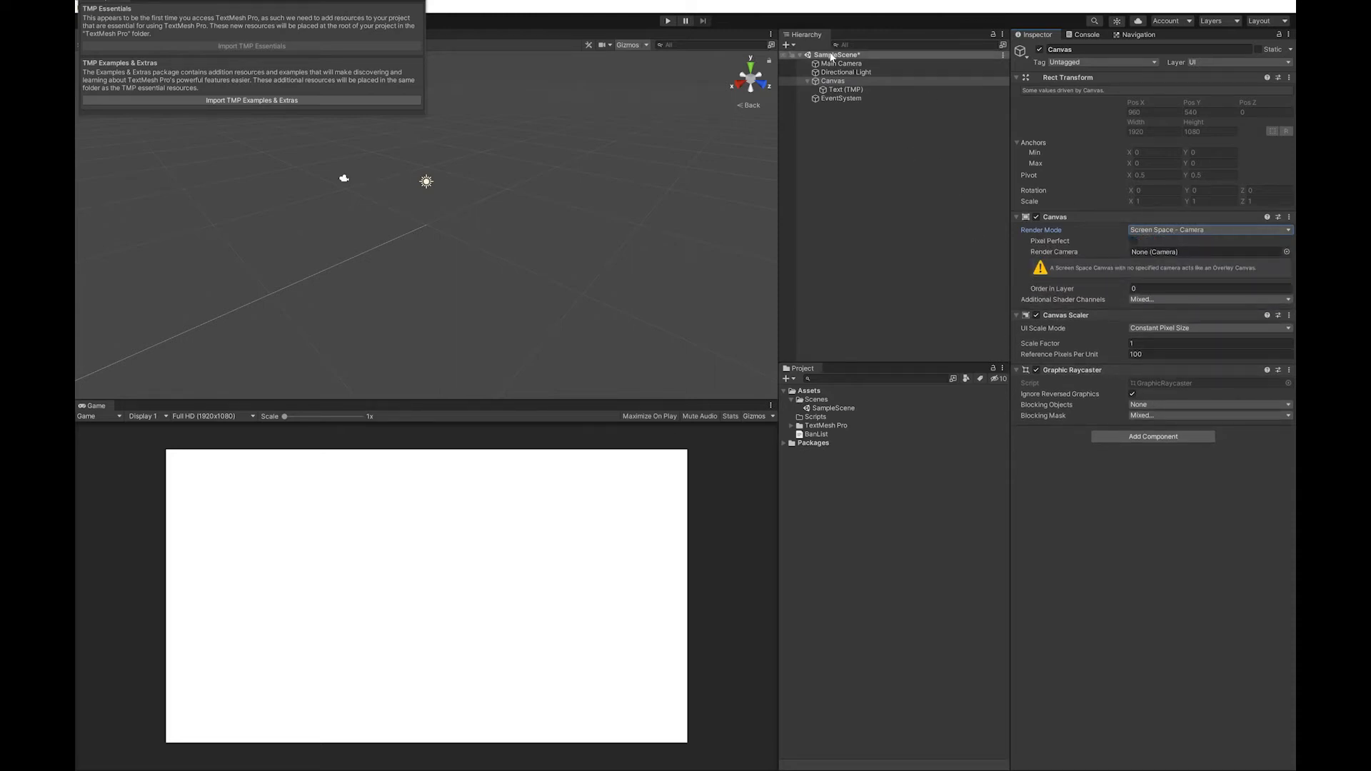
{"action": "left_click", "coordinate": [1209, 251]}
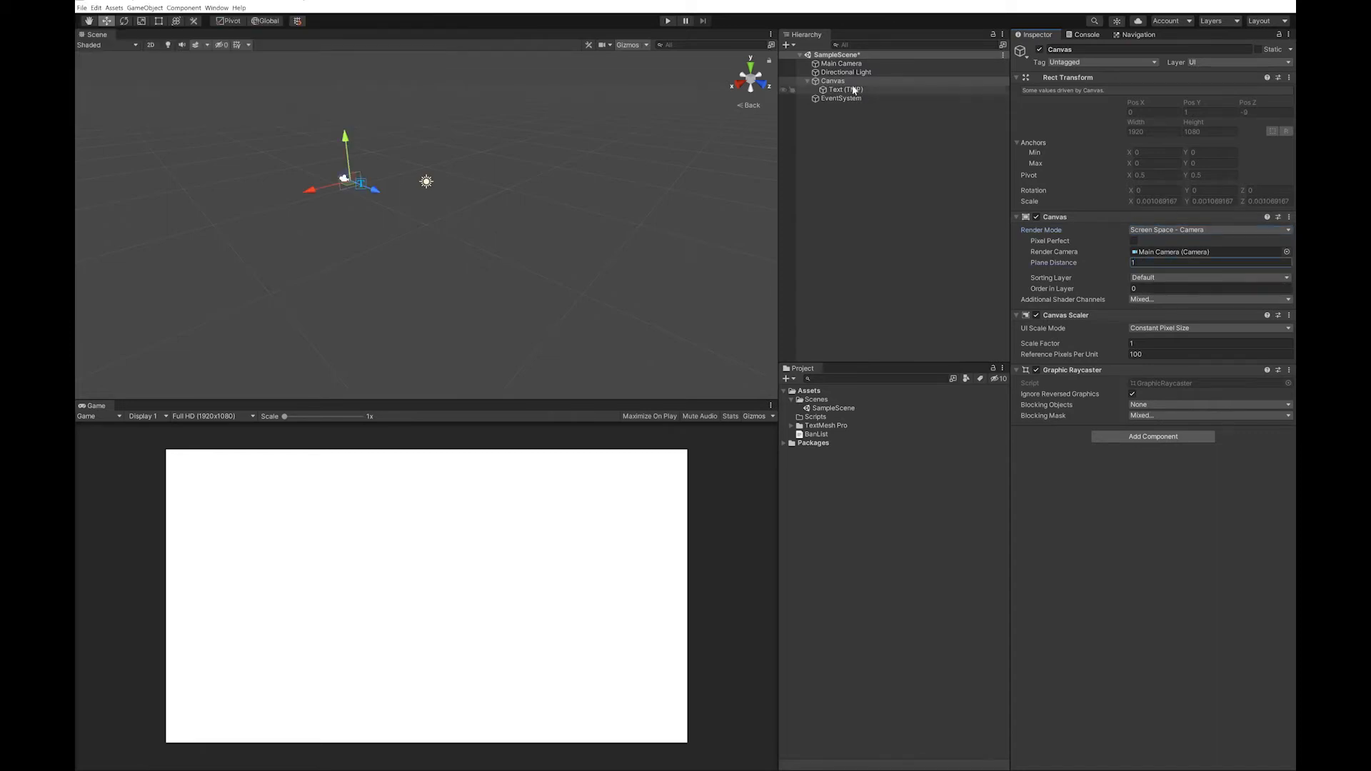
{"action": "left_click", "coordinate": [834, 81]}
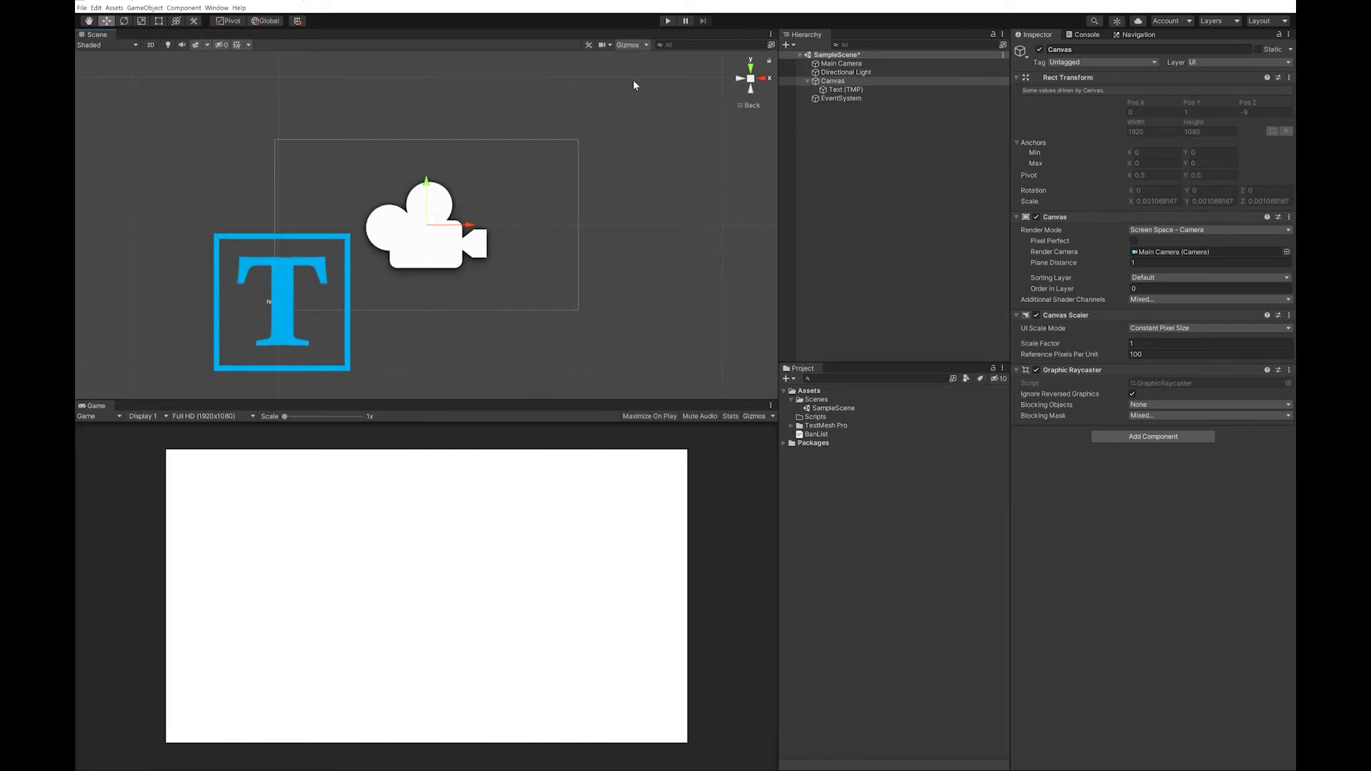
Widen the New Text box across the upper canvas and set its font size to 60
{"action": "left_click", "coordinate": [631, 44]}
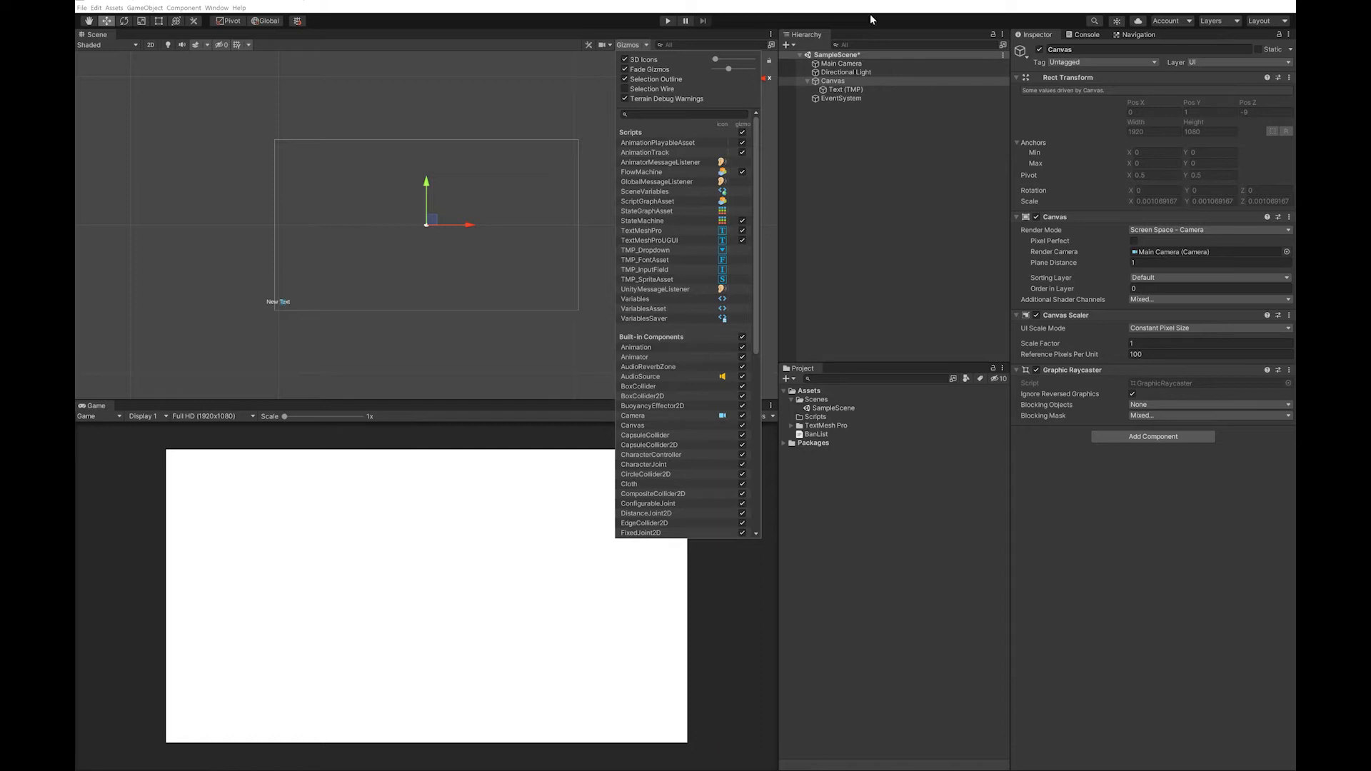
{"action": "left_click", "coordinate": [847, 89]}
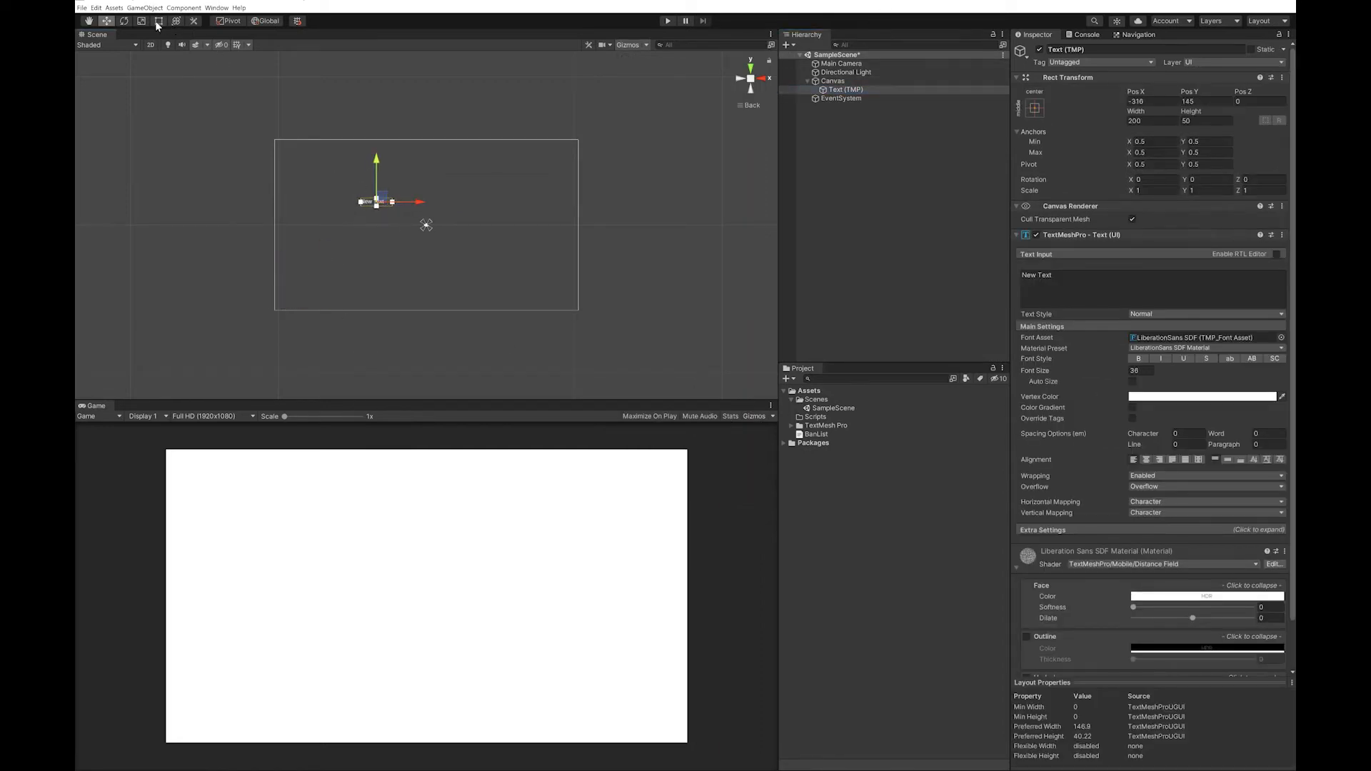
{"action": "left_click_drag", "start_coordinate": [402, 206], "coordinate": [556, 231]}
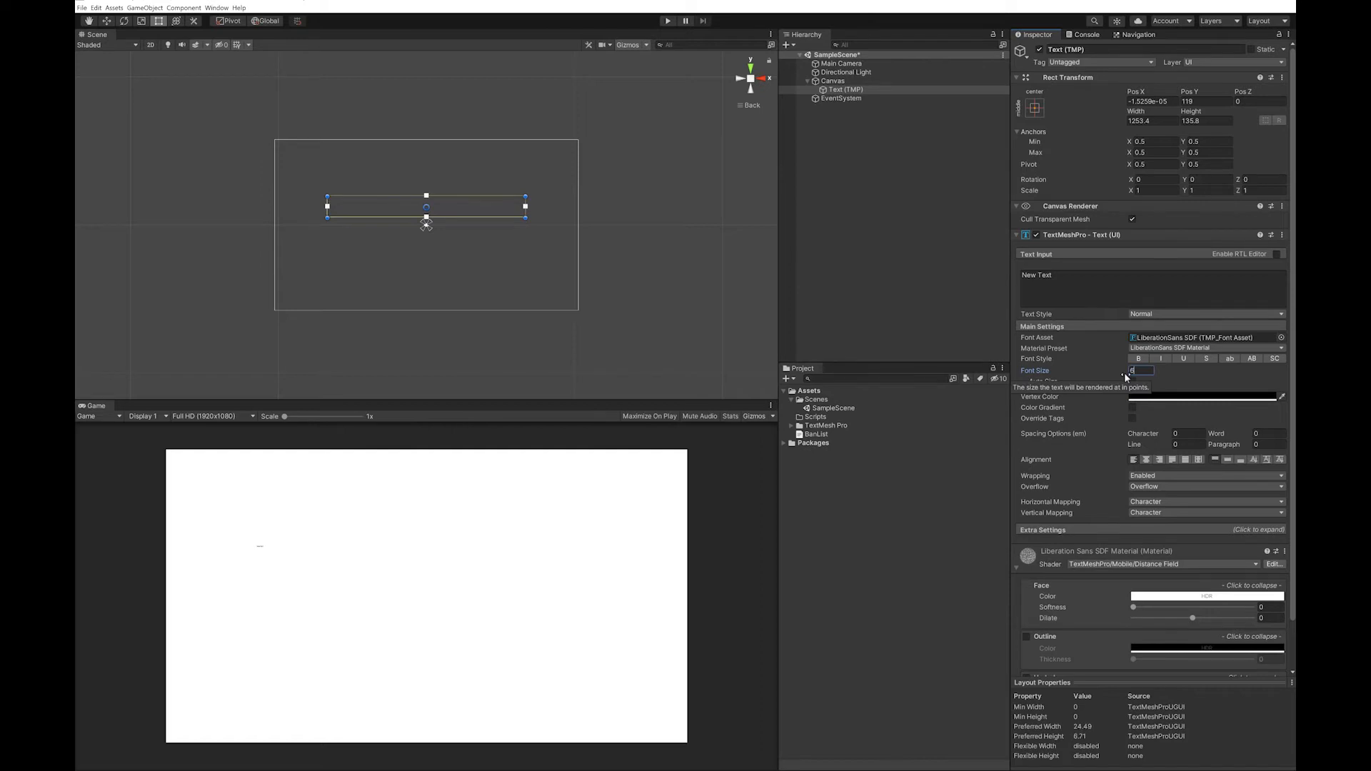
{"action": "type", "text": "60"}
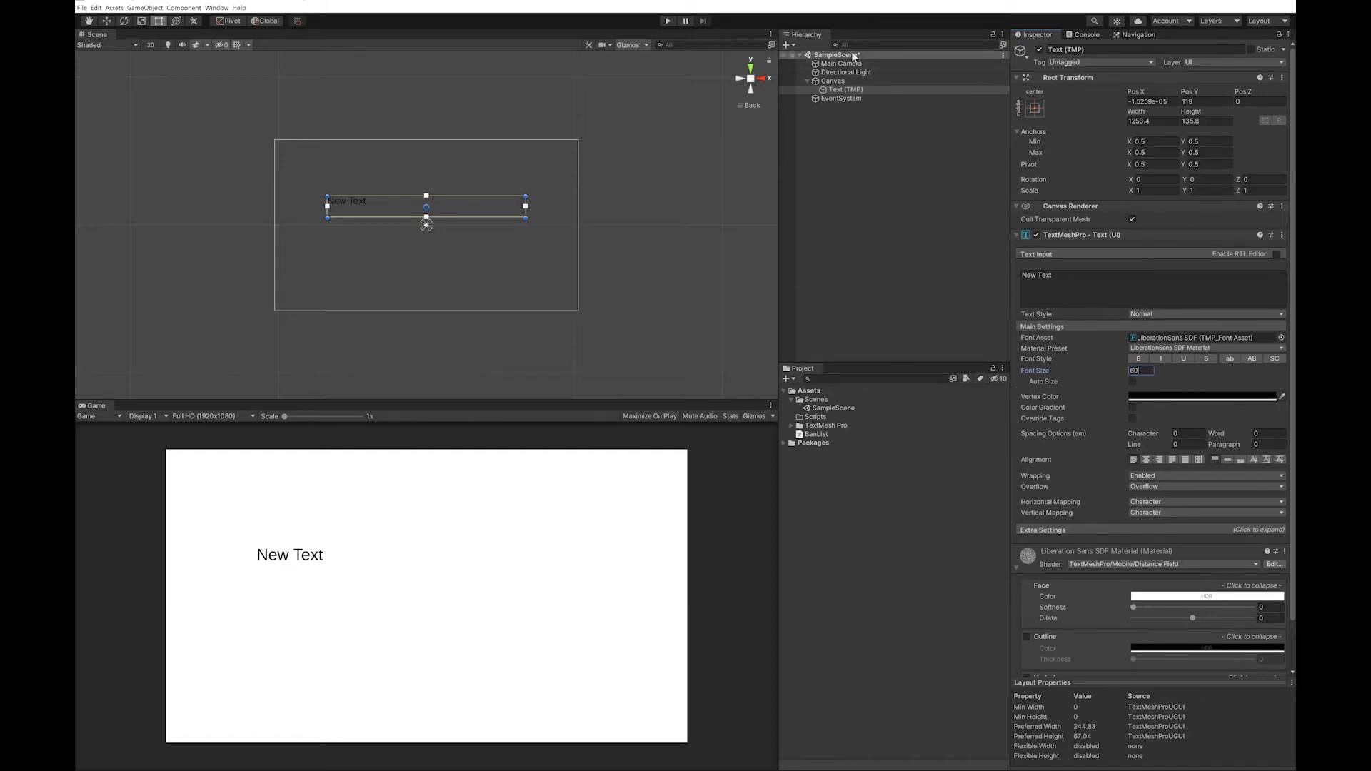
{"action": "left_click", "coordinate": [824, 81]}
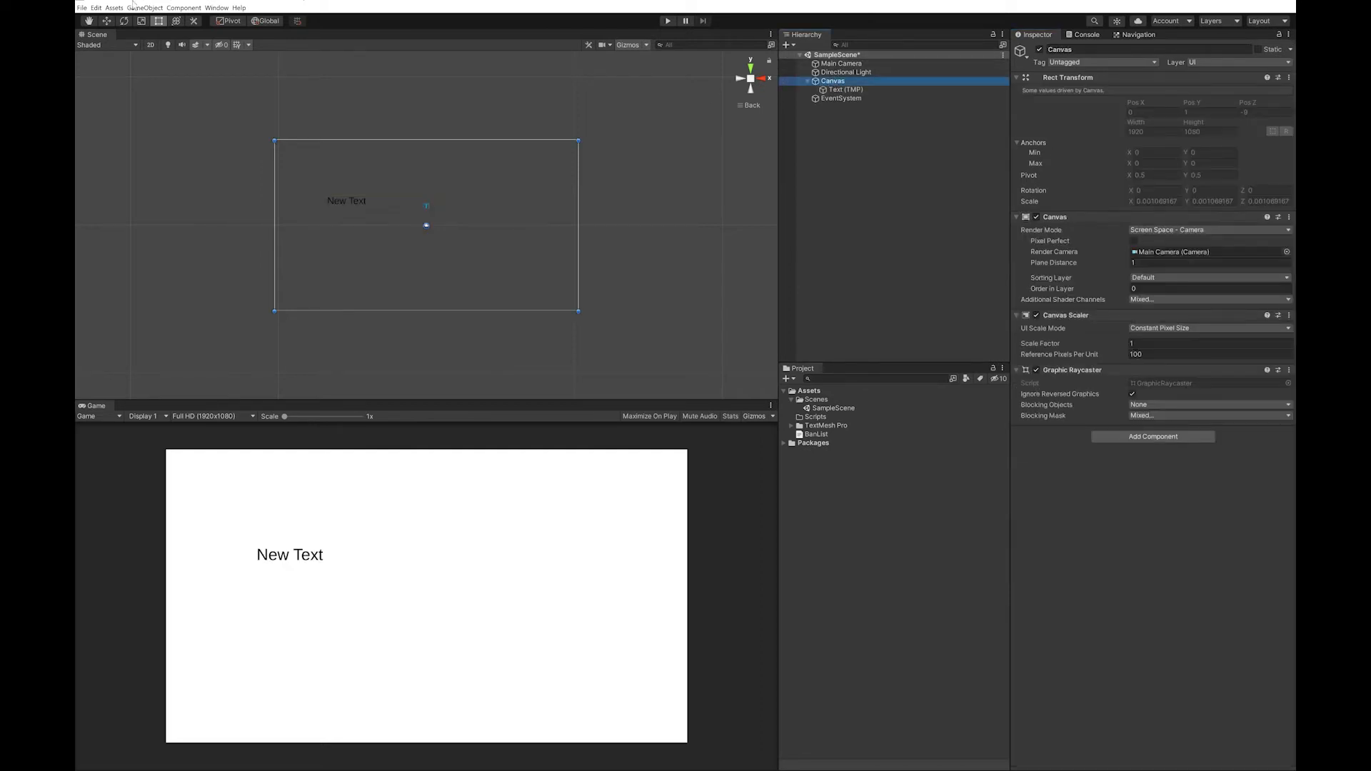
Add an Input Field - TextMeshPro and widen it below the New Text label
{"action": "left_click", "coordinate": [147, 7]}
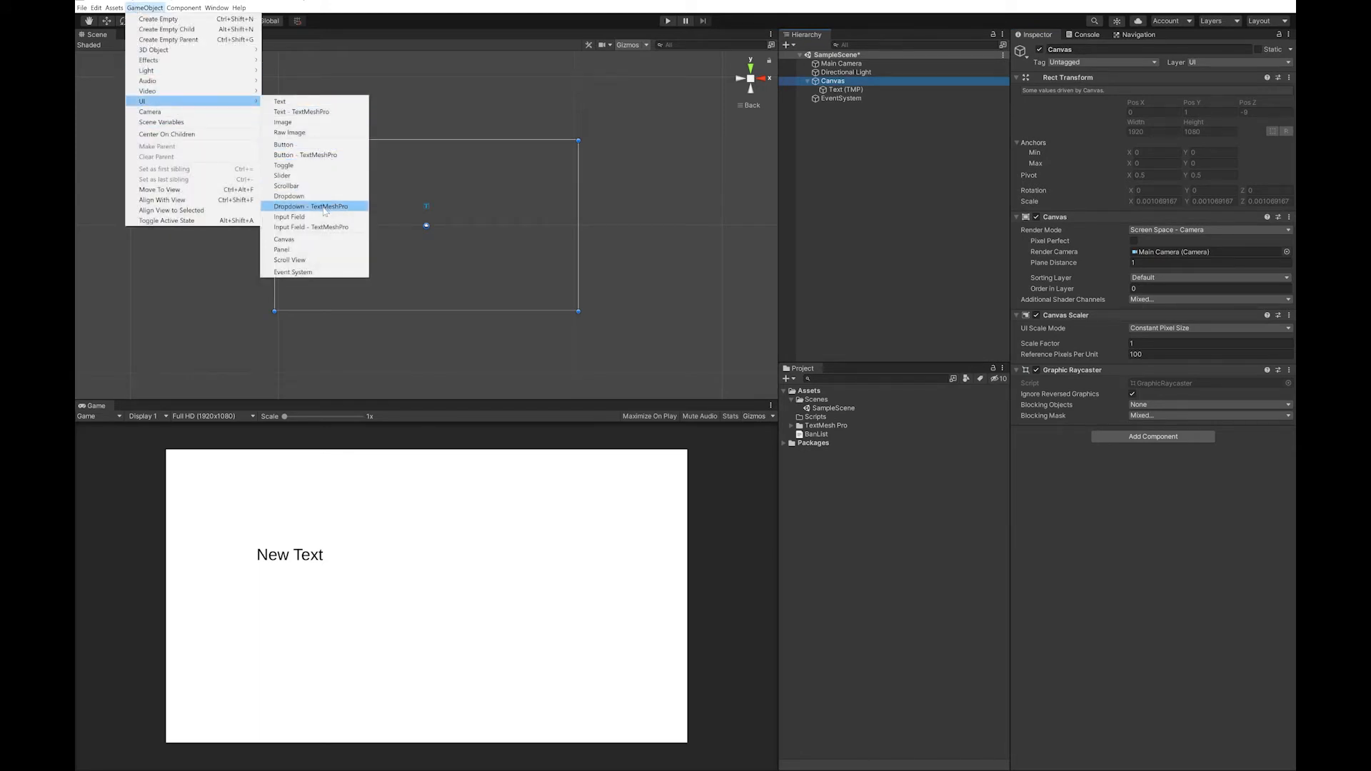
{"action": "left_click", "coordinate": [288, 227]}
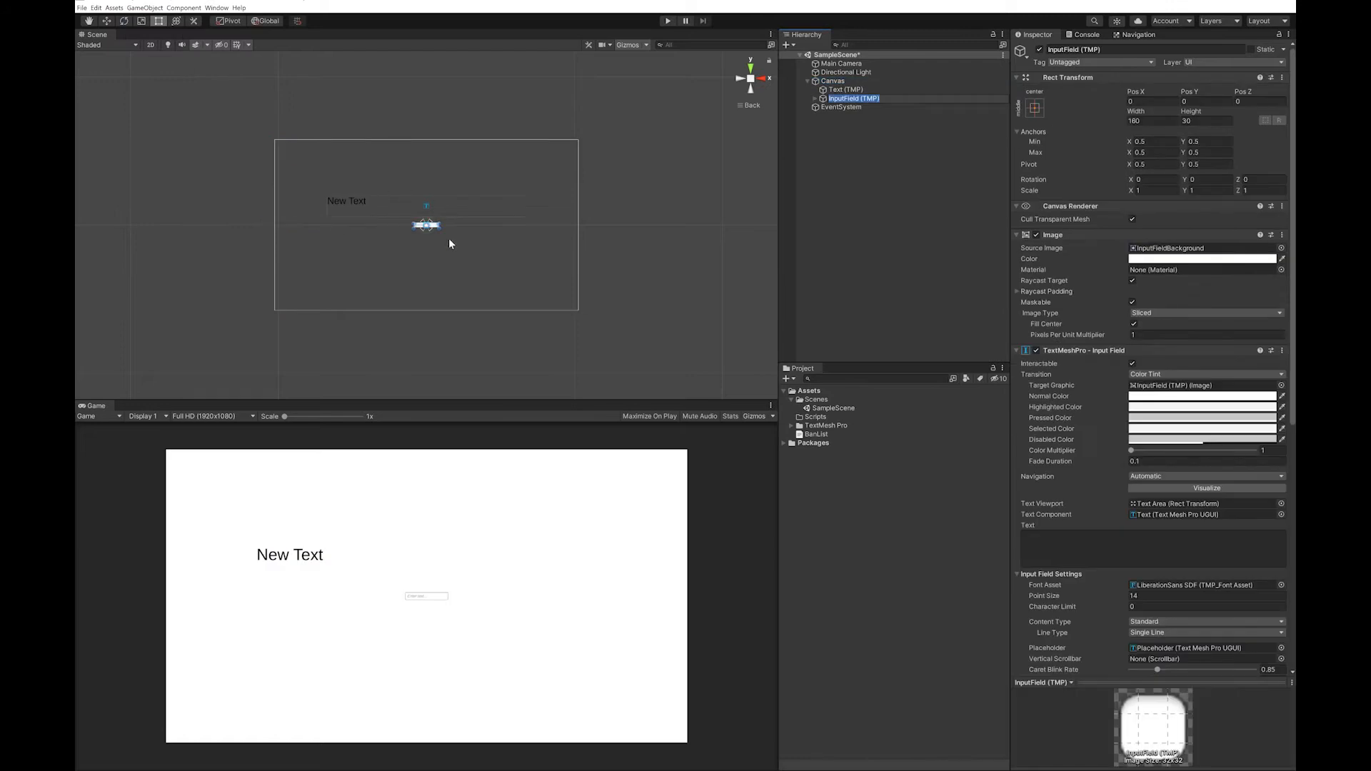
{"action": "left_click_drag", "start_coordinate": [437, 232], "coordinate": [529, 243]}
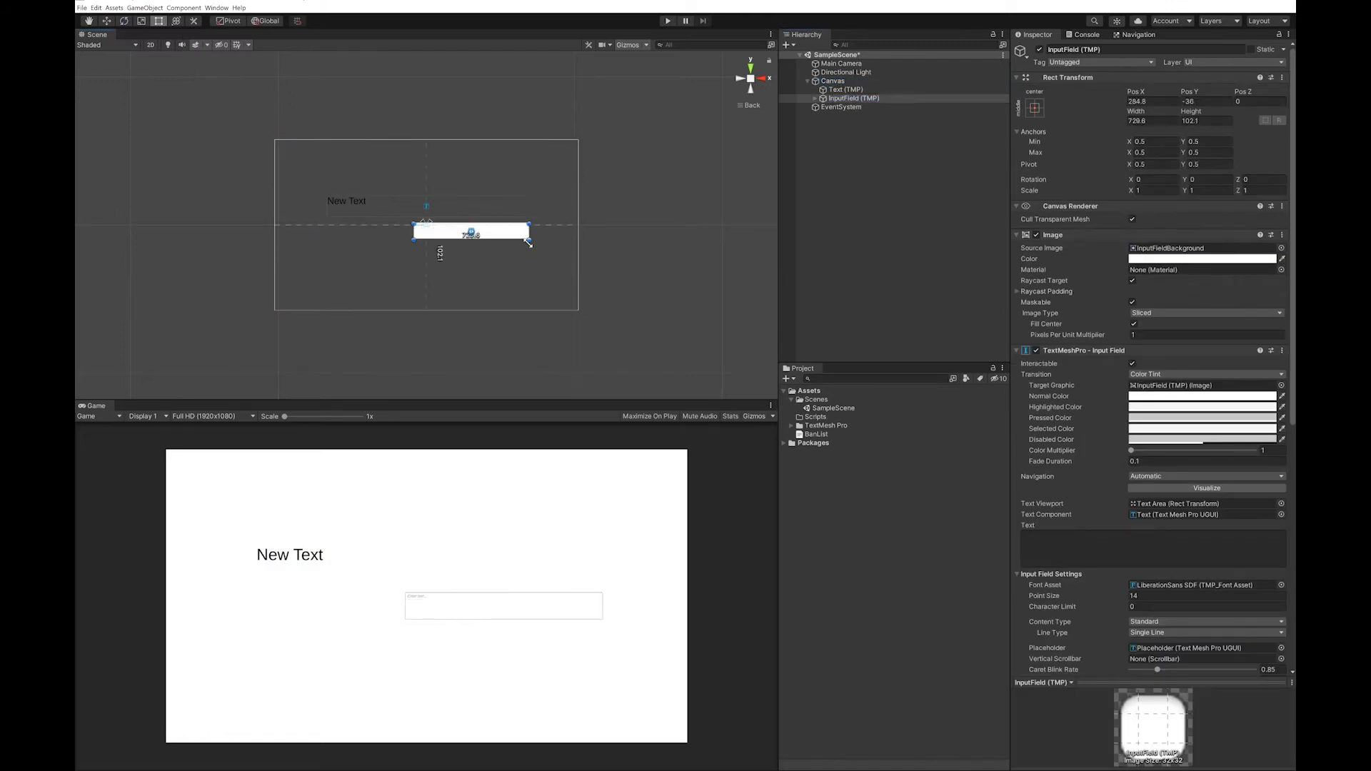
{"action": "left_click_drag", "start_coordinate": [529, 241], "coordinate": [529, 253]}
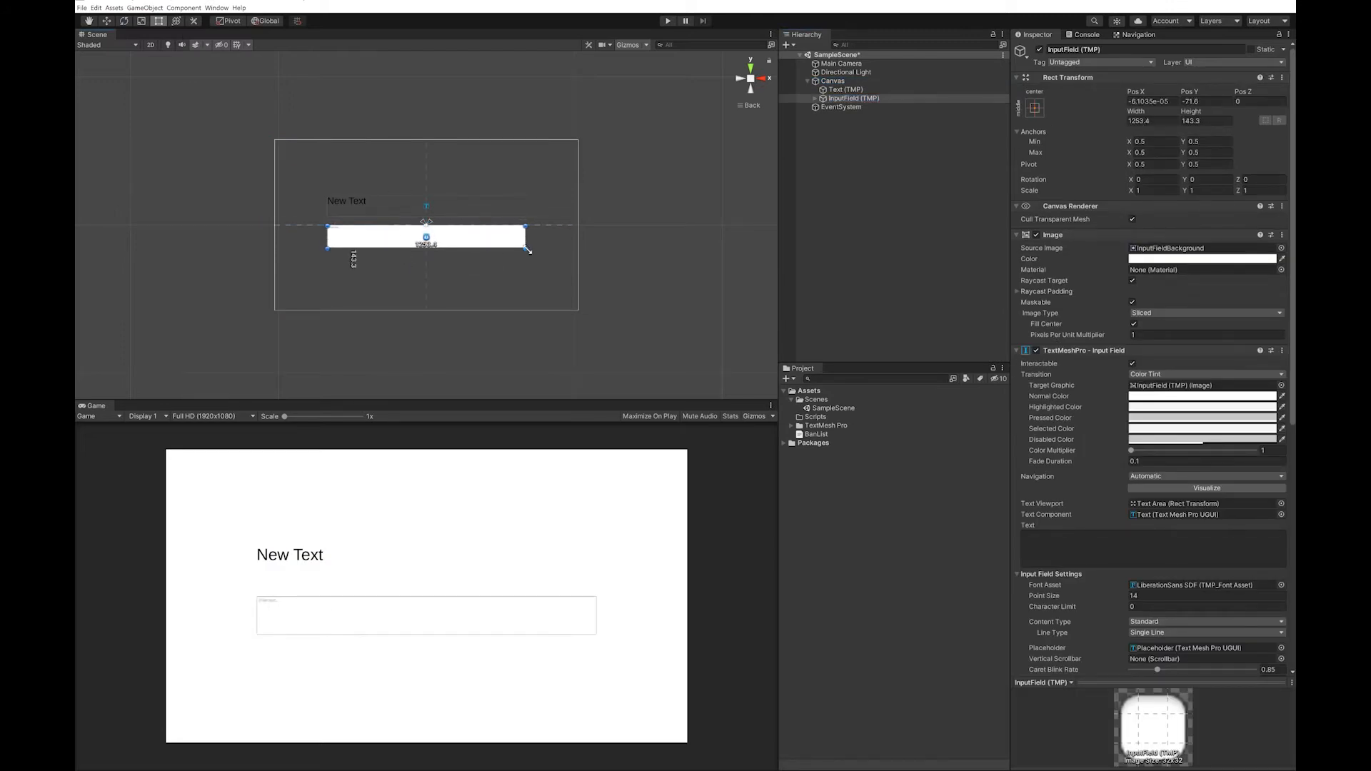
{"action": "scroll", "scroll_direction": "down", "scroll_amount": 3}
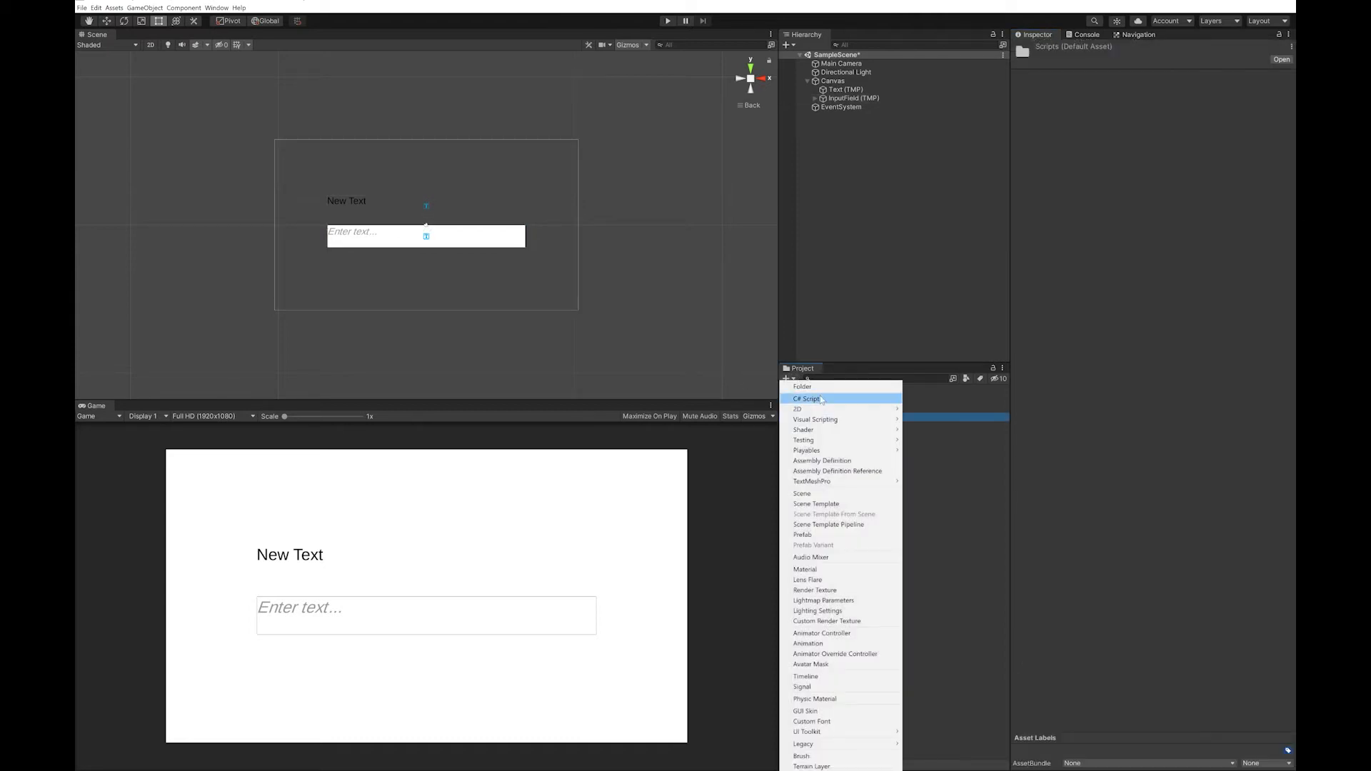
Create the ProfanityFilter C# script in Scripts and open it in the editor
{"action": "left_click", "coordinate": [806, 399]}
{"action": "type", "text": "ProfanityFilter"}
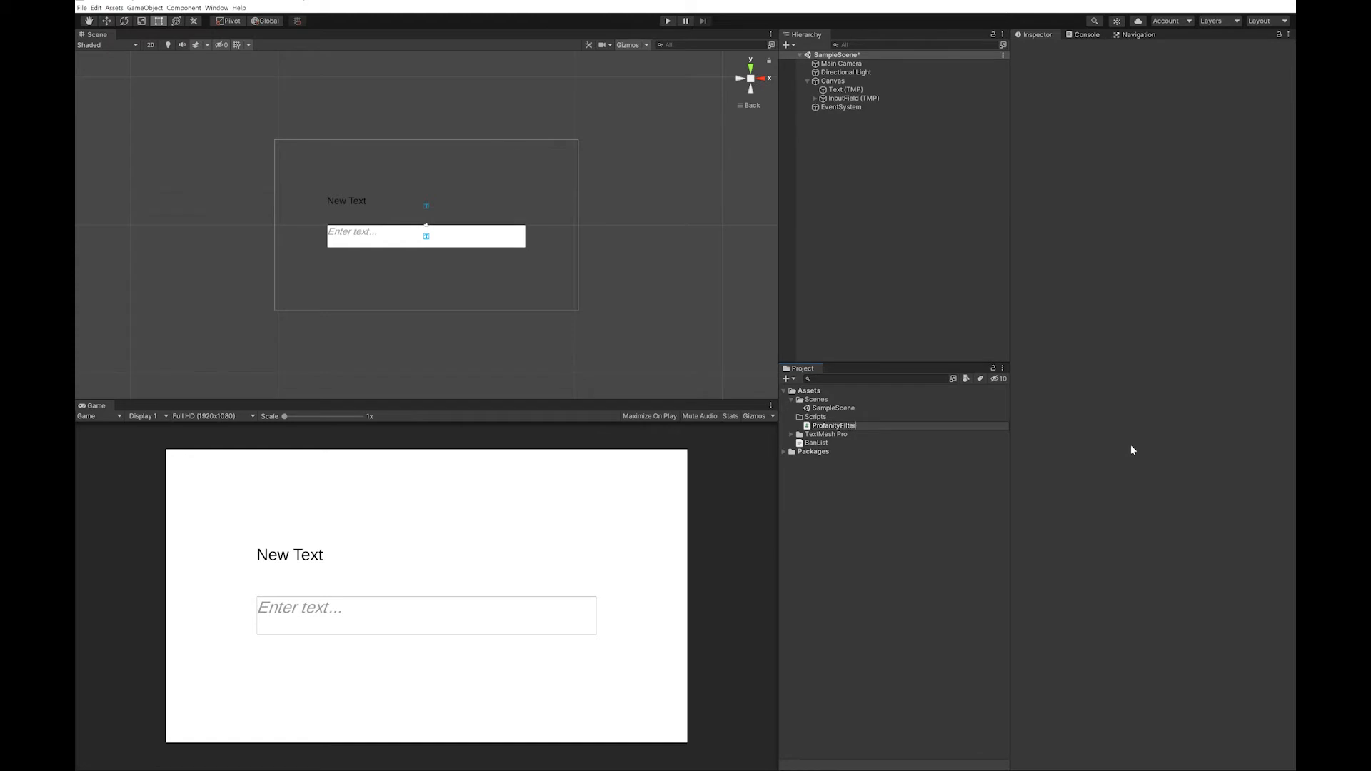
{"action": "double_click", "coordinate": [832, 426]}
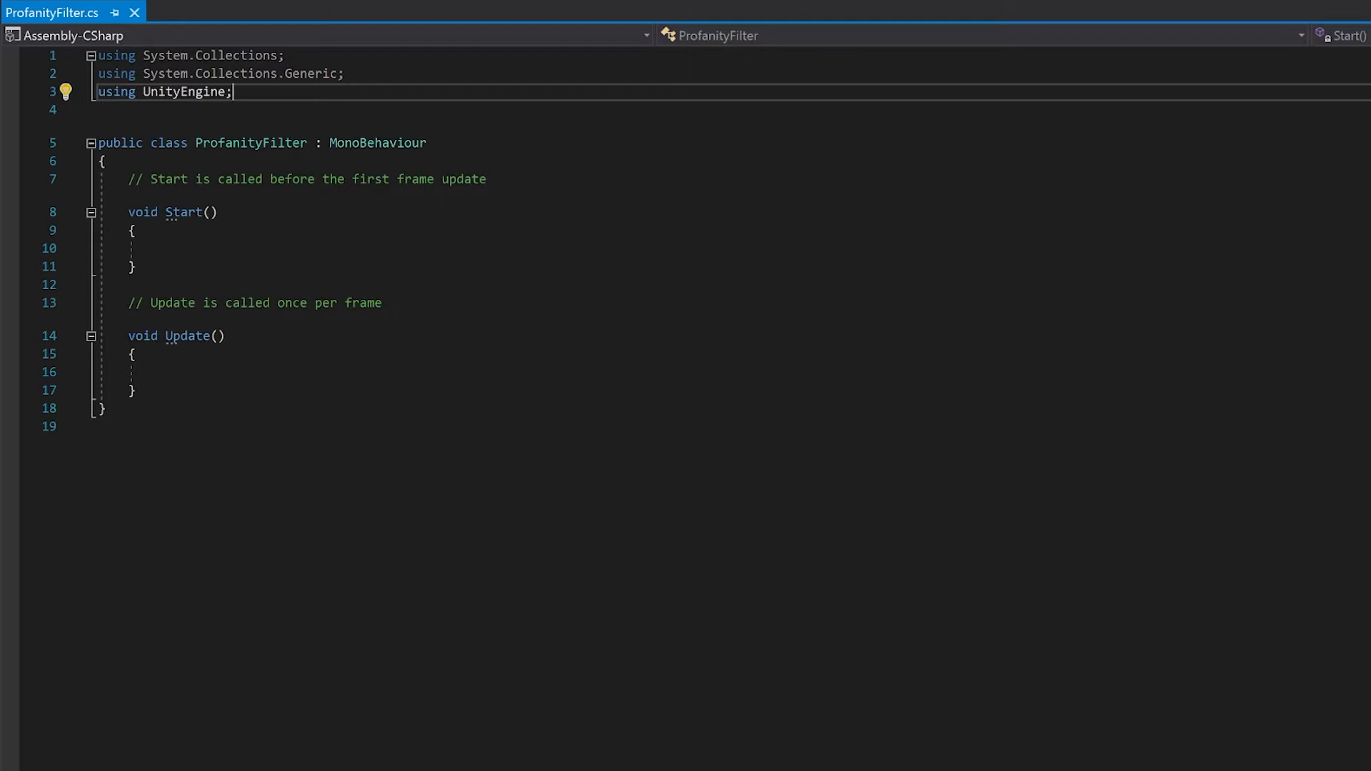
Add using lines for System.Text.RegularExpressions and TMPro to ProfanityFilter.cs
{"action": "key", "text": "Enter"}
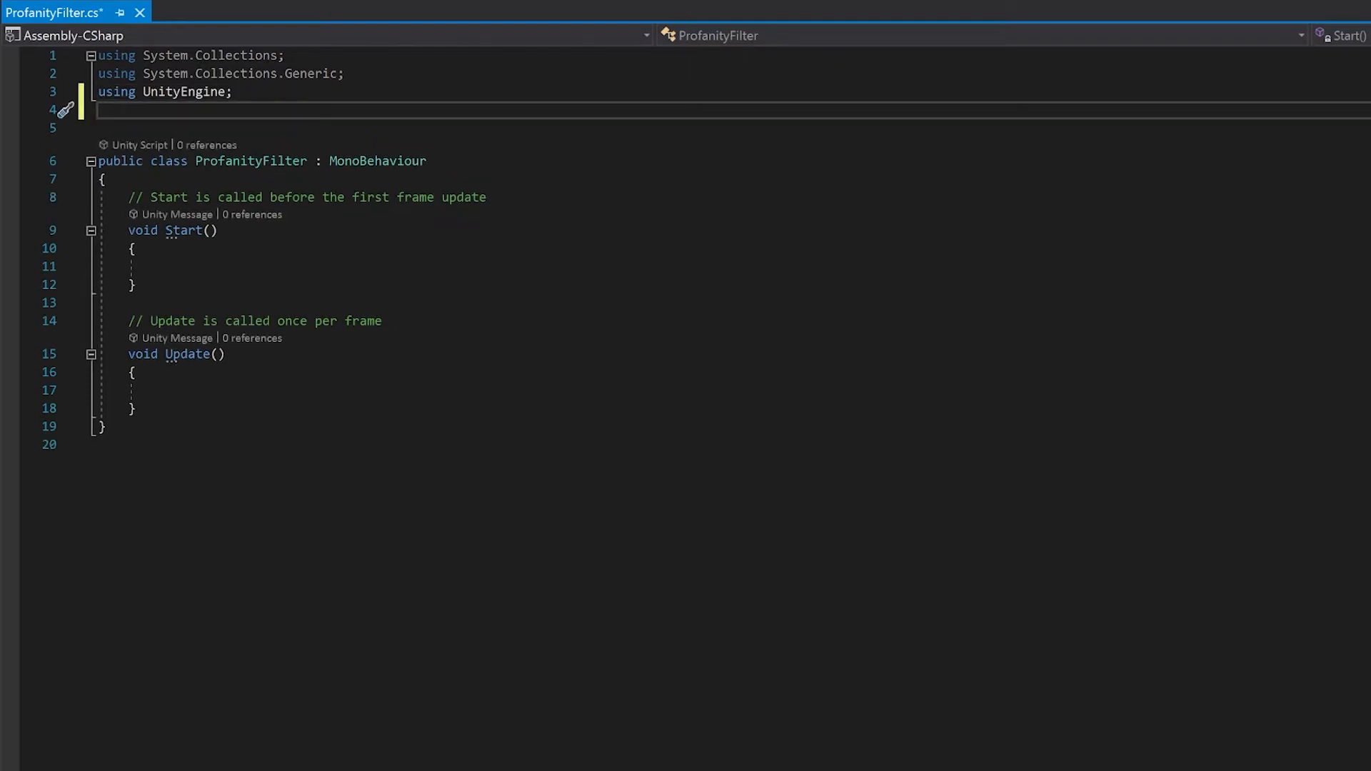
{"action": "type", "text": "using"}
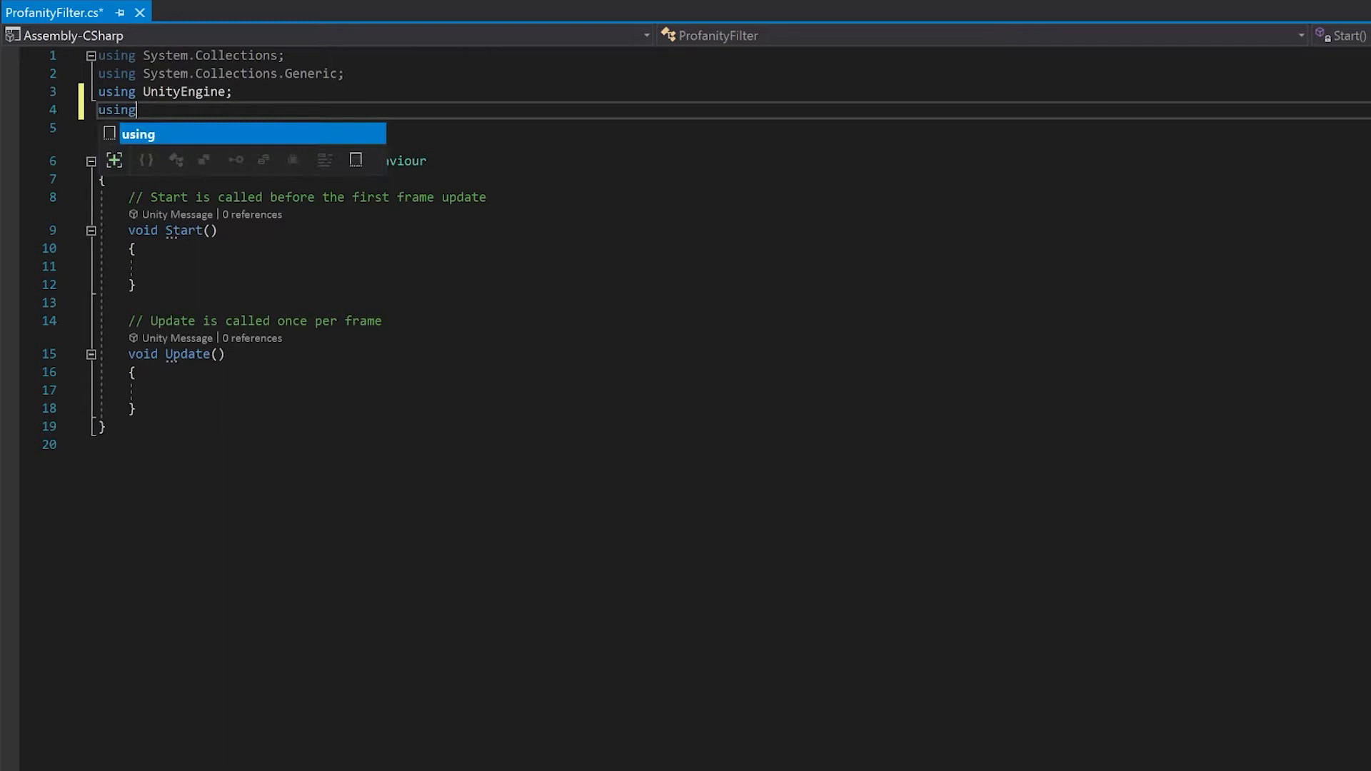
{"action": "type", "text": "System;"}
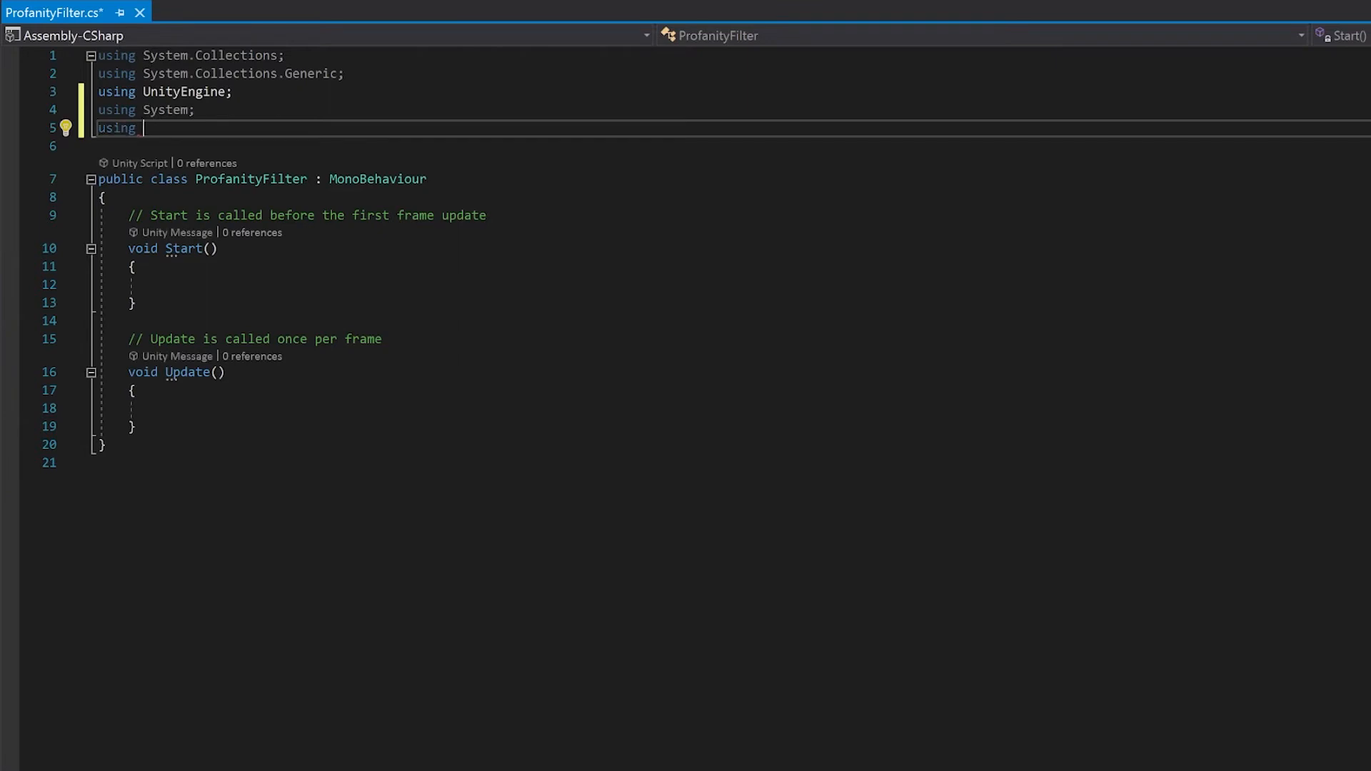
{"action": "type", "text": "System"}
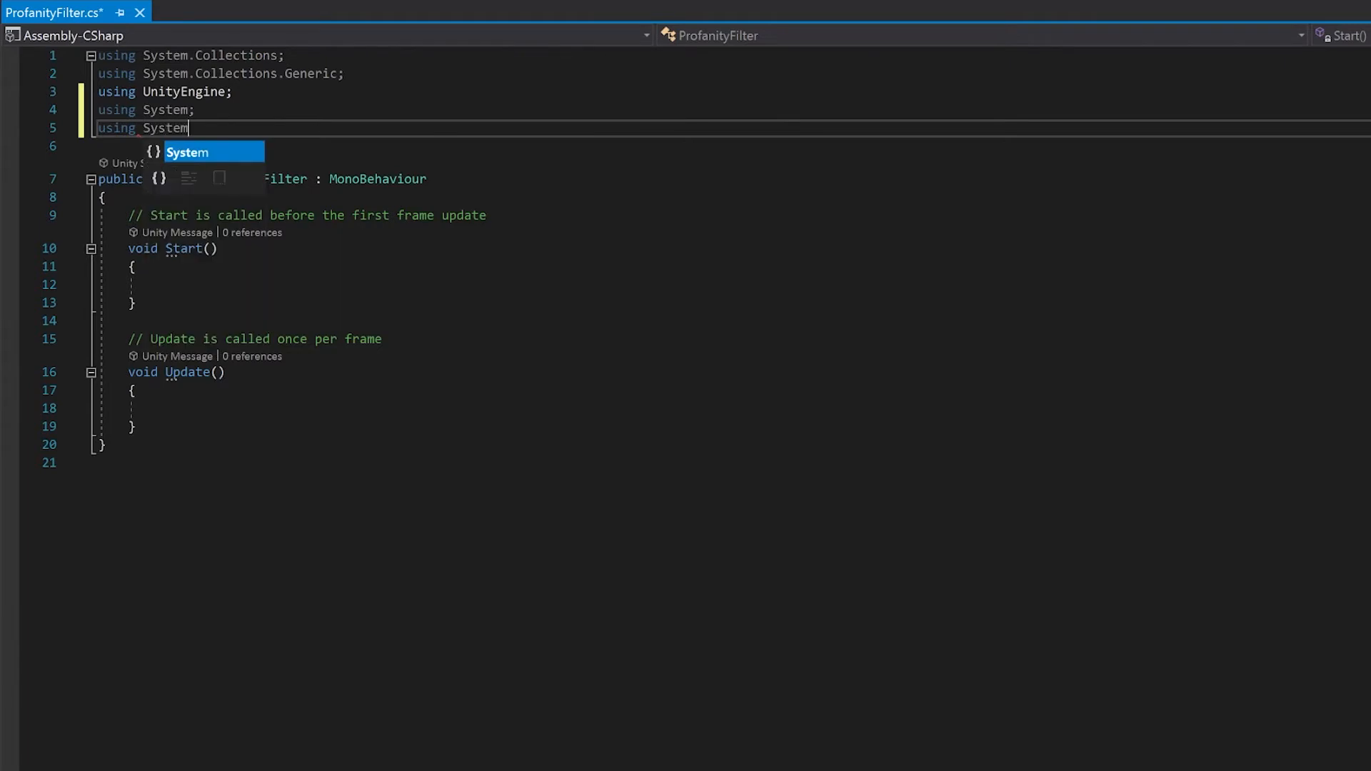
{"action": "type", "text": ".Text.RegularExpressions;"}
{"action": "left_click", "coordinate": [733, 145]}
{"action": "type", "text": "using"}
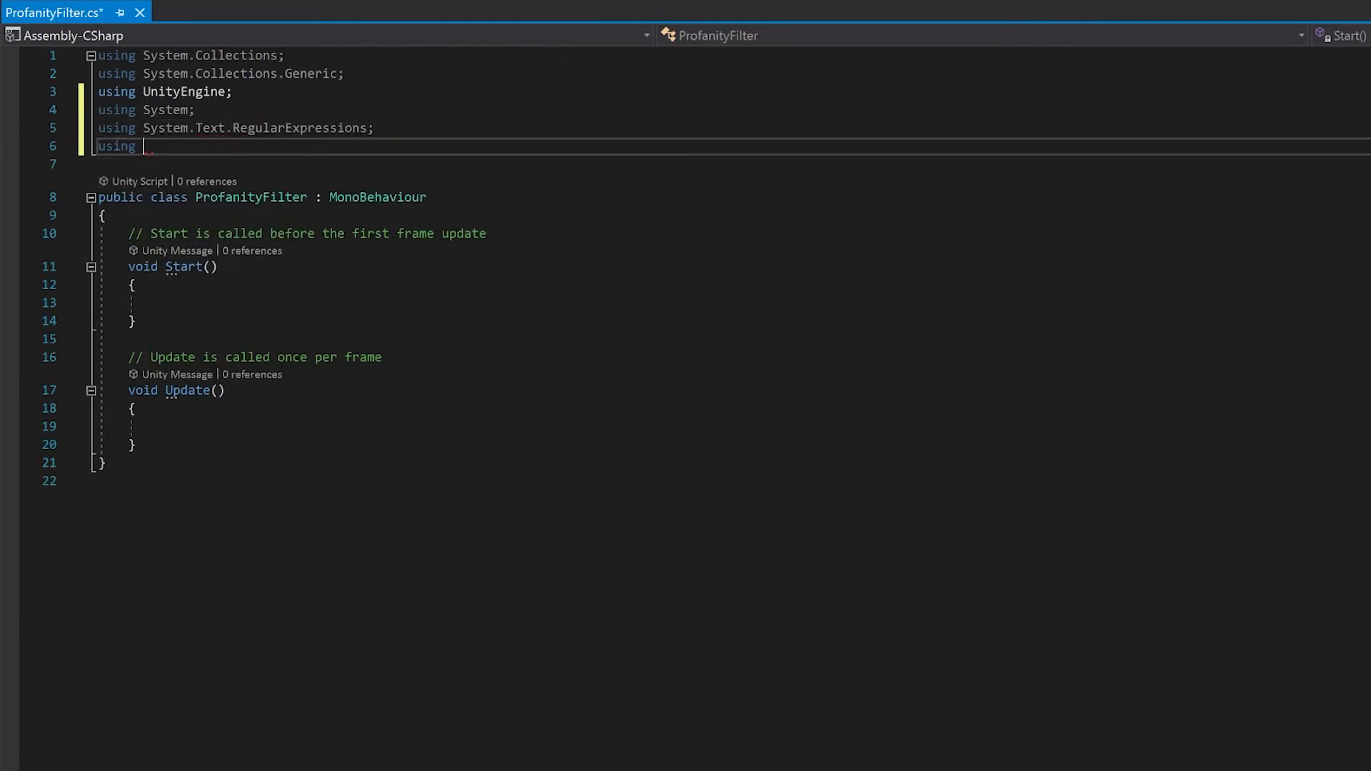
{"action": "type", "text": "TMPro;"}
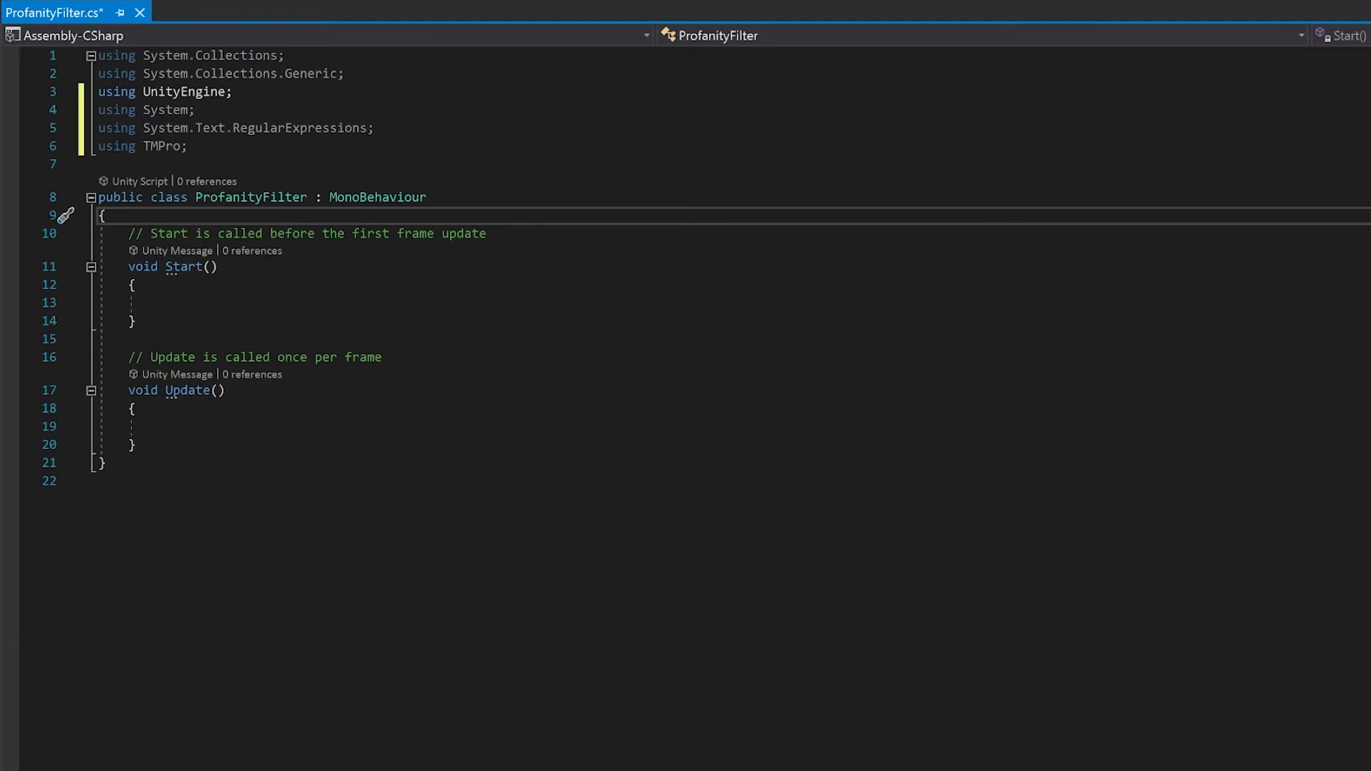
Under a //UI comment, declare public TMP_Text textDisplay and TMP_InputField inputText
{"action": "key", "text": "Enter"}
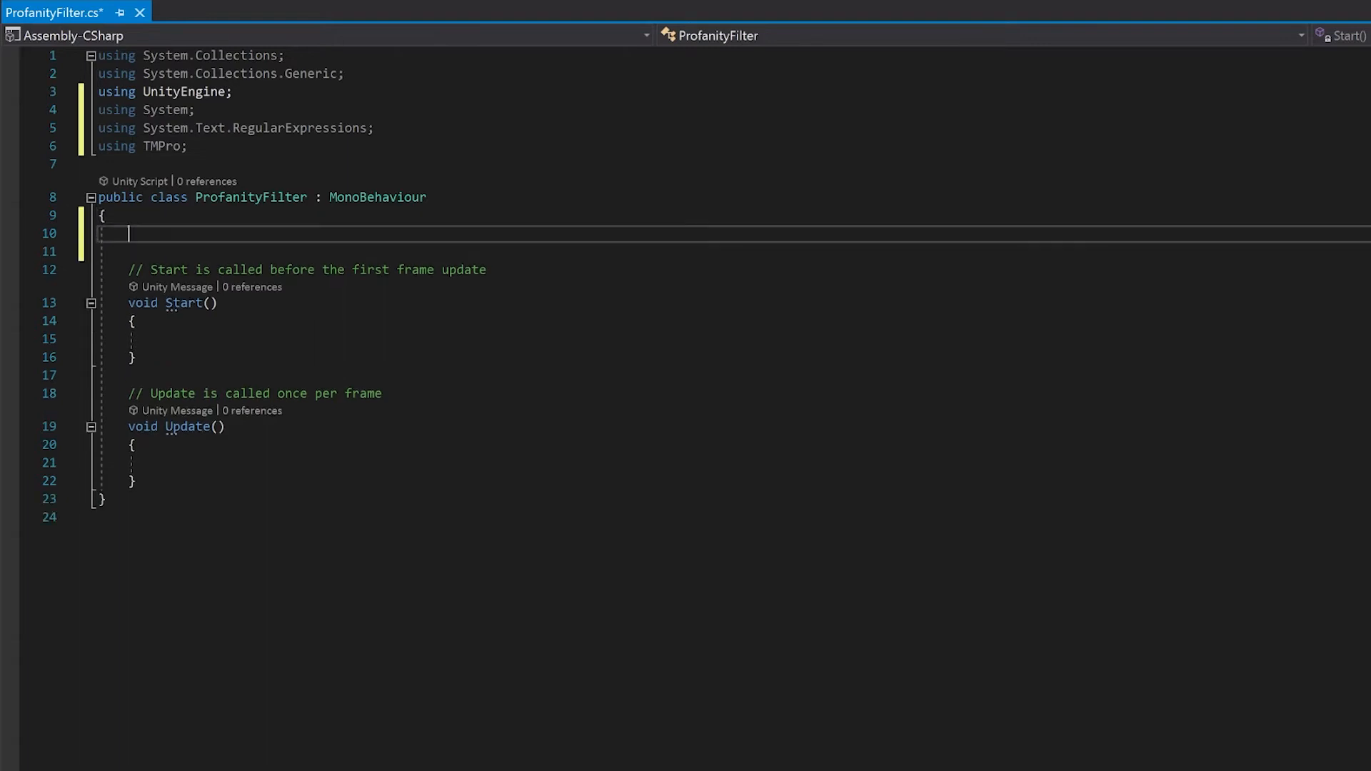
{"action": "key", "text": "Enter"}
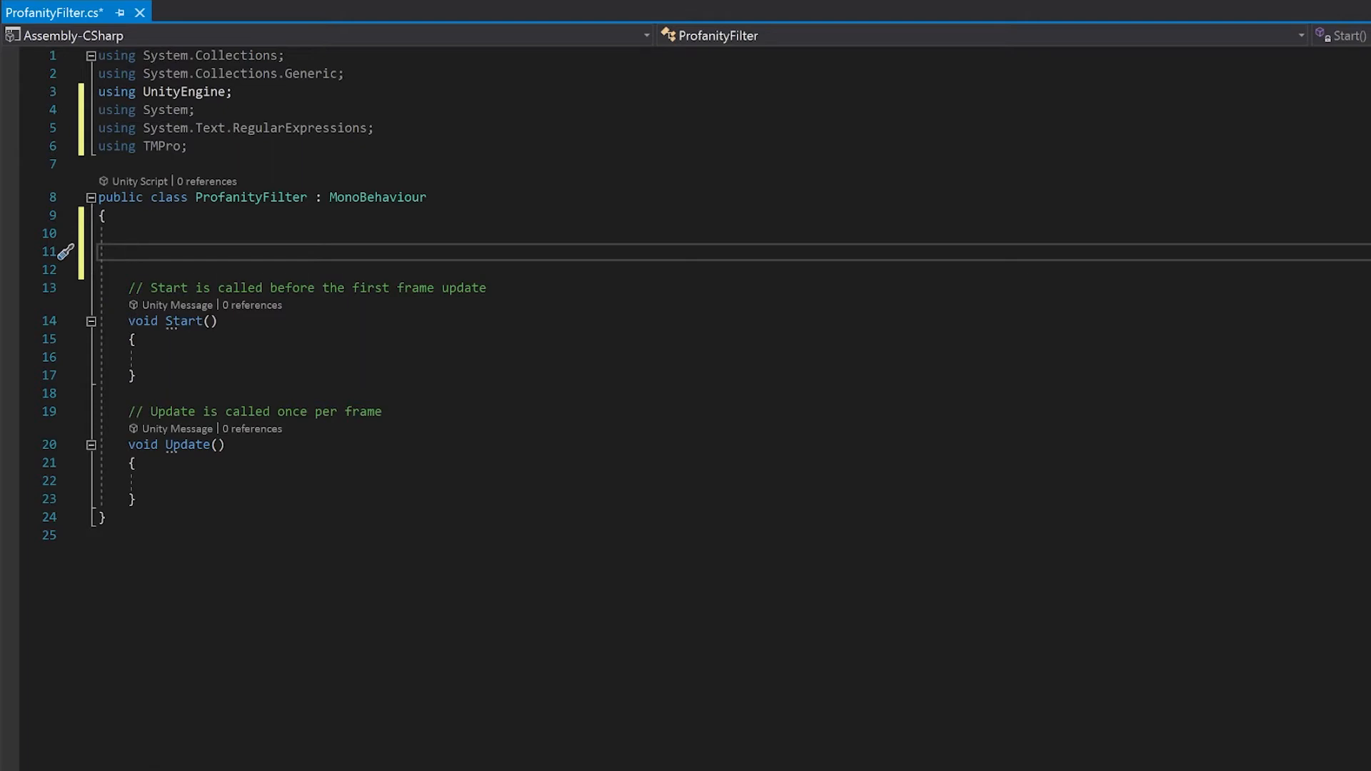
{"action": "type", "text": "//UI"}
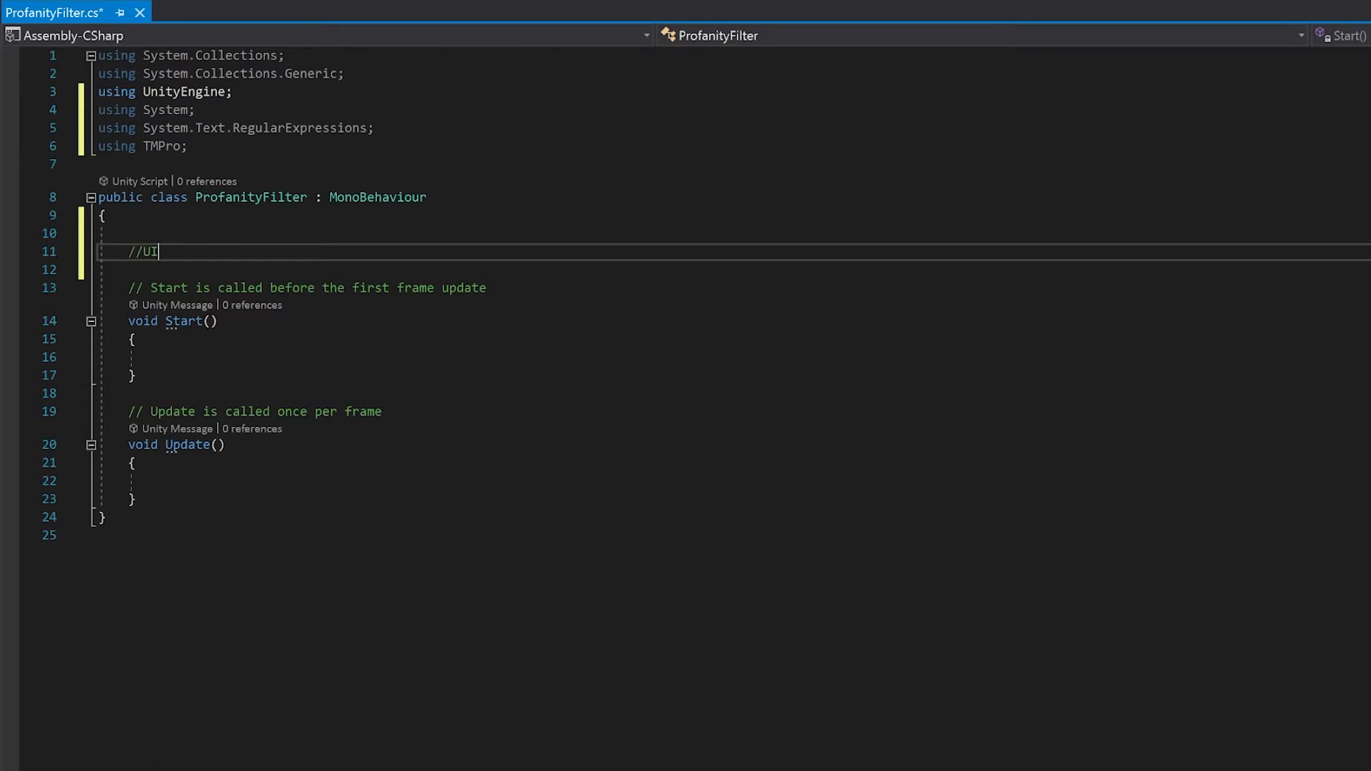
{"action": "key", "text": "Enter"}
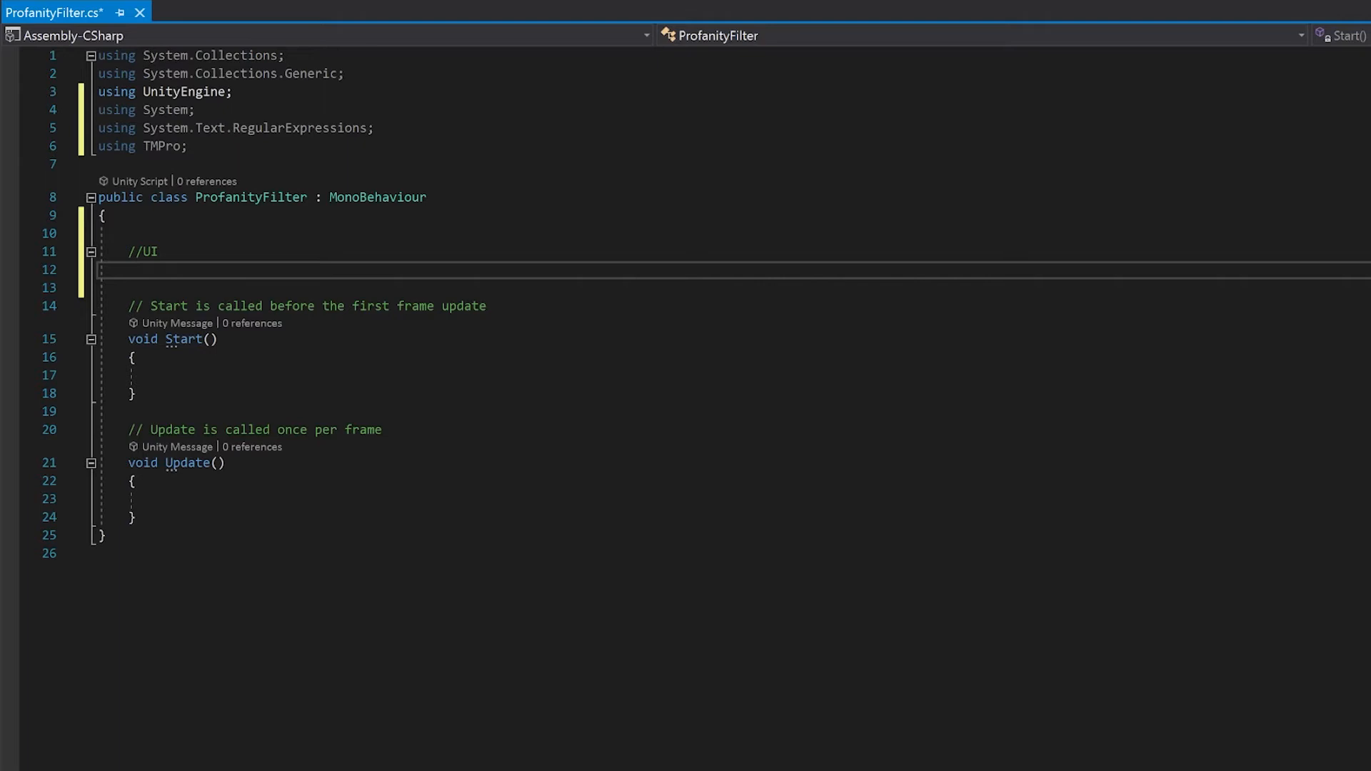
{"action": "type", "text": "public"}
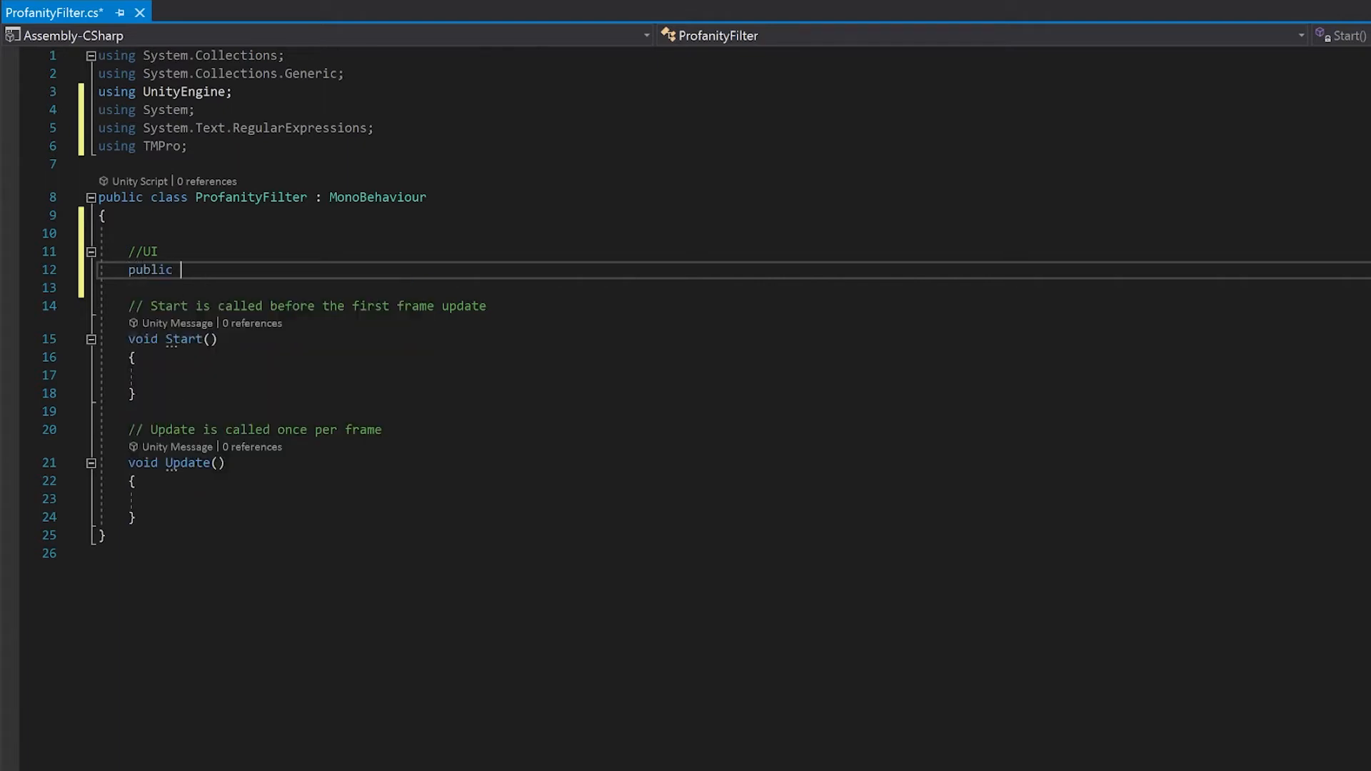
{"action": "type", "text": "TMP_Text textDisplay;"}
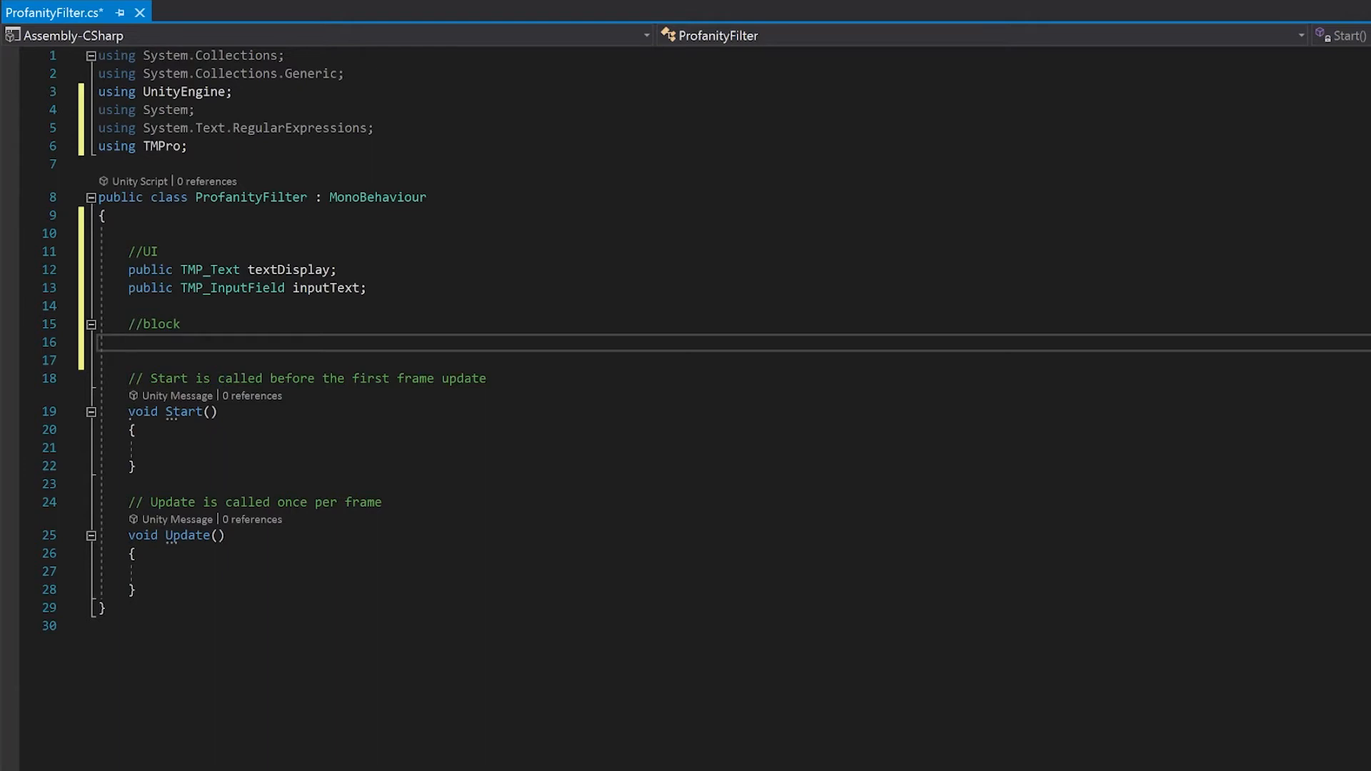
Declare public TextAsset textAssetBlockList and a [SerializeField] string strBlockList field
{"action": "type", "text": "public TextAsset"}
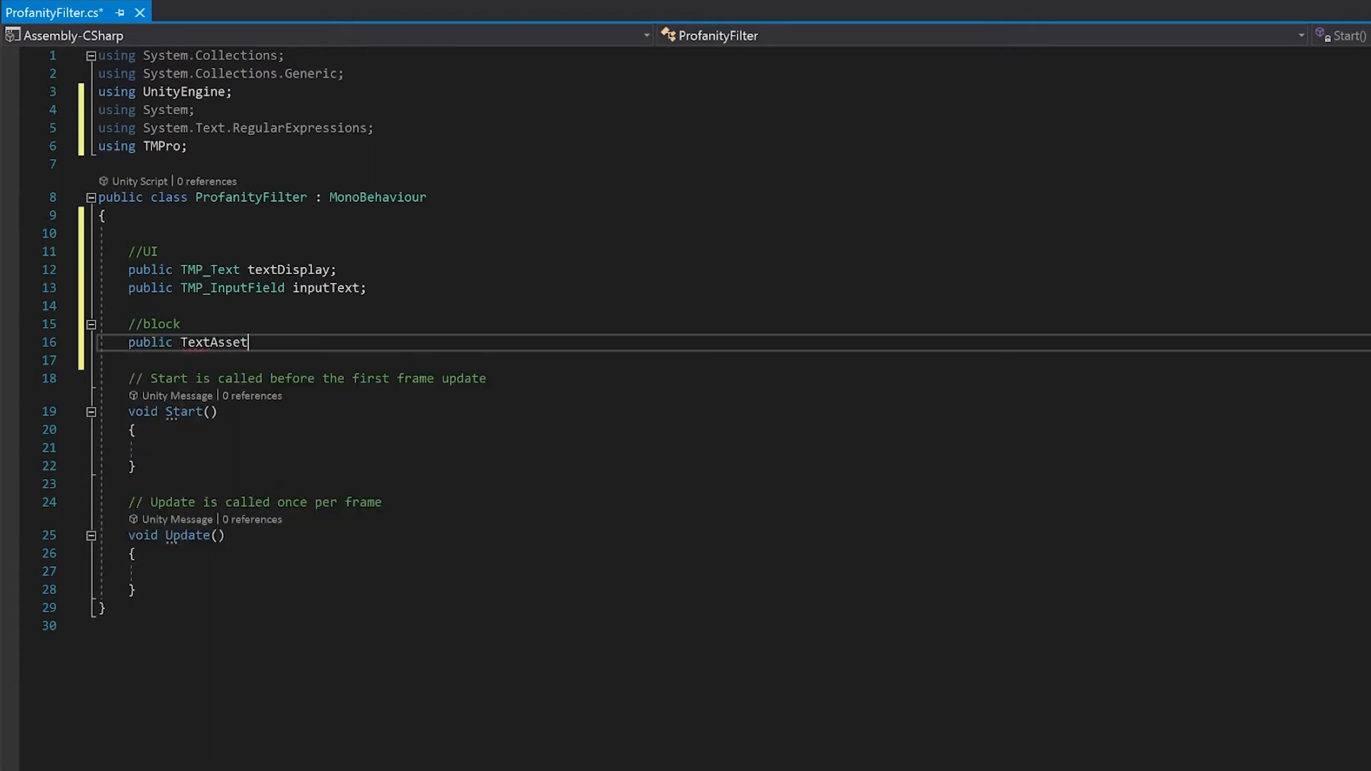
{"action": "type", "text": "textAssee"}
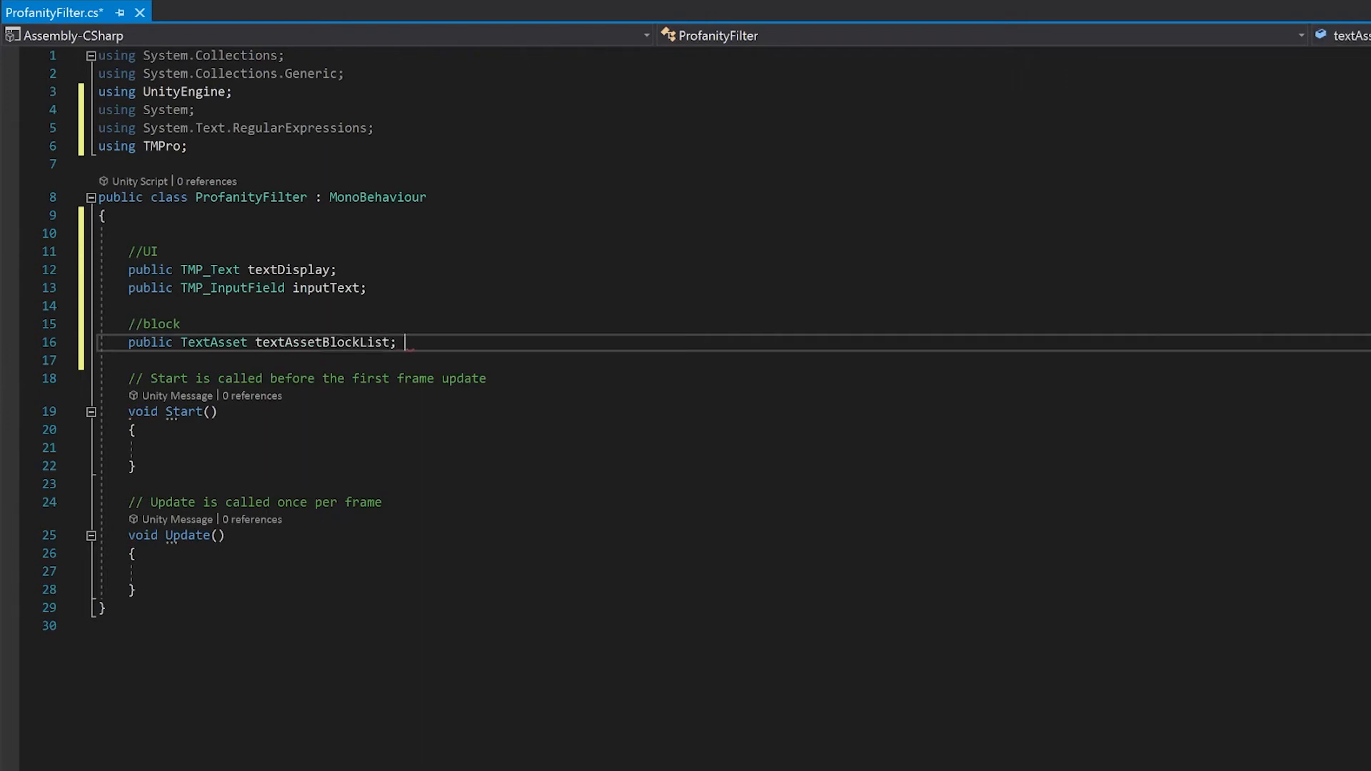
{"action": "type", "text": "[]"}
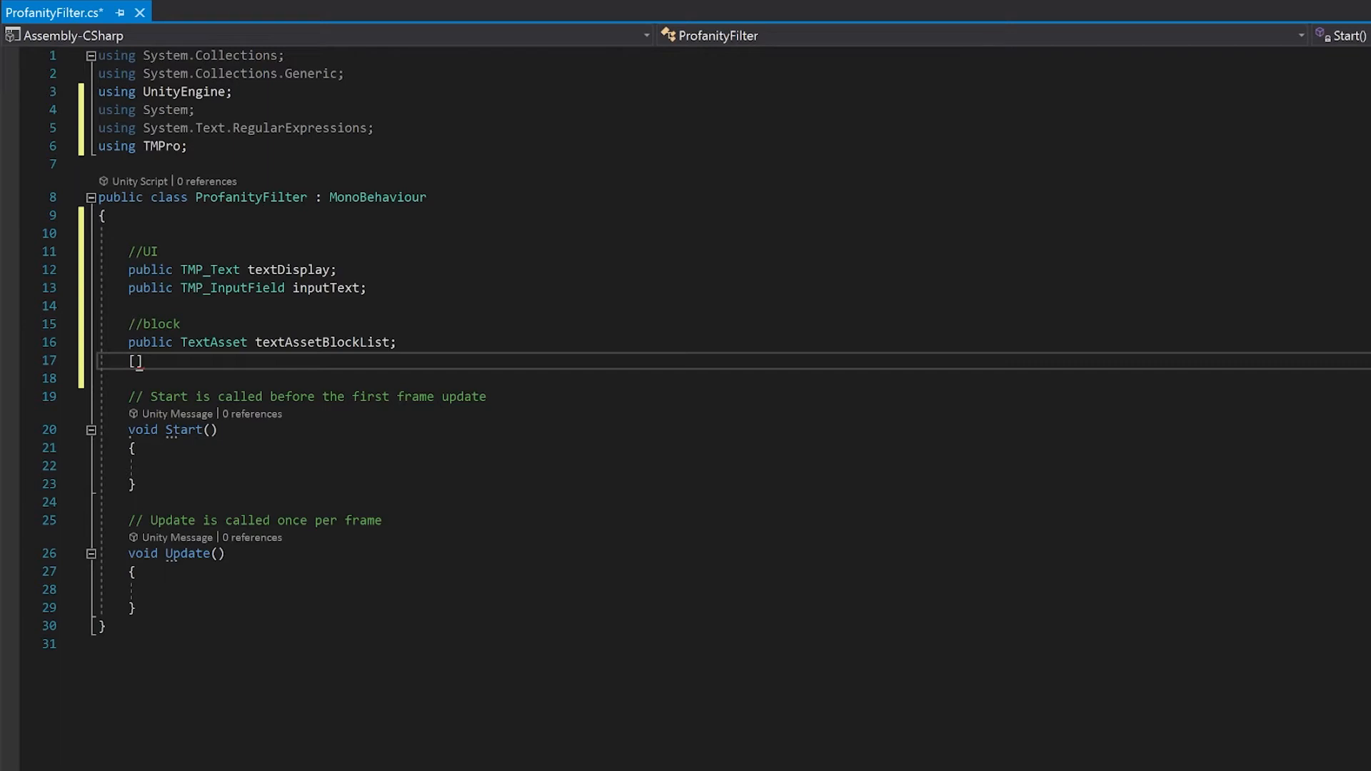
{"action": "type", "text": "SerializeField] string strBlockList;"}
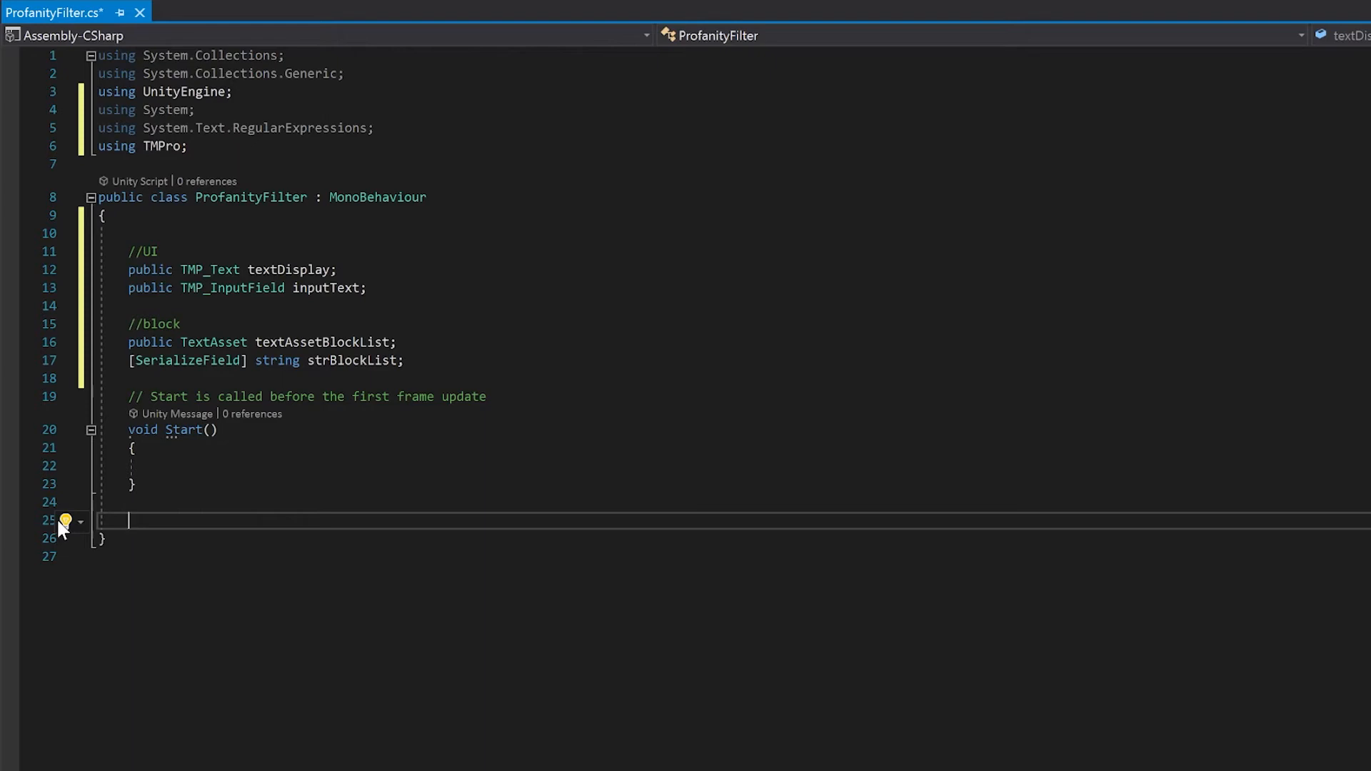
Add empty public void CheckInput() and string ProfanityCheck(string strToCheck) returning strToCheck
{"action": "type", "text": "public void CheckInput()"}
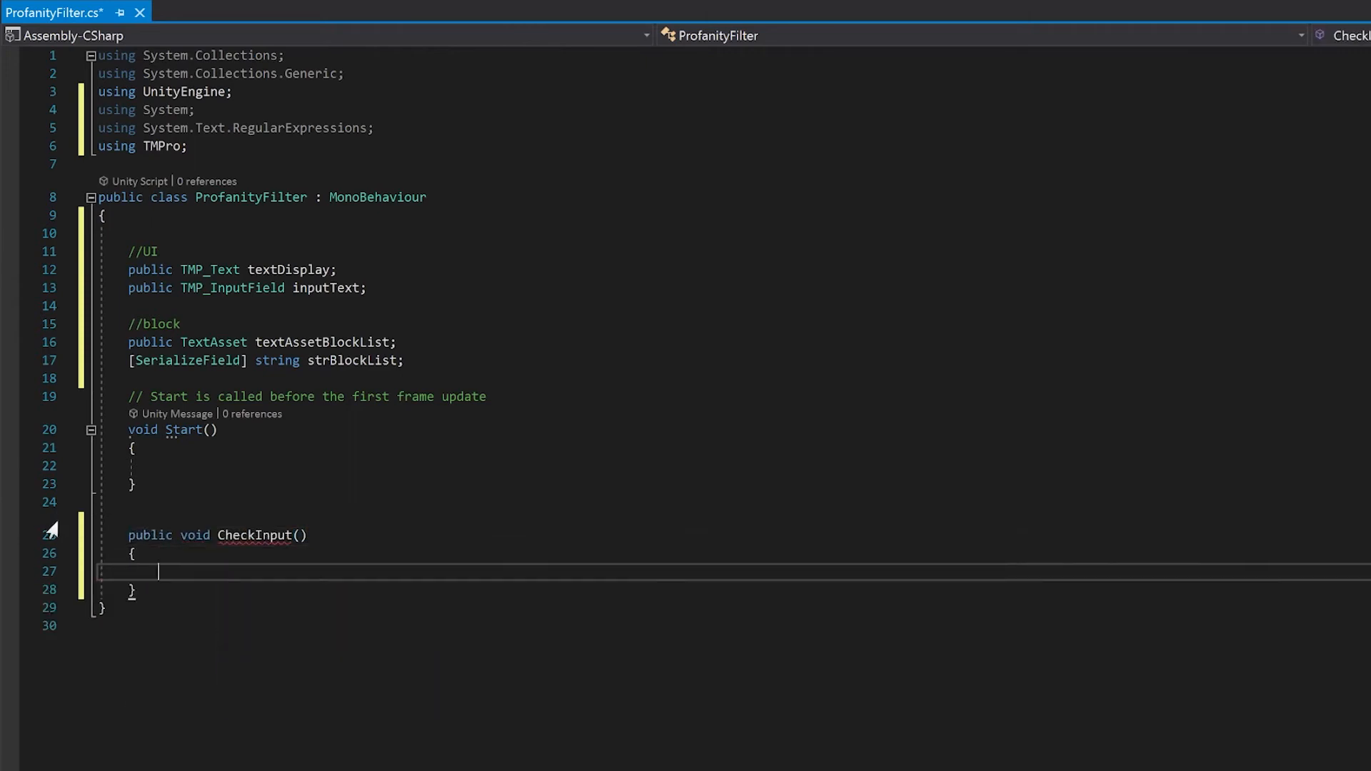
{"action": "type", "text": "string ProfanityCheck(string strTo"}
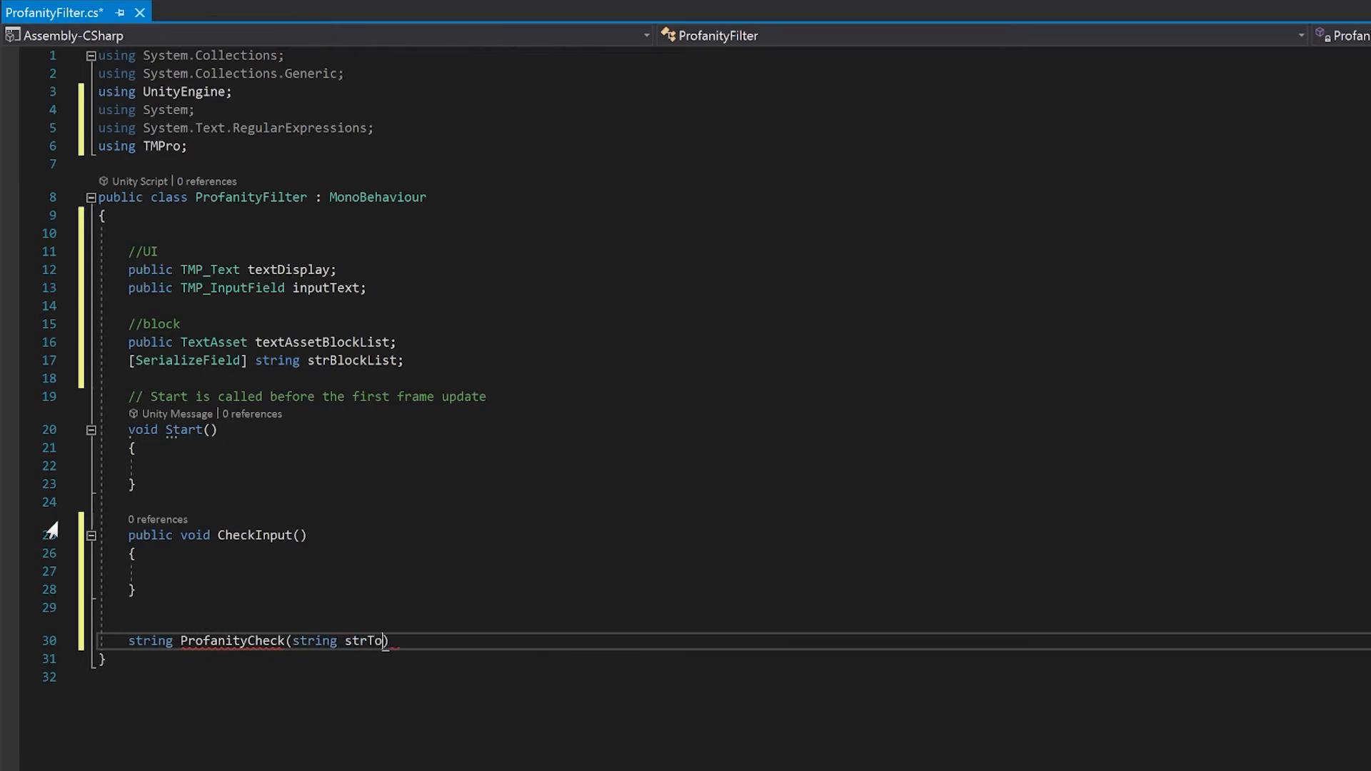
{"action": "type", "text": "Check"}
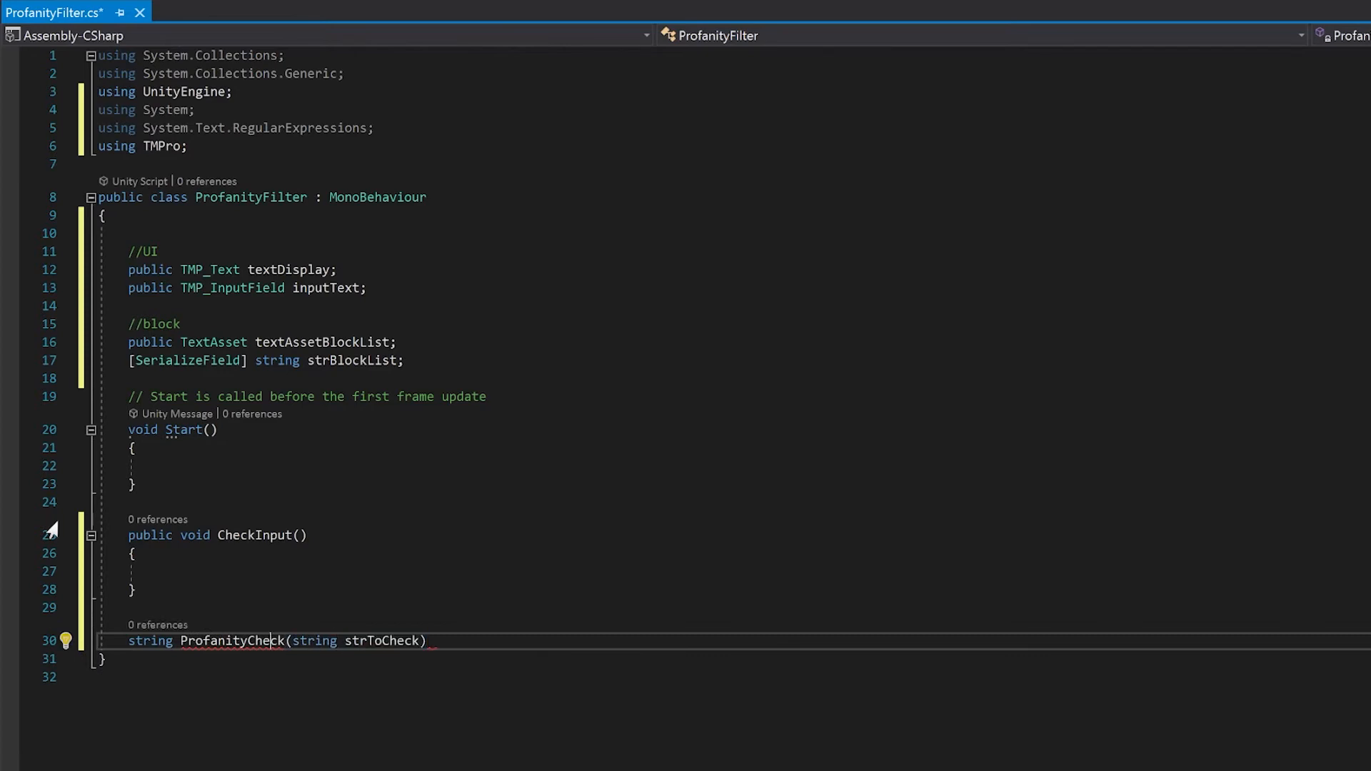
{"action": "type", "text": "return str"}
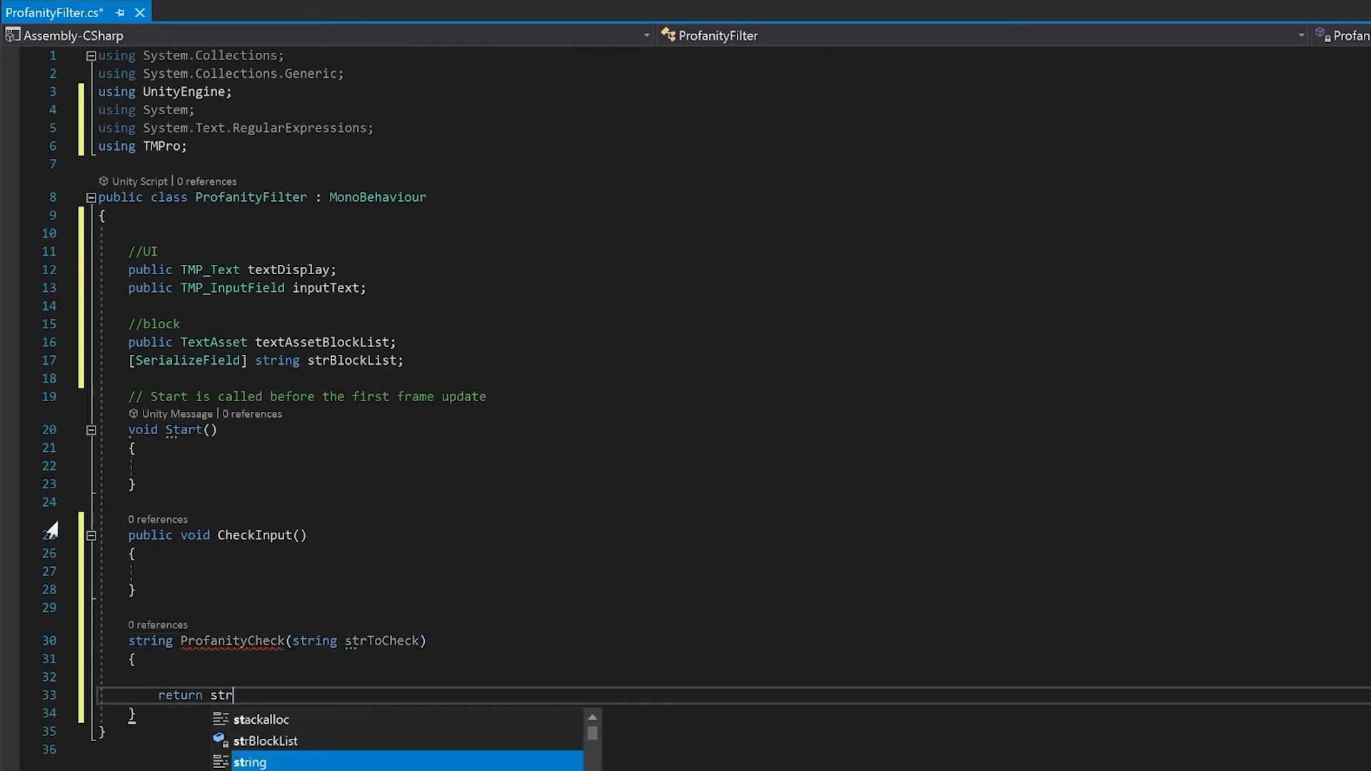
{"action": "type", "text": "ToCheck;"}
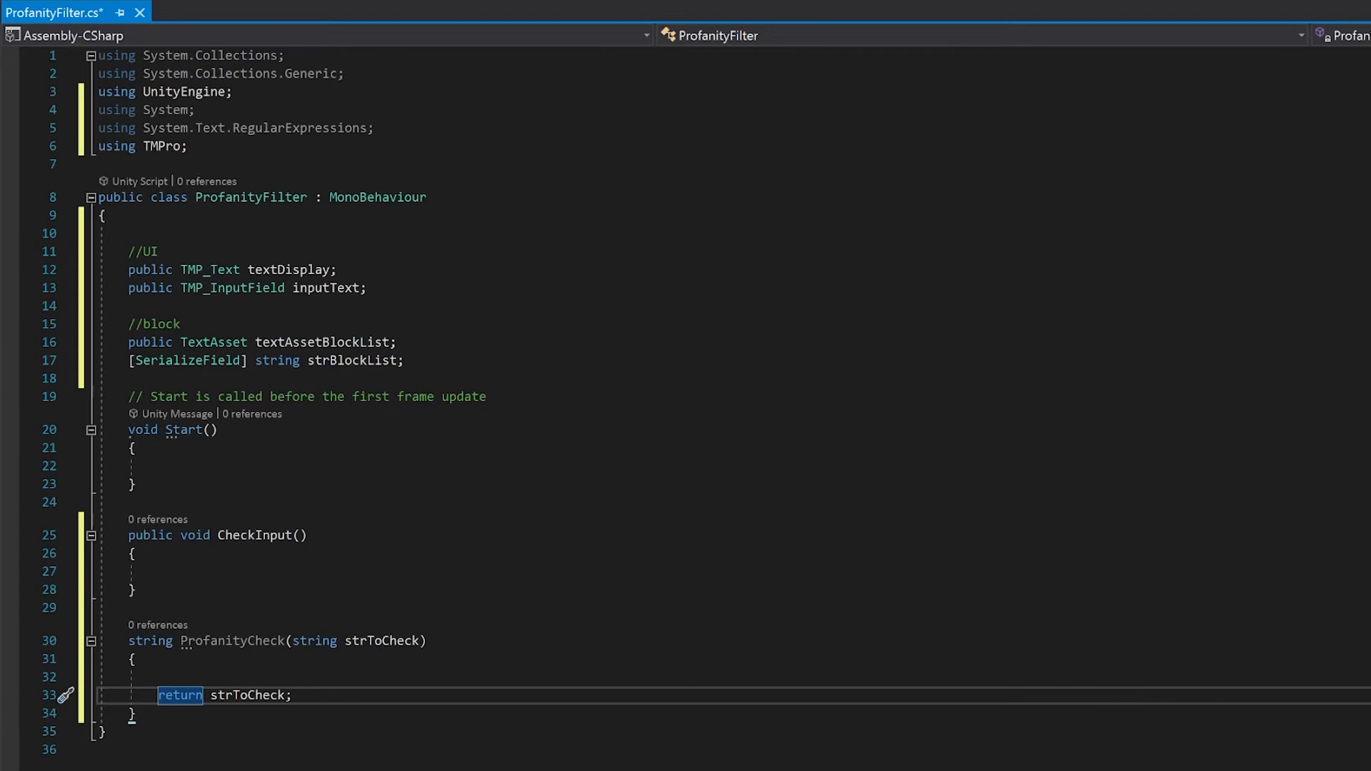
{"action": "left_click", "coordinate": [291, 695]}
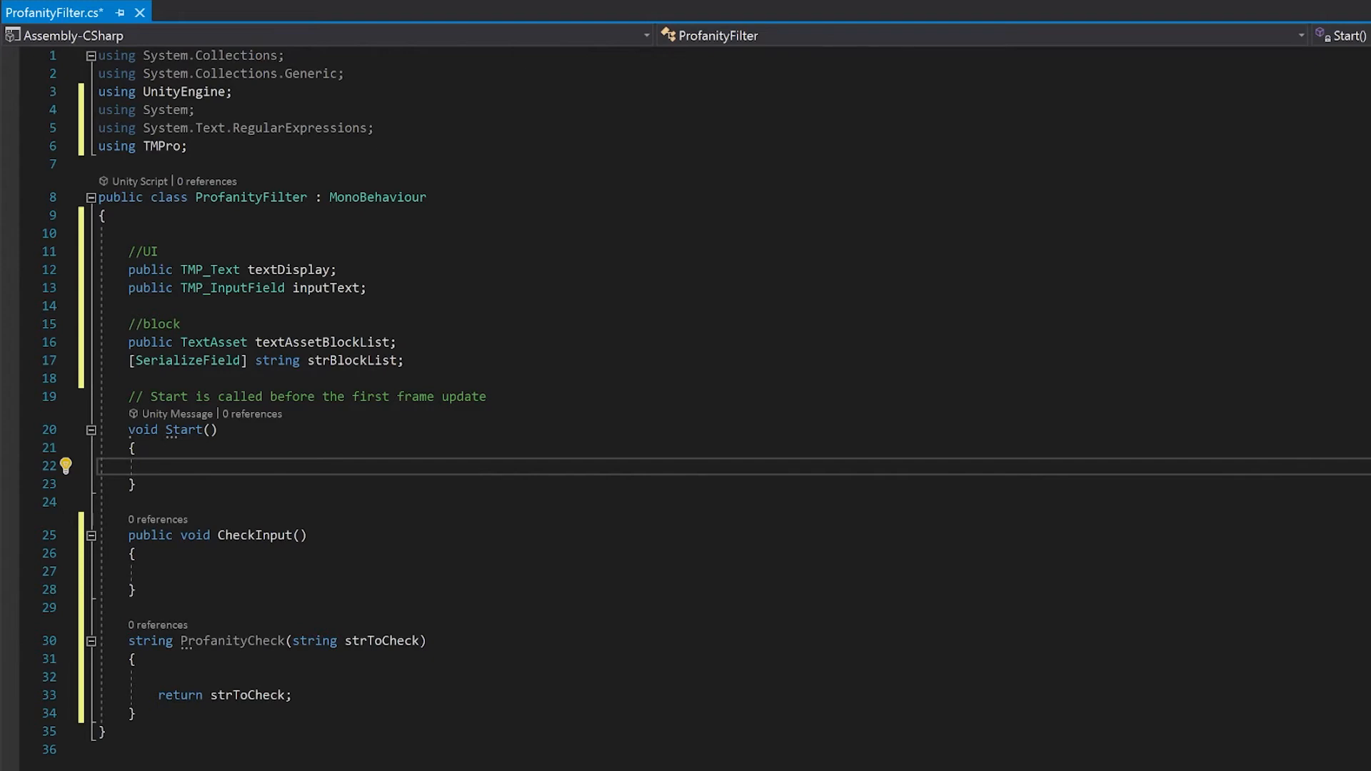
In Start, split textAssetBlockList.text on "," and "\n" into strBlockList, removing empty entries
{"action": "left_click", "coordinate": [158, 467]}
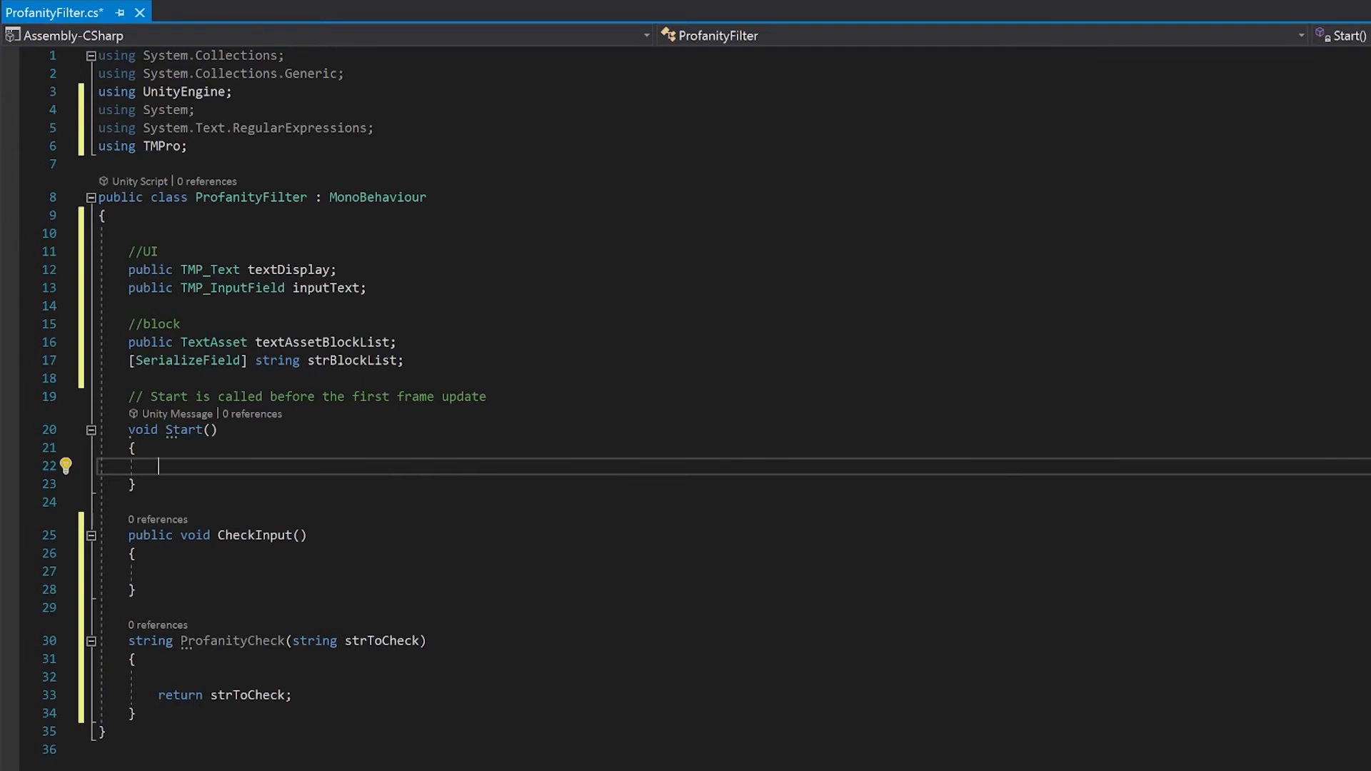
{"action": "type", "text": "strBlockList = textAssetBlockList.text"}
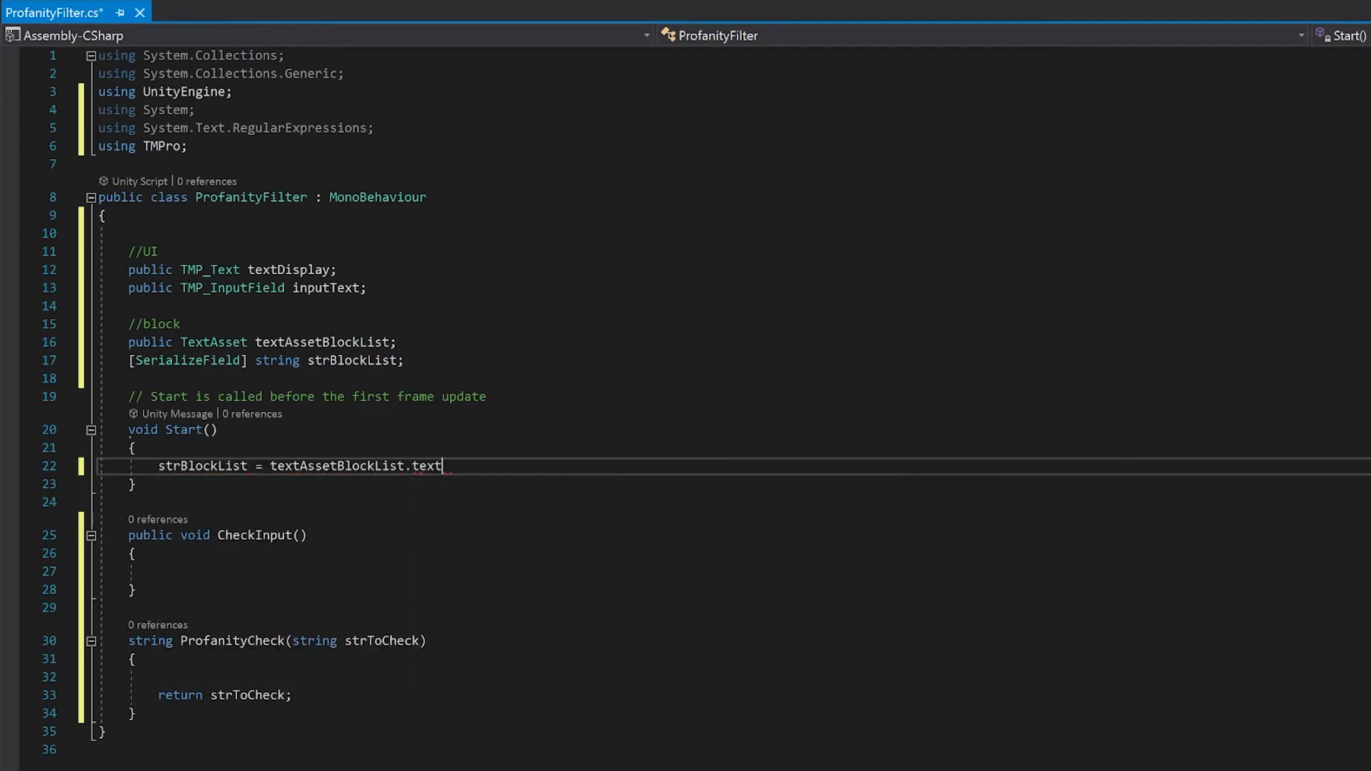
{"action": "type", "text": ".Split(new string[]"}
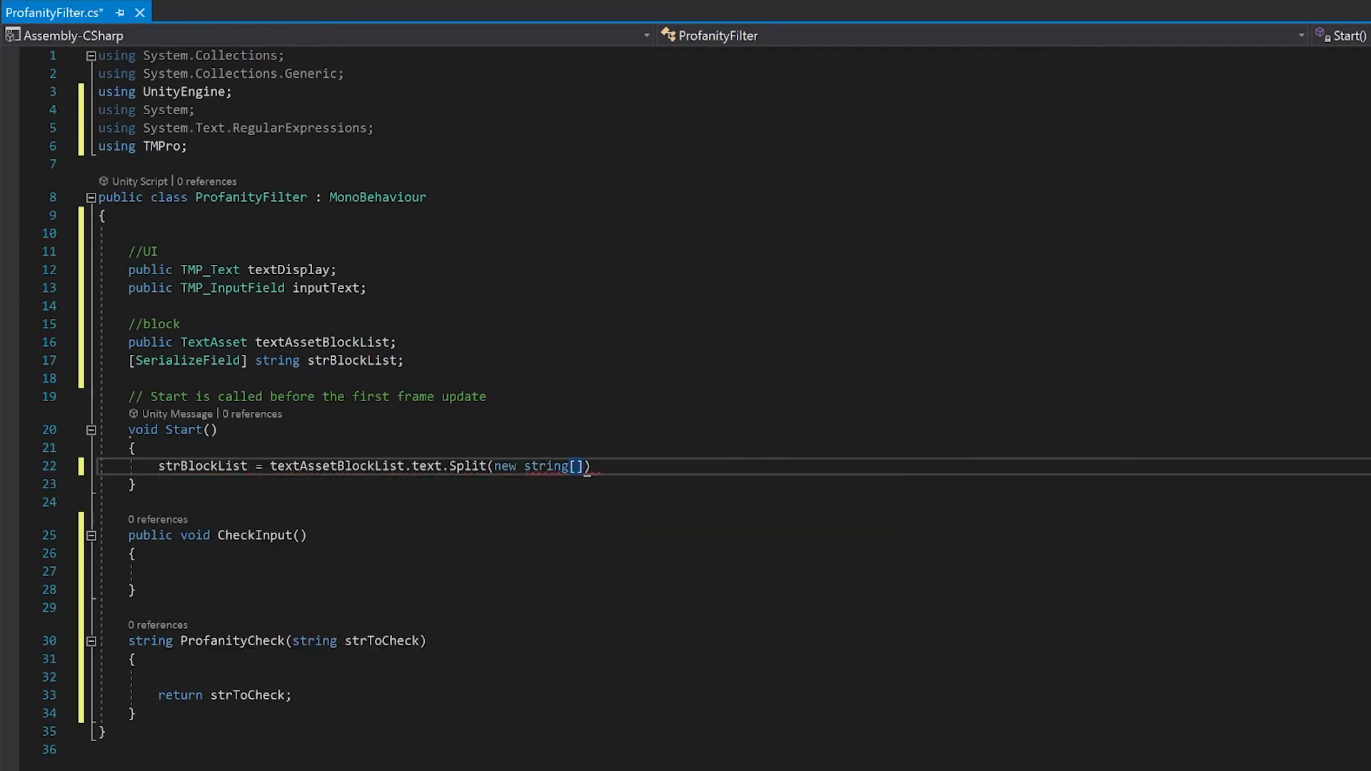
{"action": "type", "text": "{ \",\" }"}
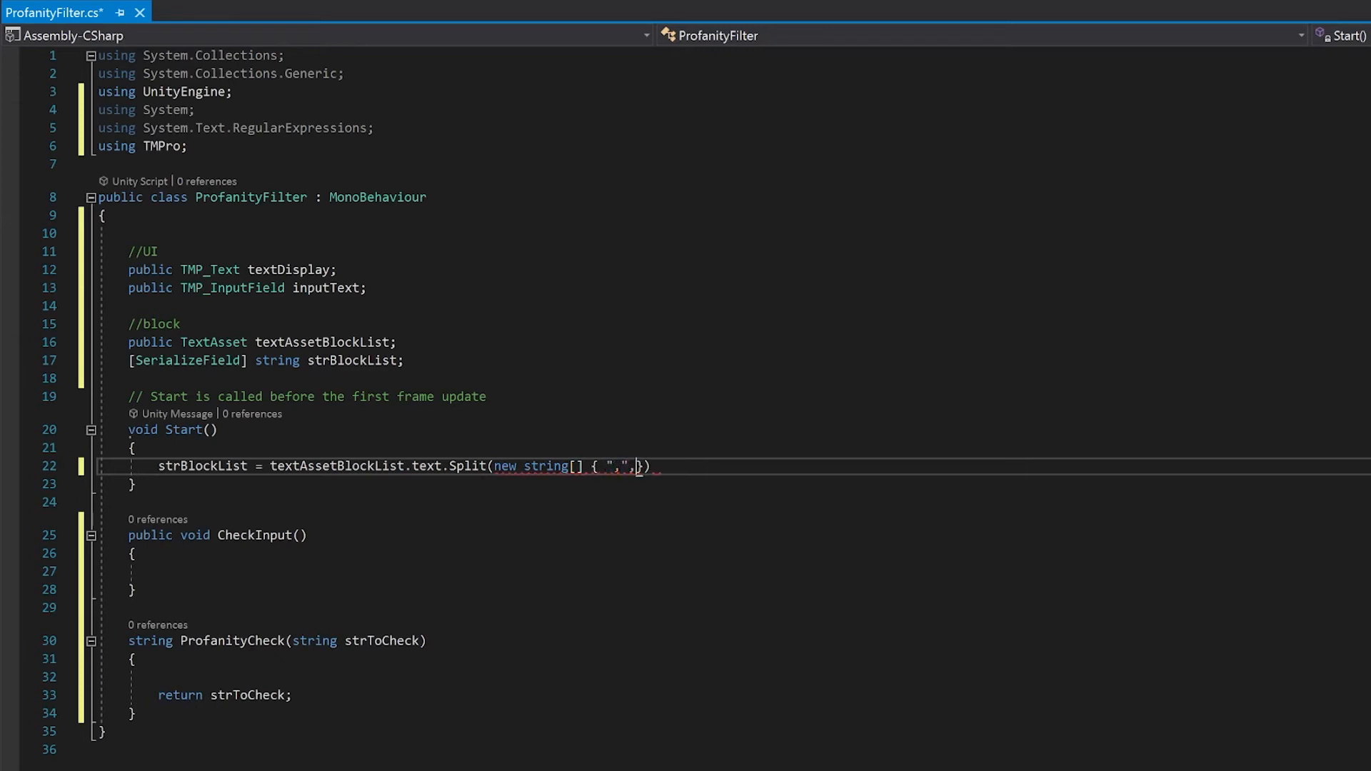
{"action": "type", "text": "\"\\n\""}
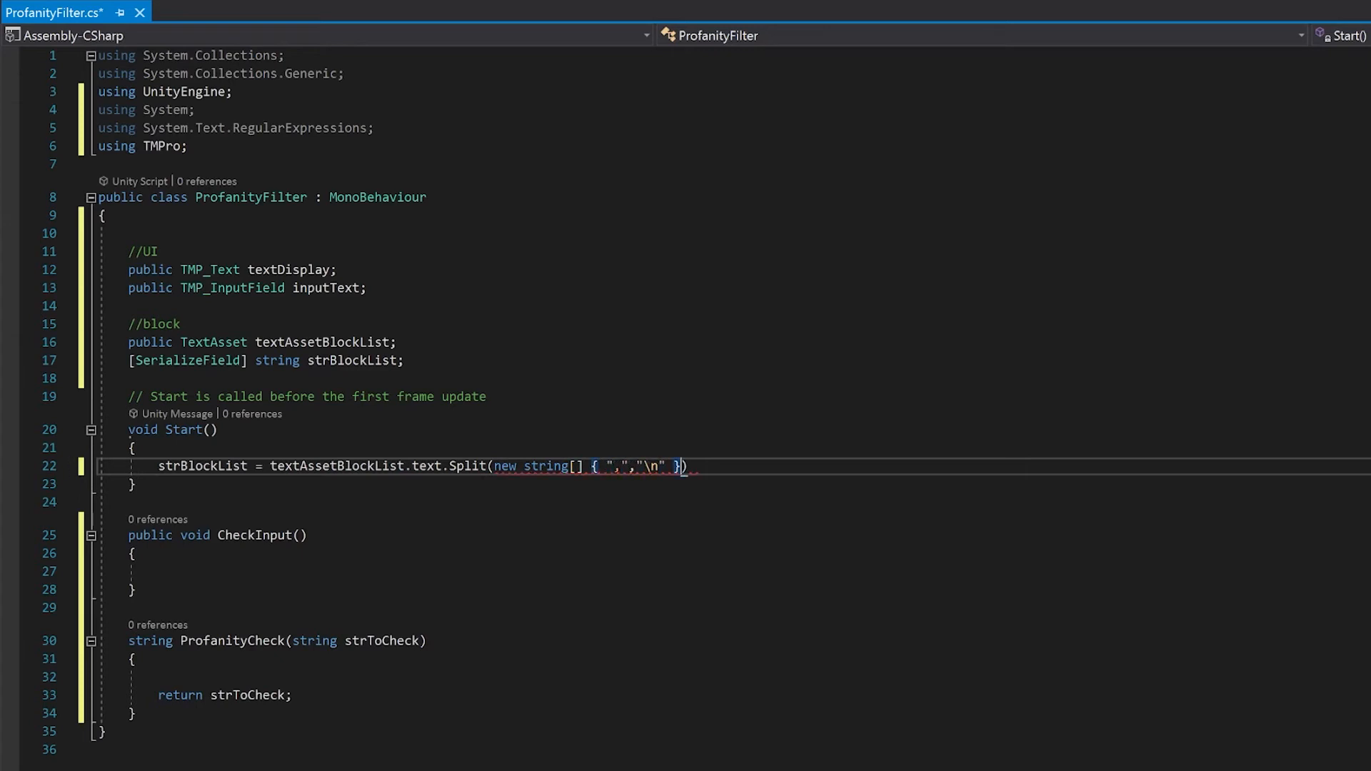
{"action": "type", "text": ", StringSplitOptions.RemoveEmptyEntries"}
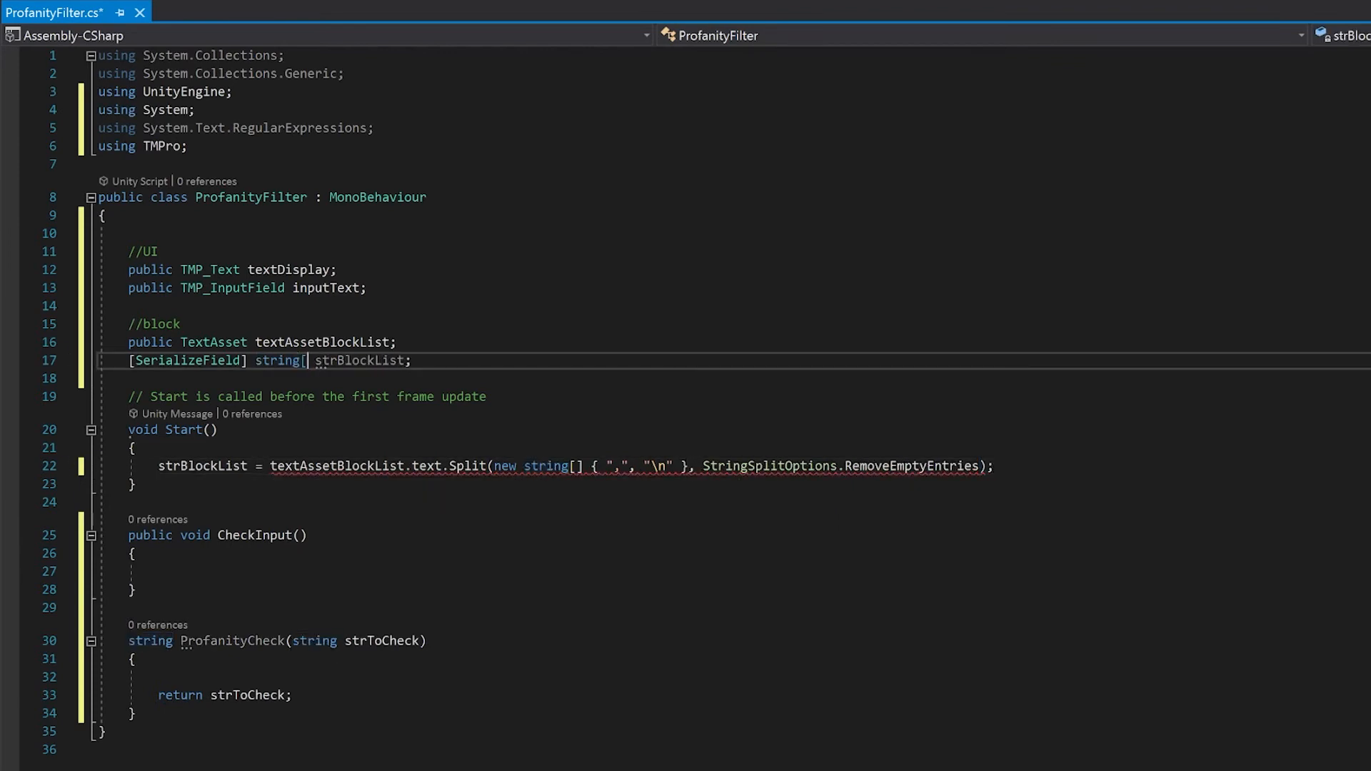
{"action": "type", "text": "]"}
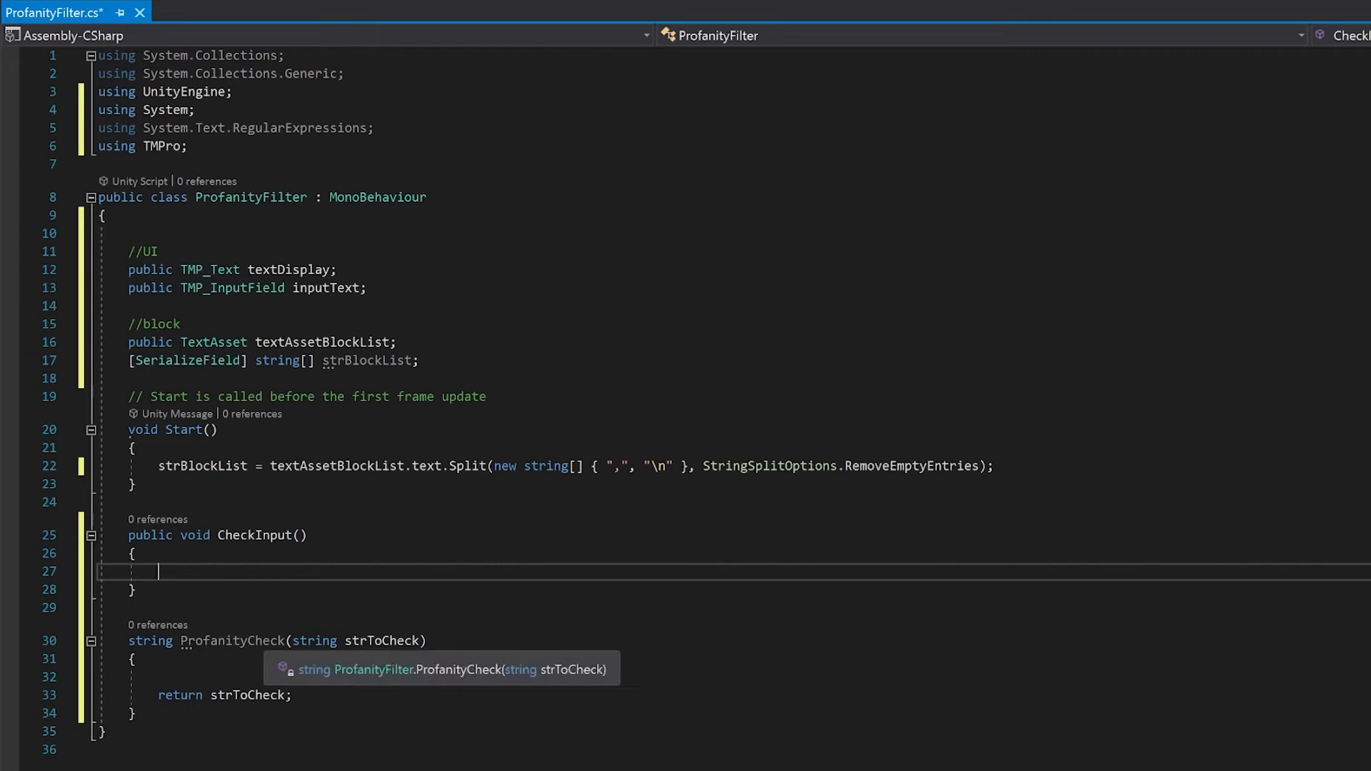
{"action": "mouse_move", "coordinate": [158, 571]}
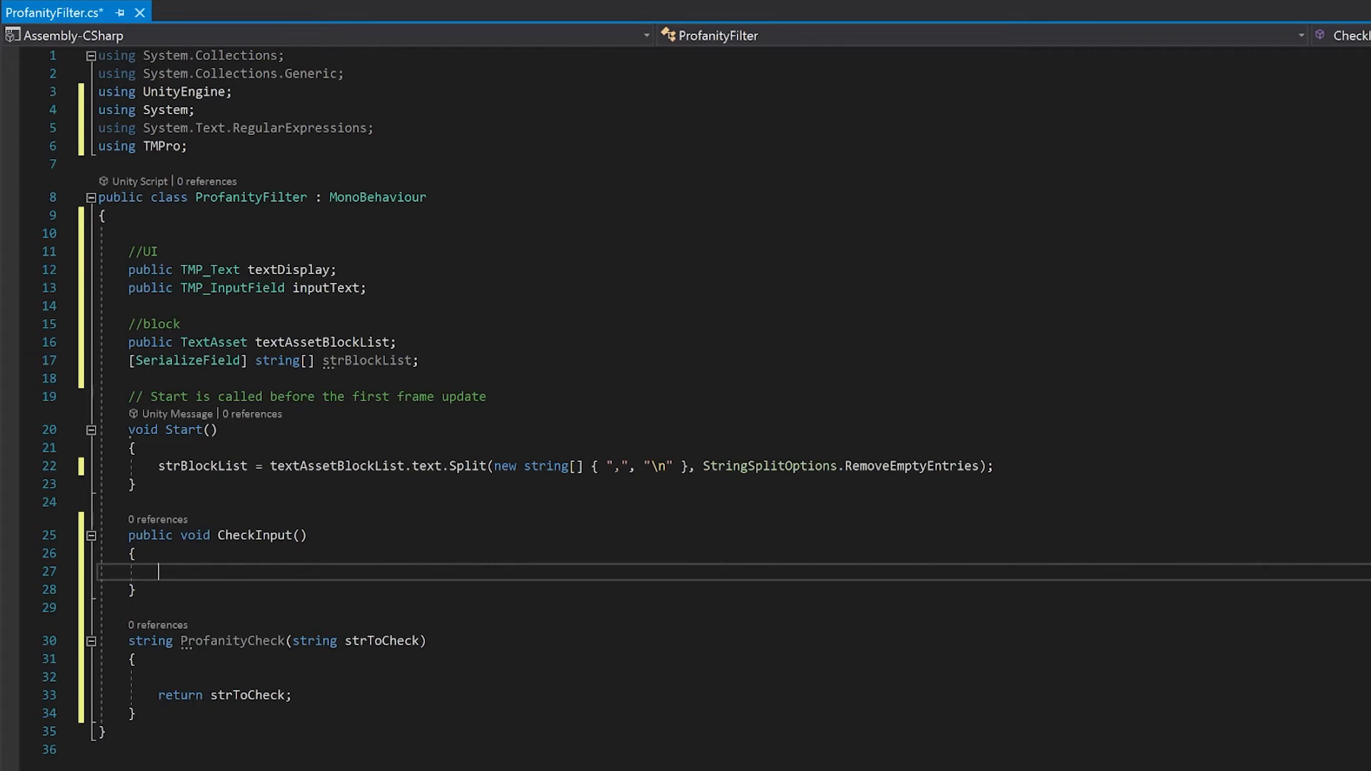
In CheckInput, set textDisplay.text to ProfanityCheck(inputText.text) and clear inputText.text
{"action": "type", "text": "textDisplay.text ="}
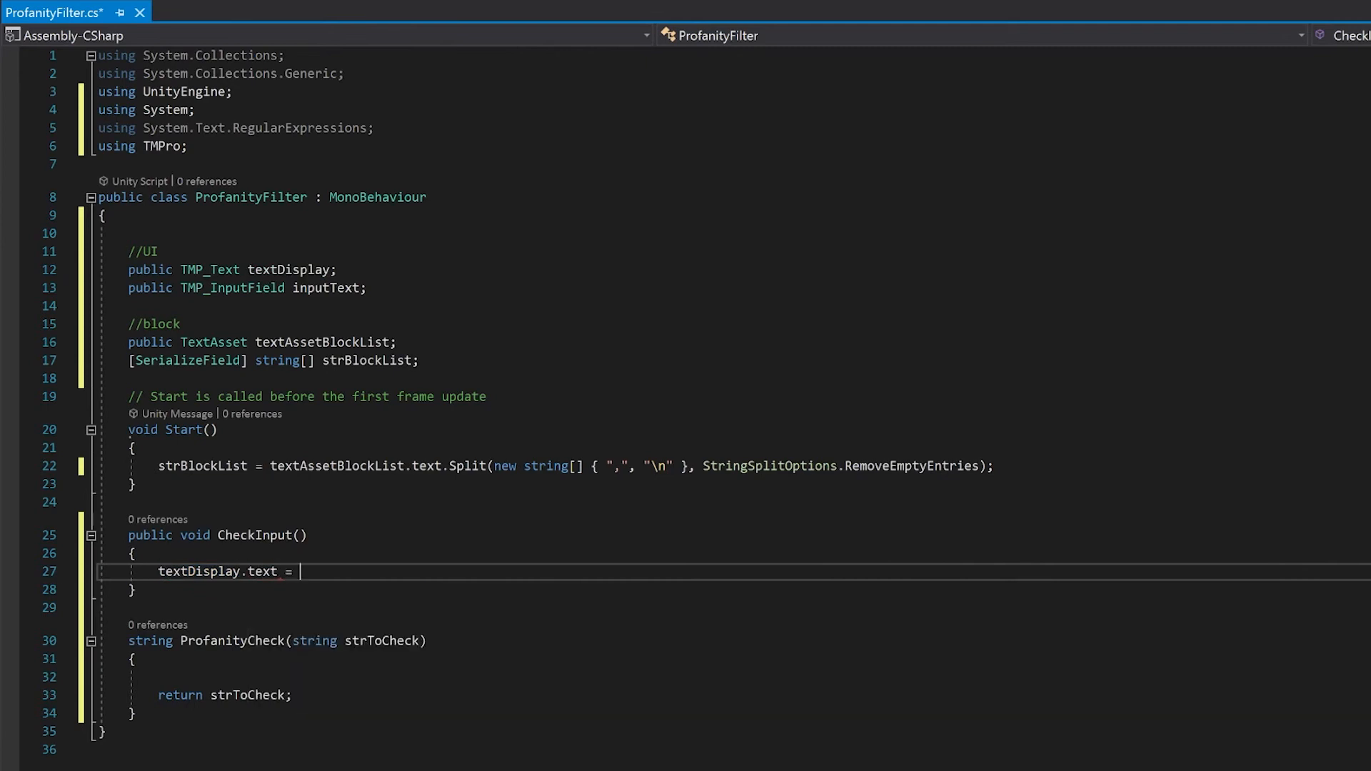
{"action": "type", "text": "ProfanityCheck(inputText.text);"}
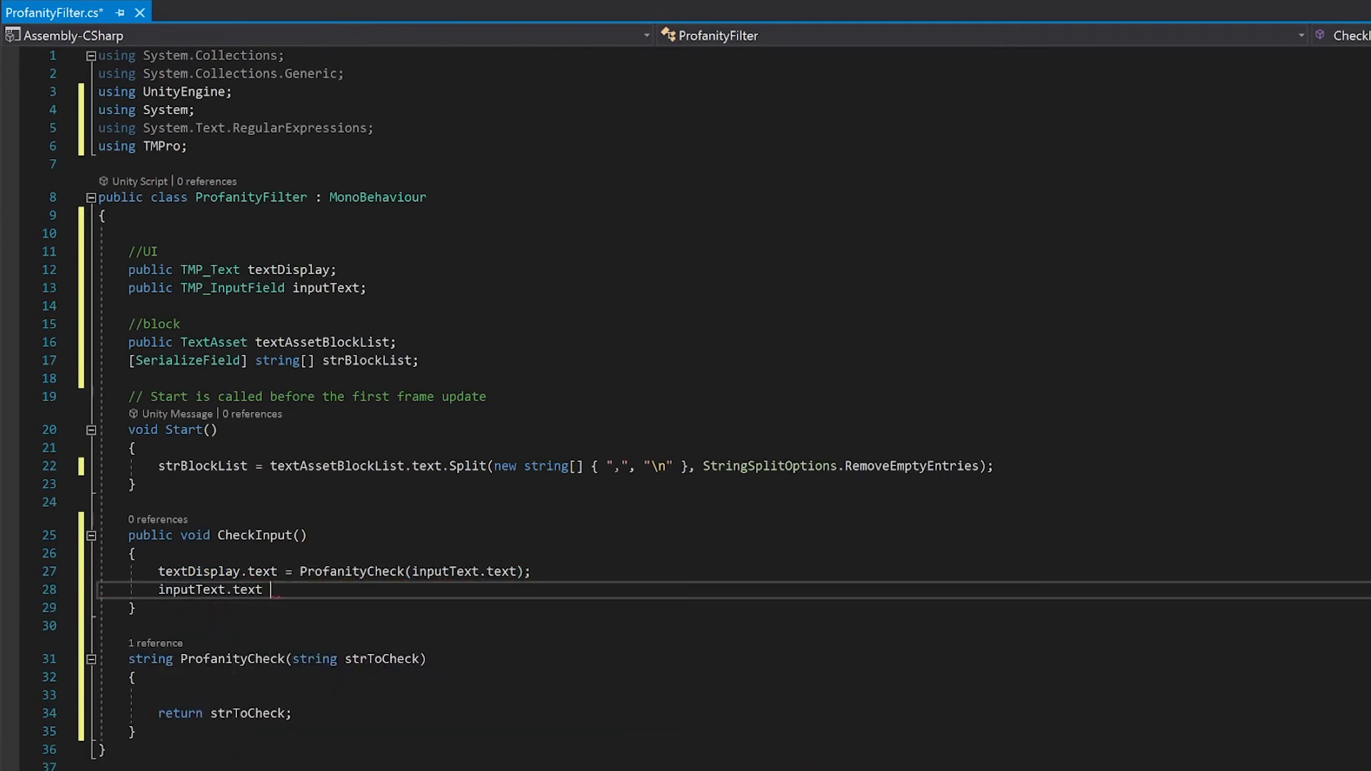
{"action": "type", "text": "= \"\";"}
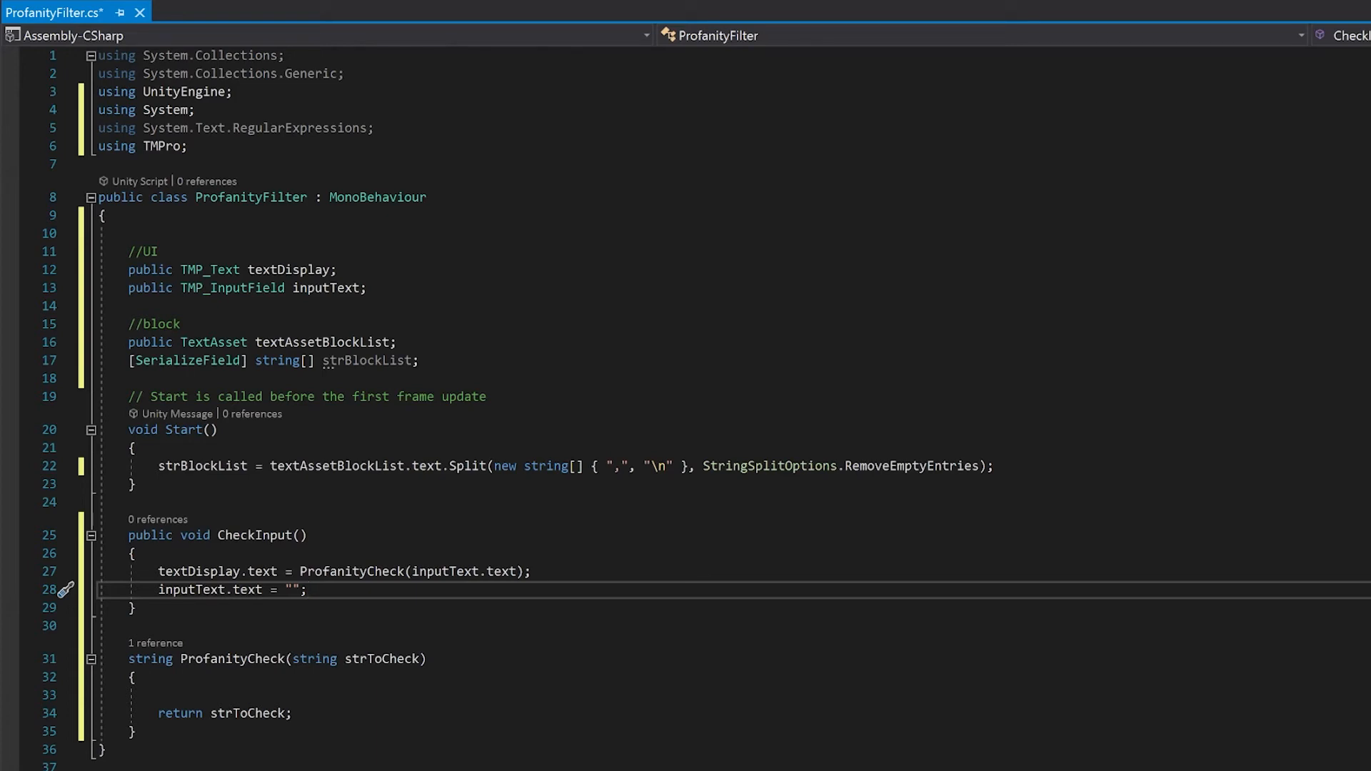
{"action": "left_click", "coordinate": [306, 590]}
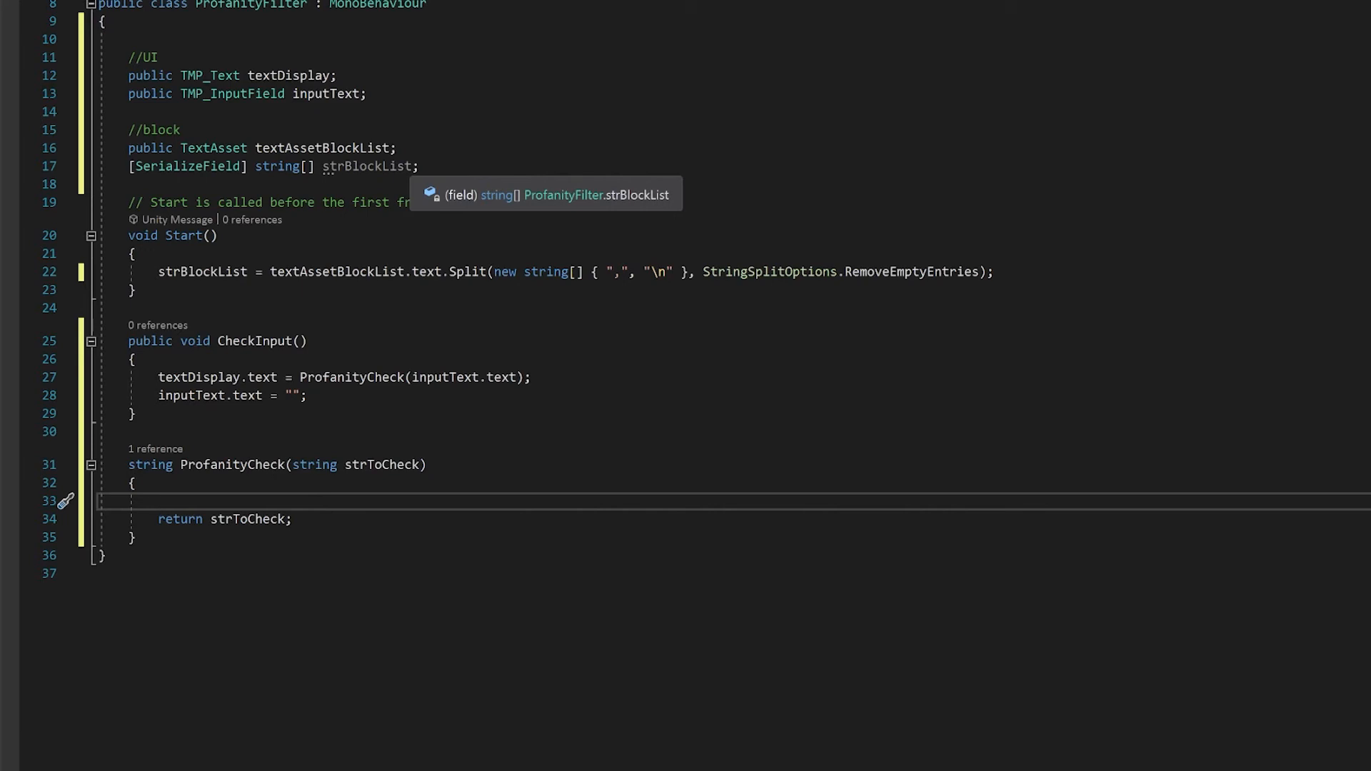
Insert a for loop in ProfanityCheck iterating over strBlockList
{"action": "type", "text": "for"}
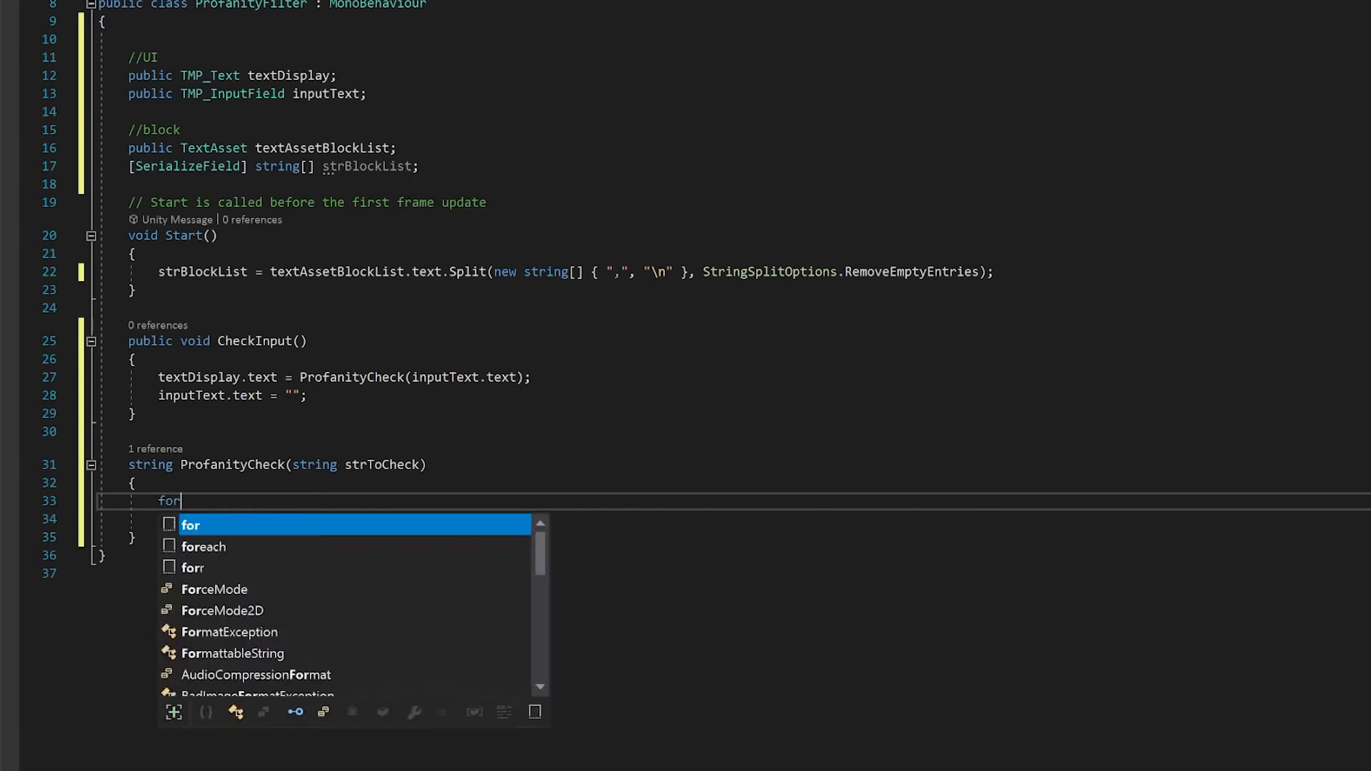
{"action": "key", "text": "Tab"}
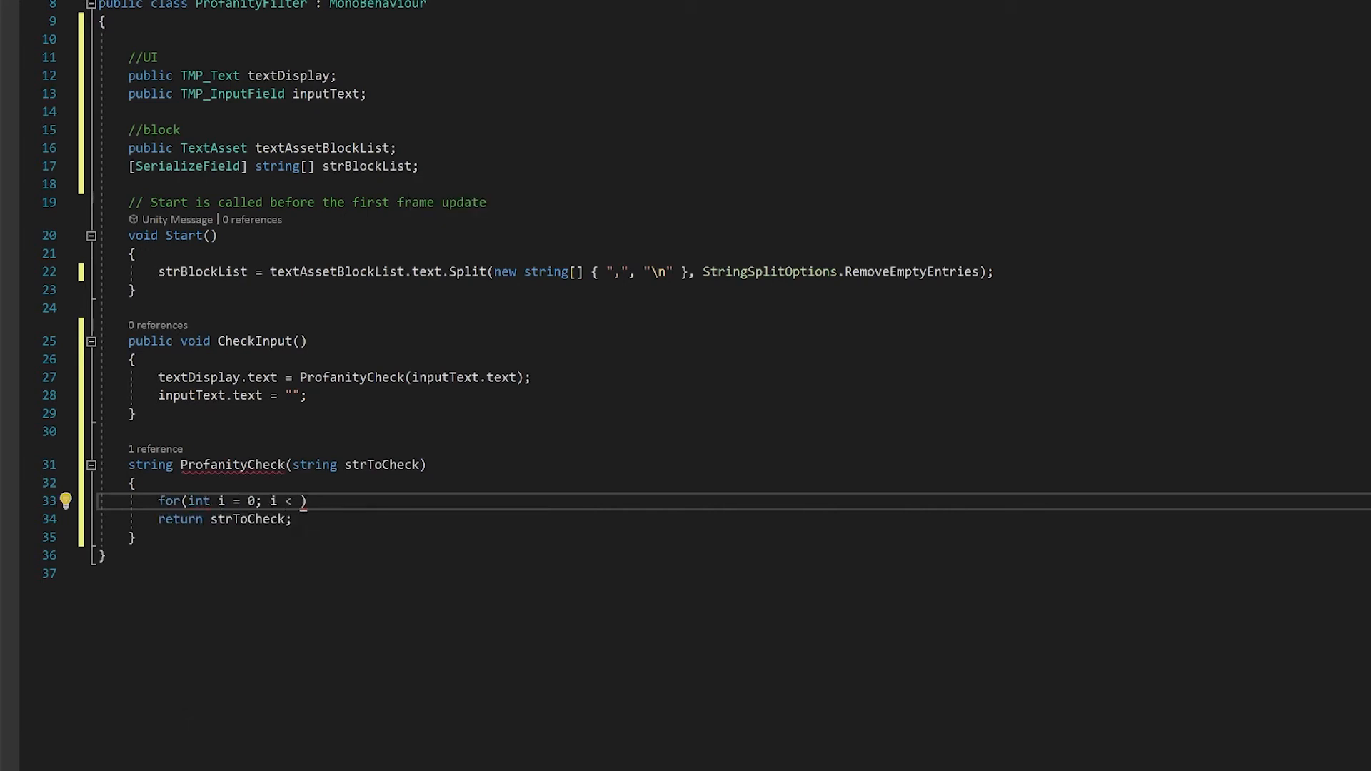
{"action": "type", "text": "strBlockList.Length; i++"}
{"action": "type", "text": "{"}
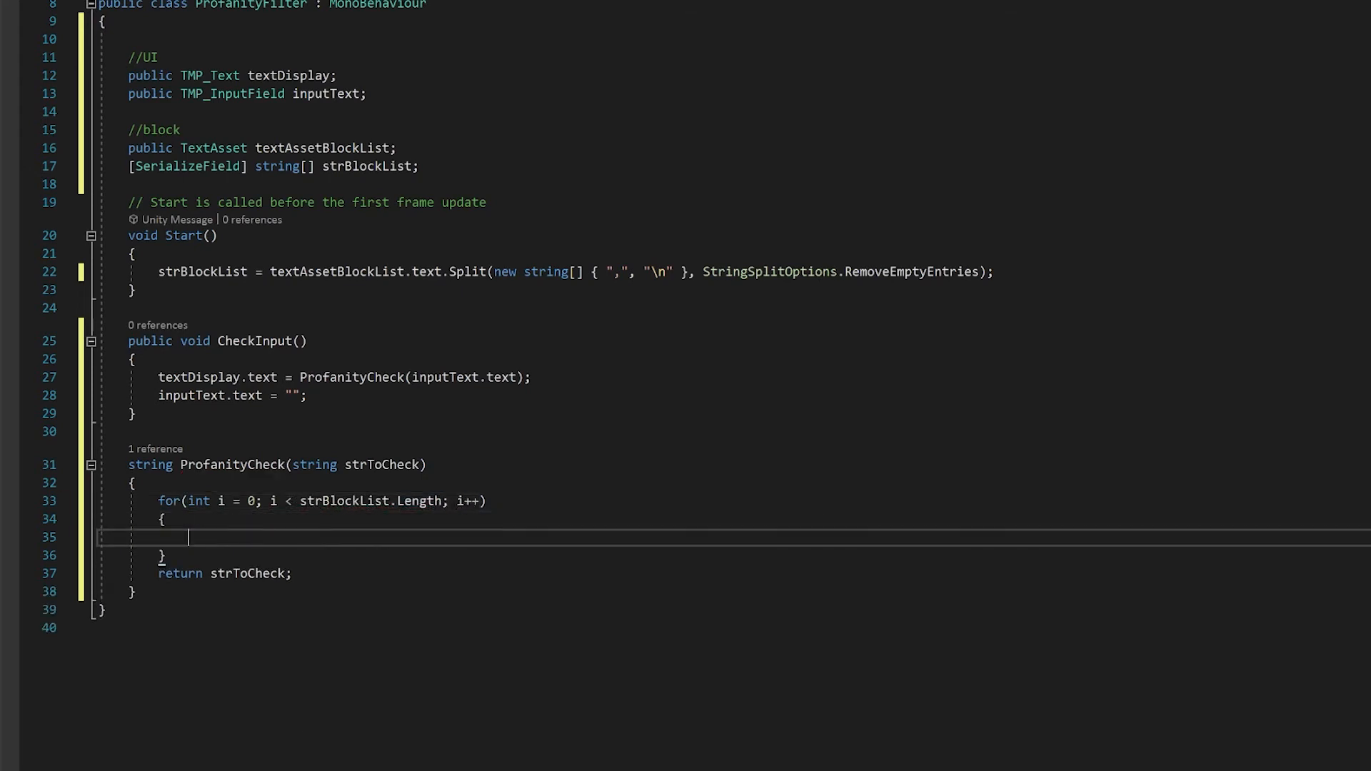
Inside the loop, declare 'string profanity = strBlockList[i];'
{"action": "type", "text": "s"}
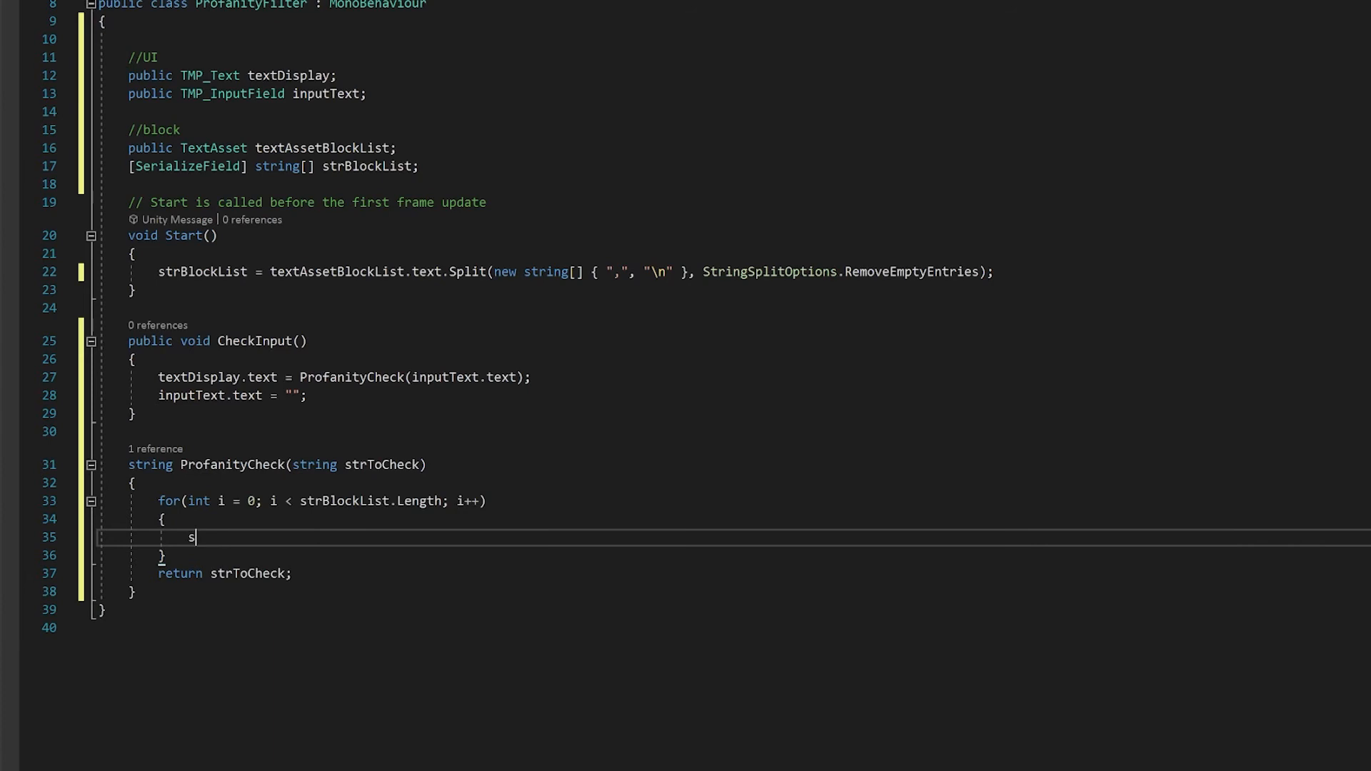
{"action": "type", "text": "tring profanity = str"}
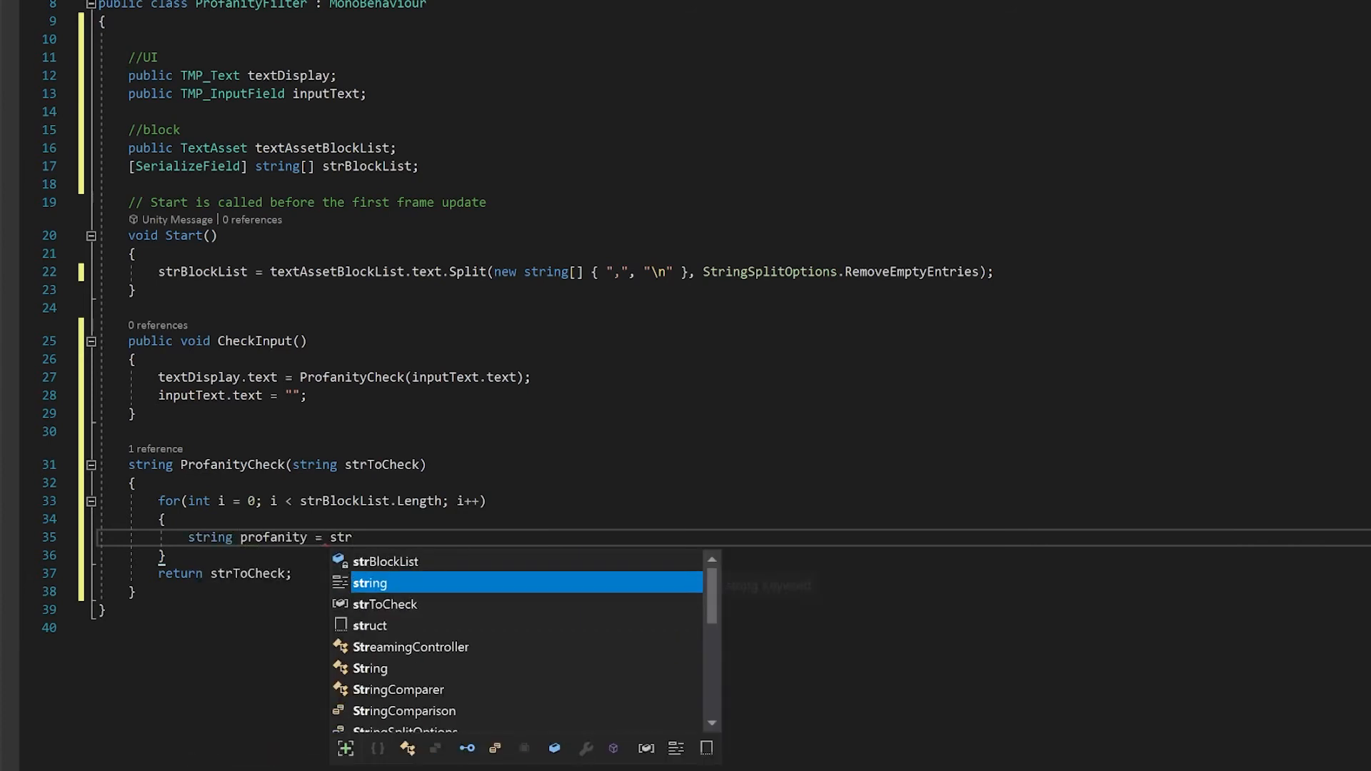
{"action": "type", "text": "BlockList[i"}
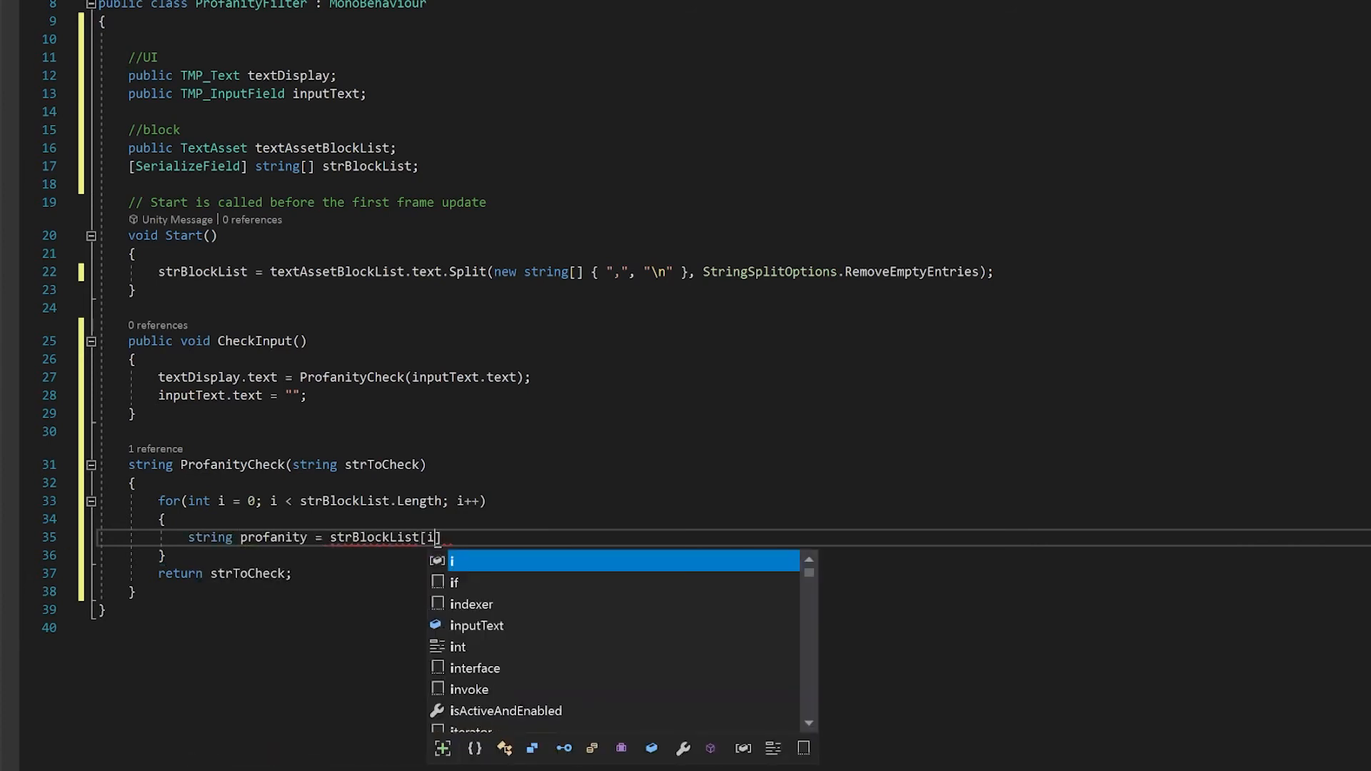
{"action": "type", "text": ";"}
{"action": "key", "text": "Enter"}
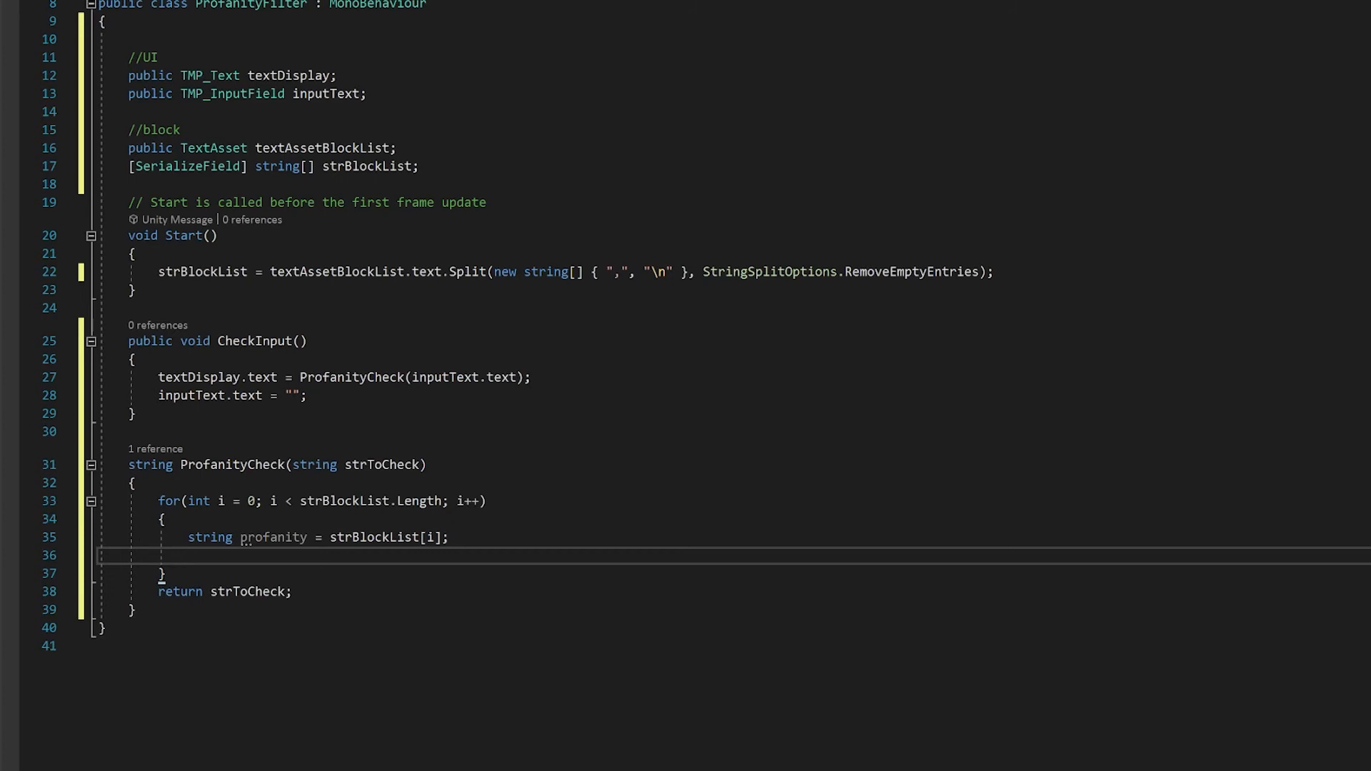
{"action": "left_click", "coordinate": [188, 555]}
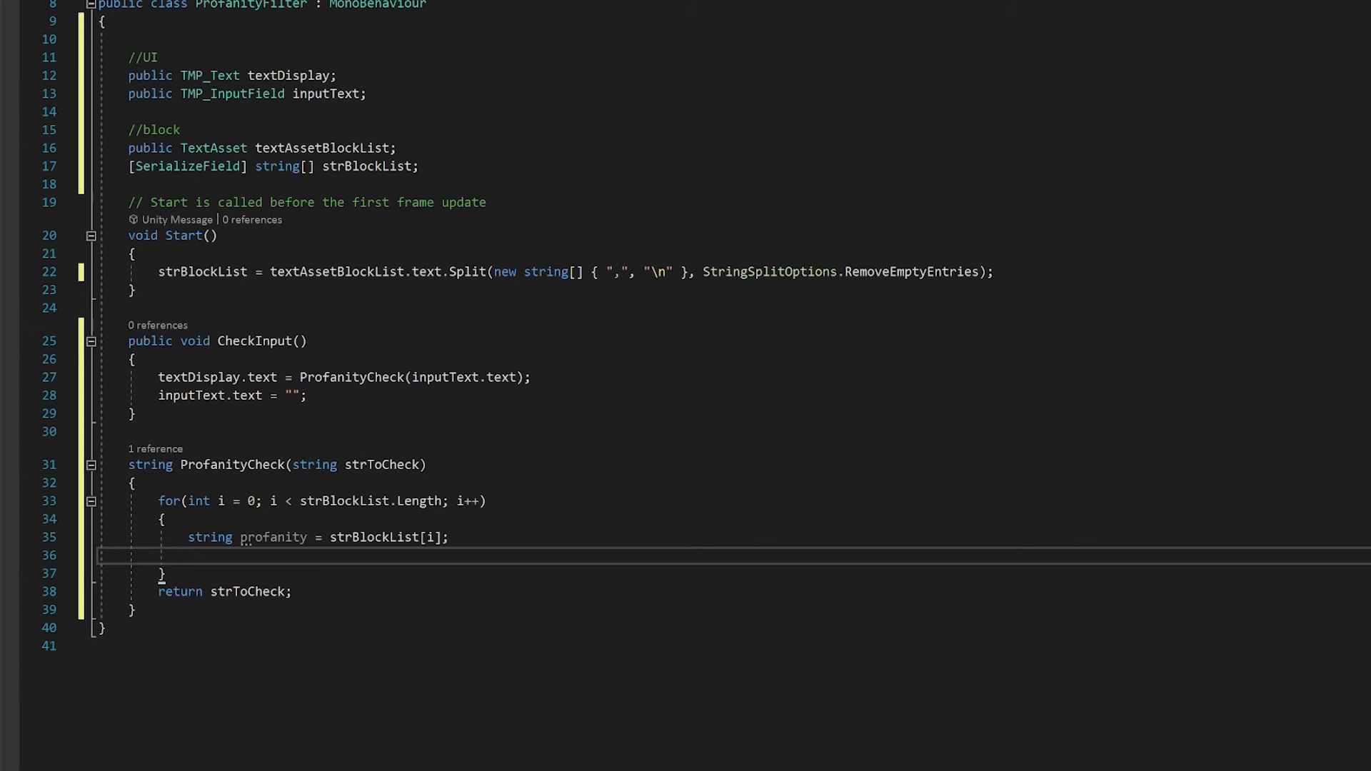
Create a System.Text.RegularExpressions.Regex 'word' matching profanity case-insensitively as a whole word
{"action": "type", "text": "System."}
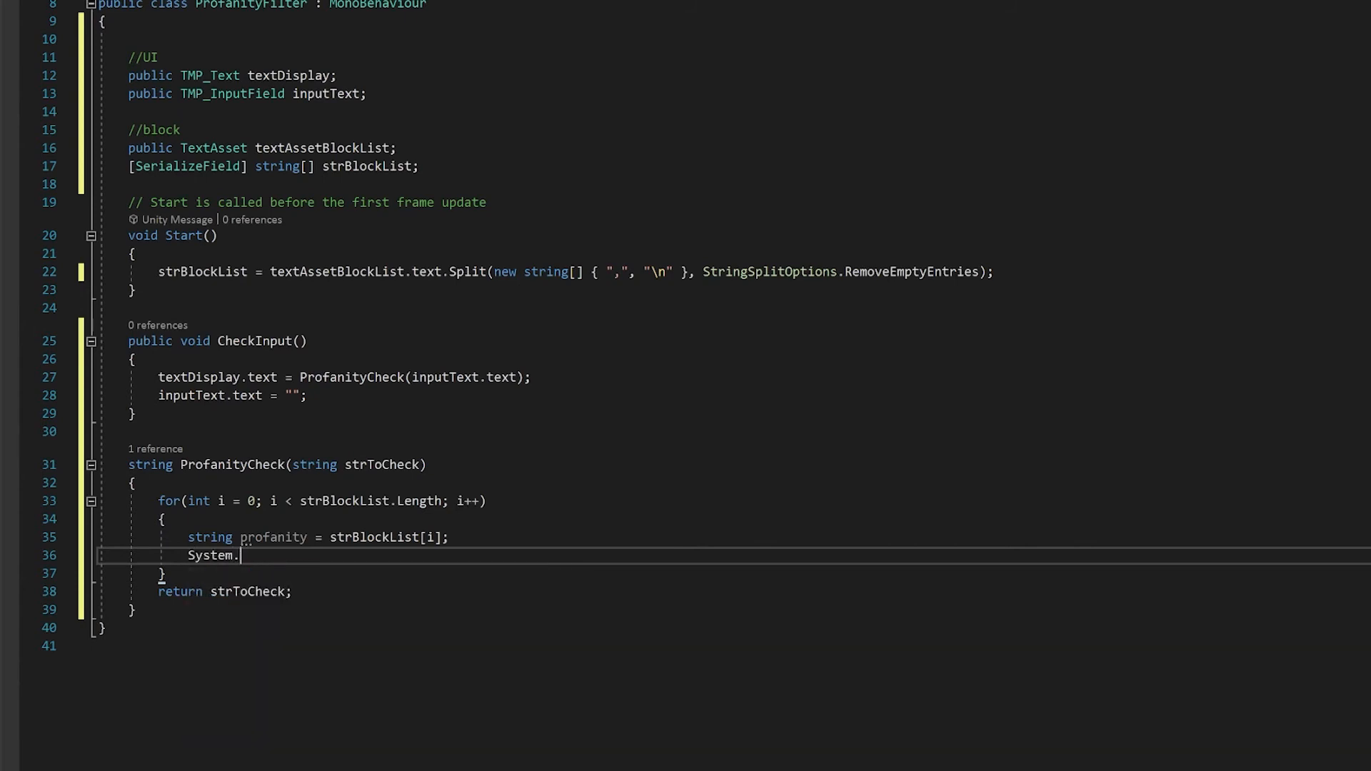
{"action": "type", "text": "Text.RegularExpressions.Regex"}
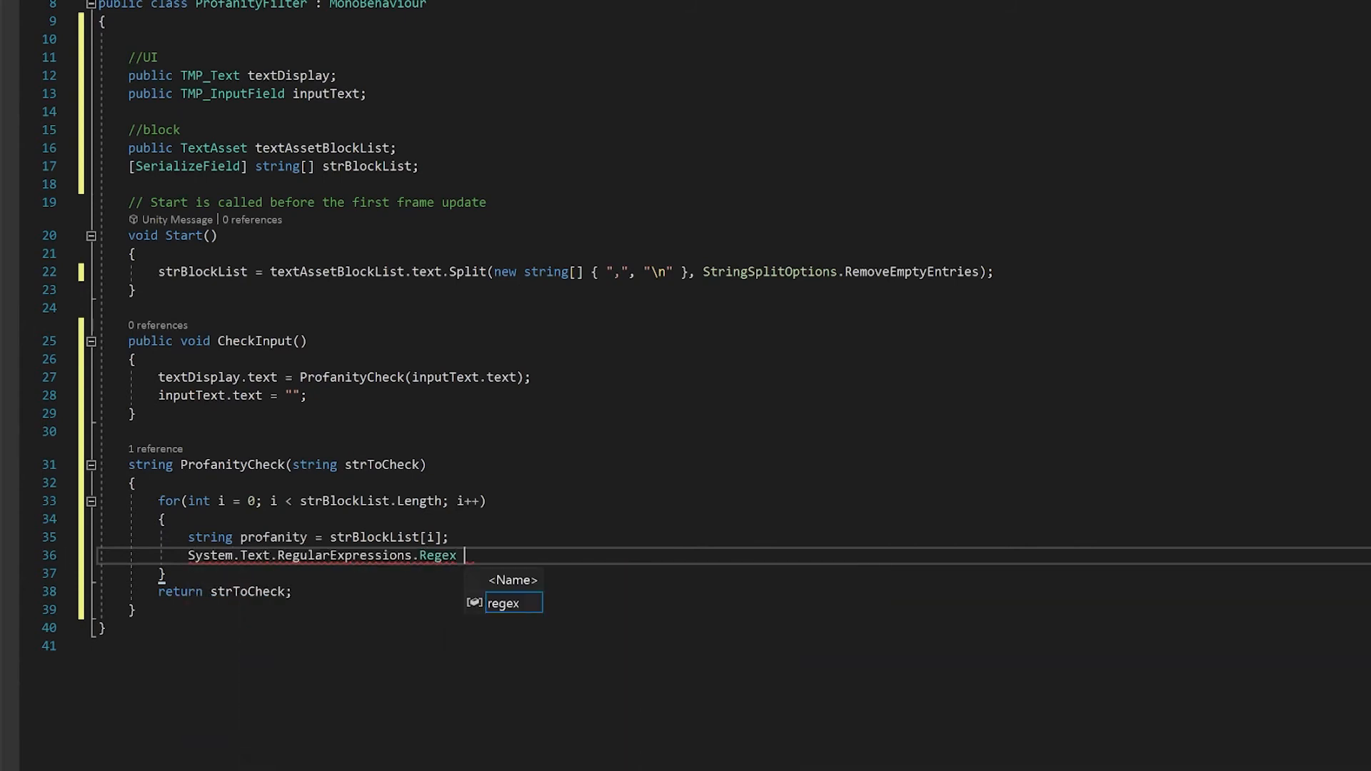
{"action": "type", "text": "word = new Regex"}
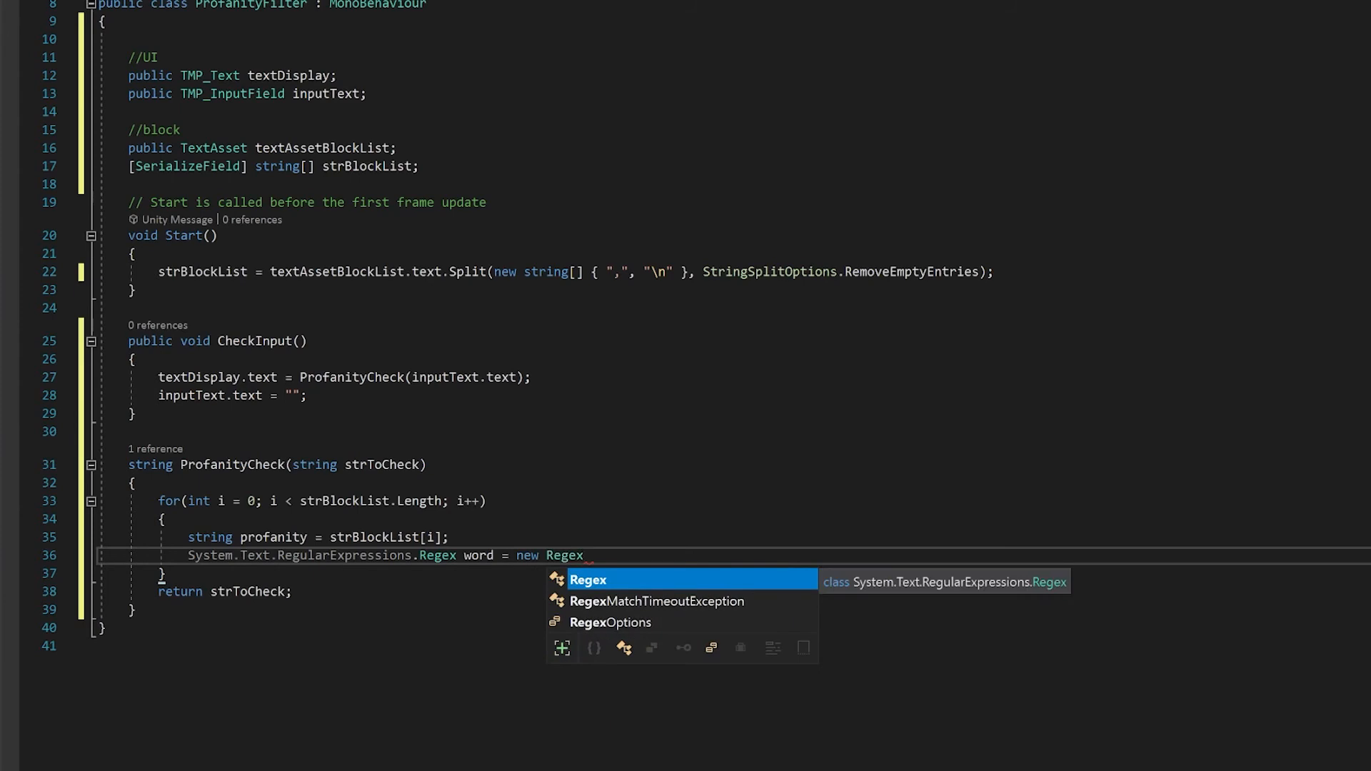
{"action": "type", "text": "(\"("}
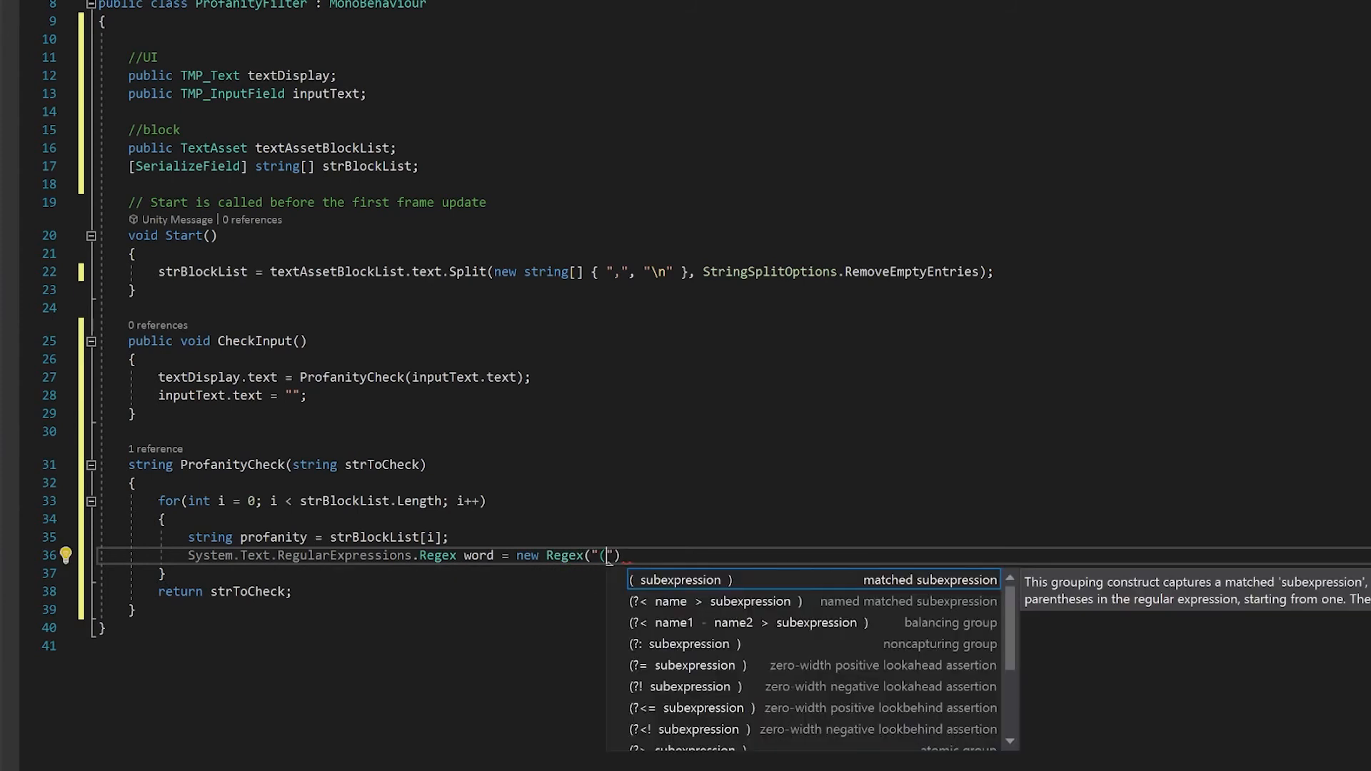
{"action": "type", "text": "?i"}
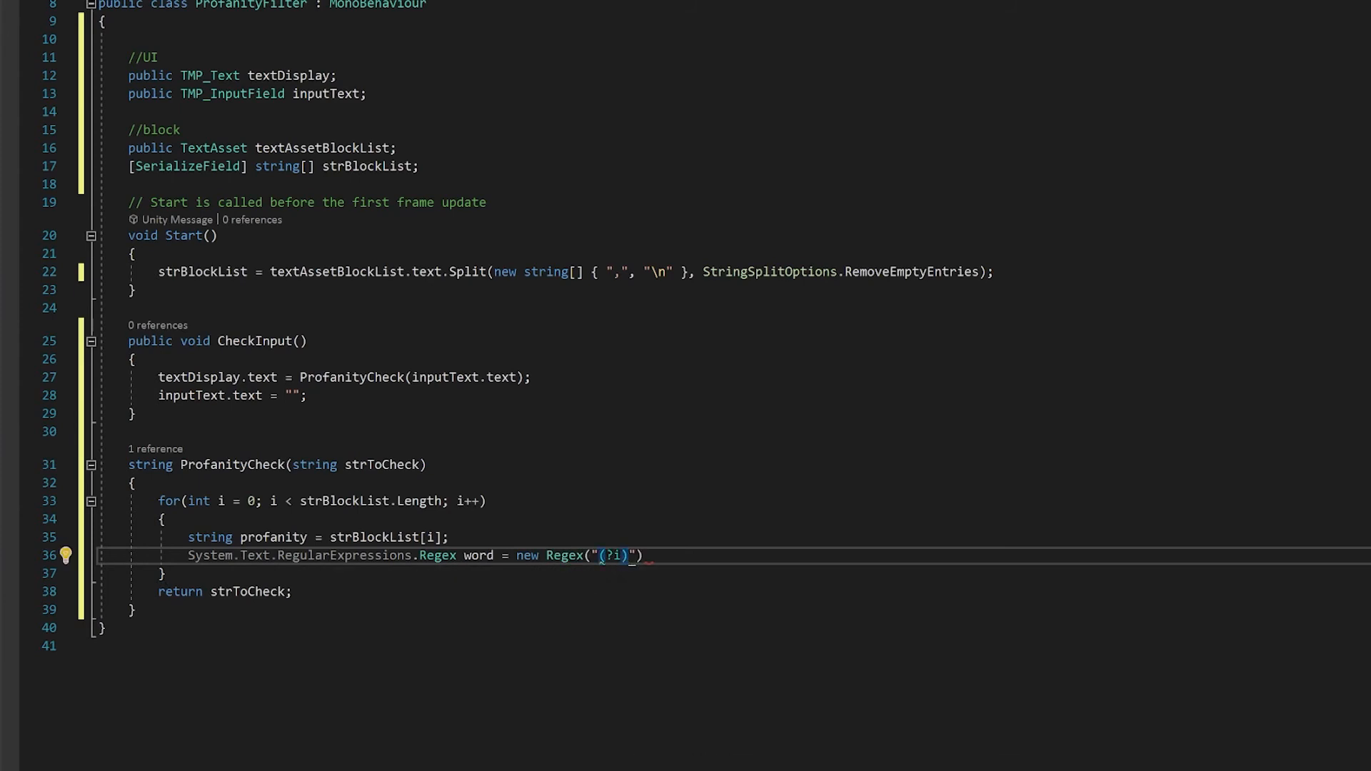
{"action": "type", "text": "\\\\b"}
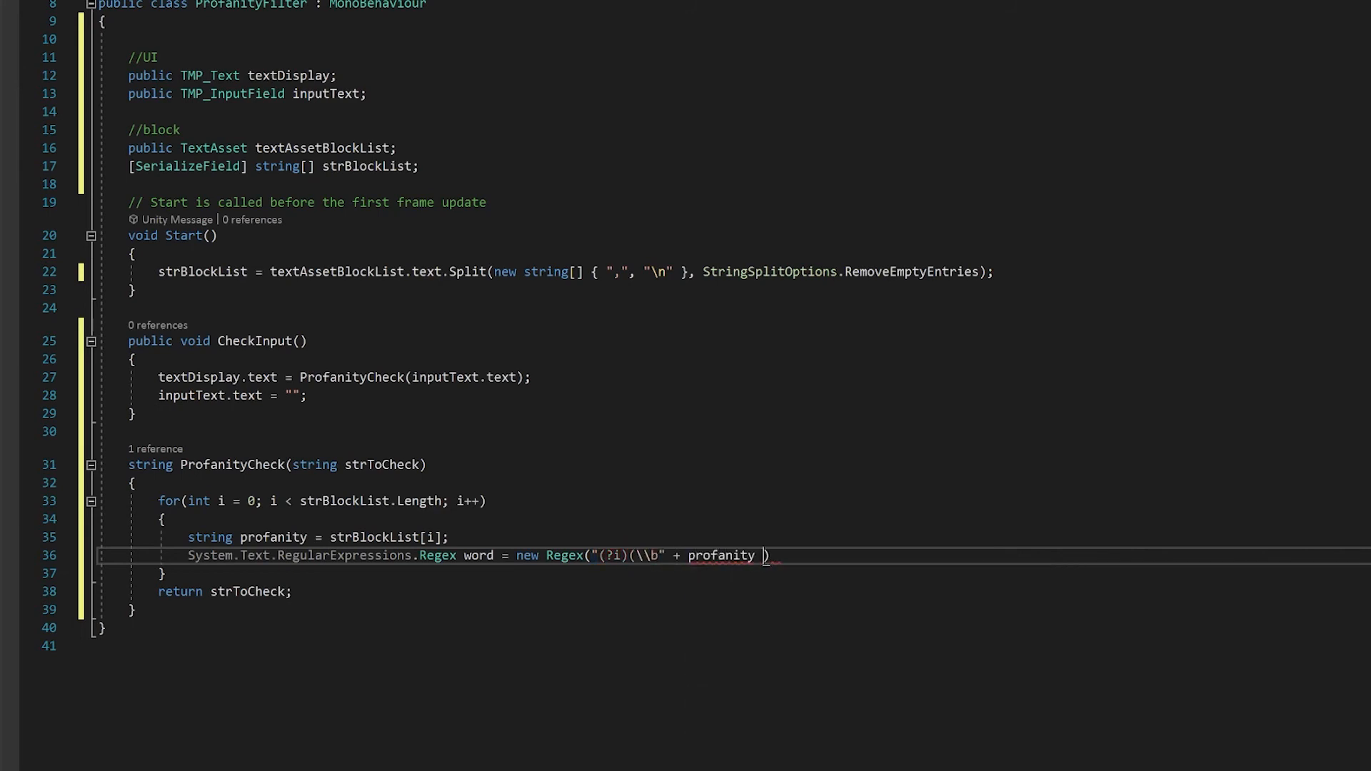
{"action": "type", "text": "+ \"\\\\b\")"}
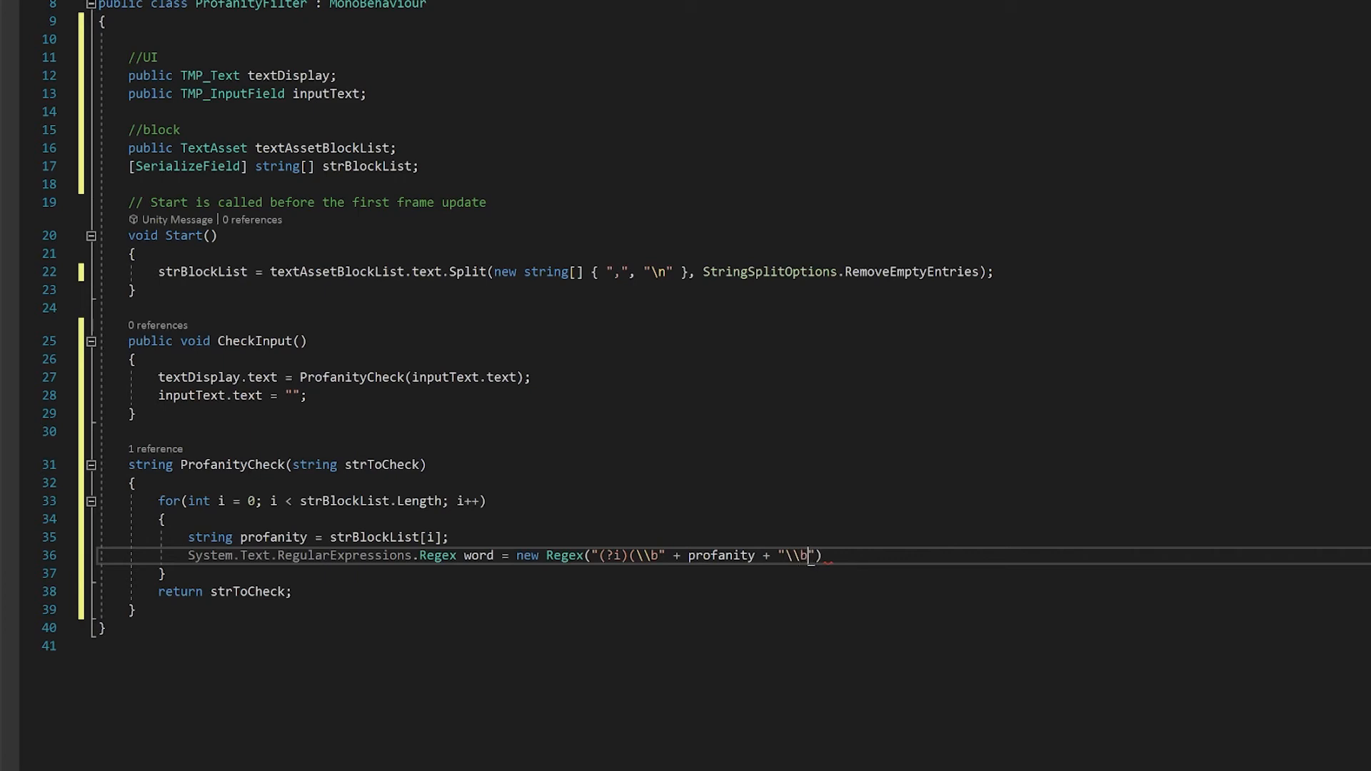
{"action": "type", "text": ");"}
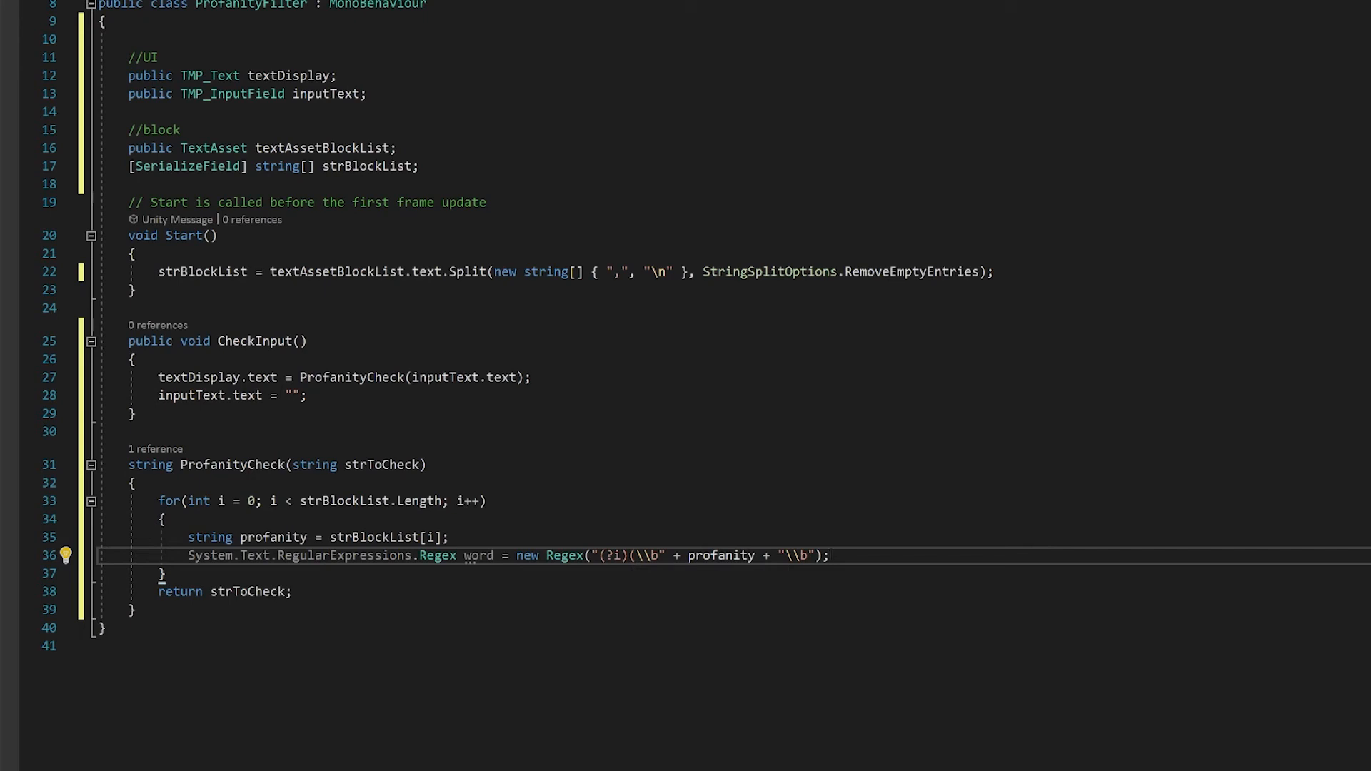
Store word.Replace(strToCheck, "****") in a string named temp
{"action": "type", "text": "string temp"}
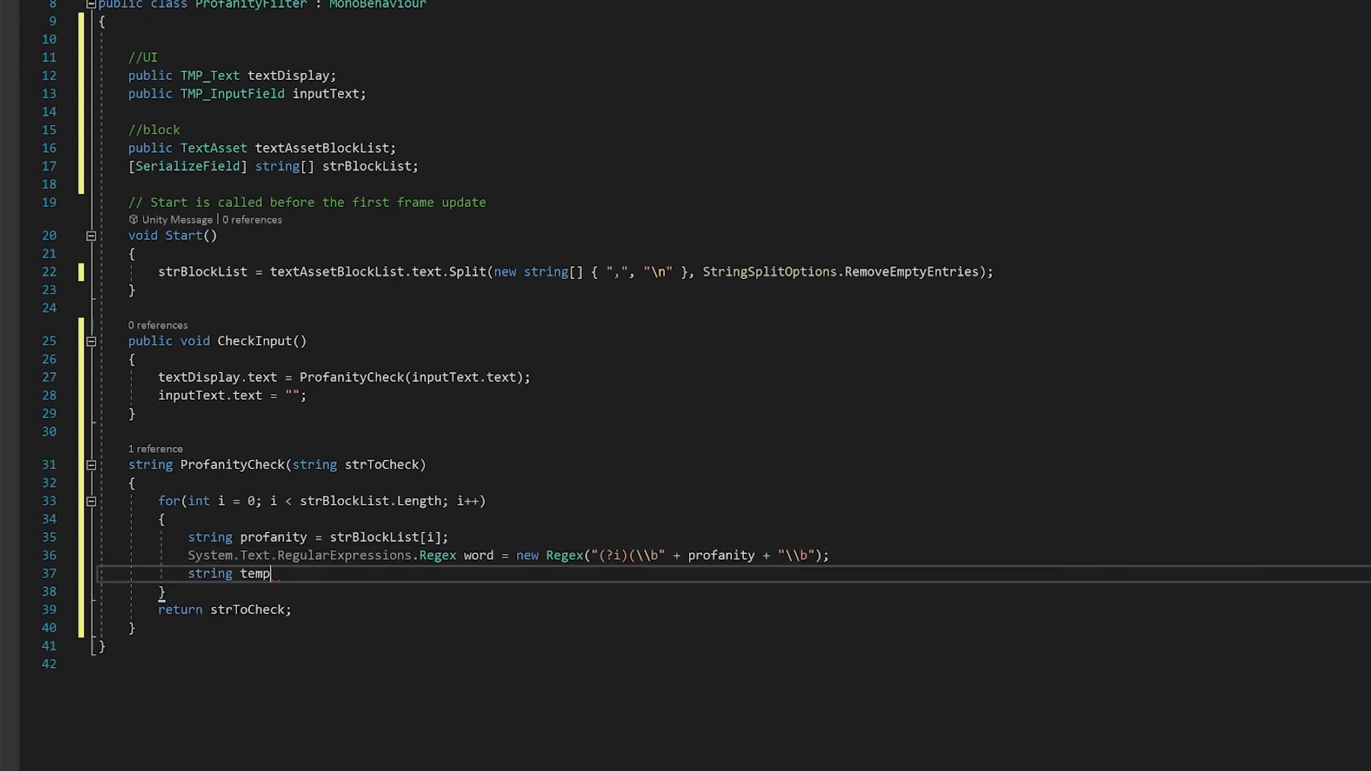
{"action": "type", "text": "word.Replace(str"}
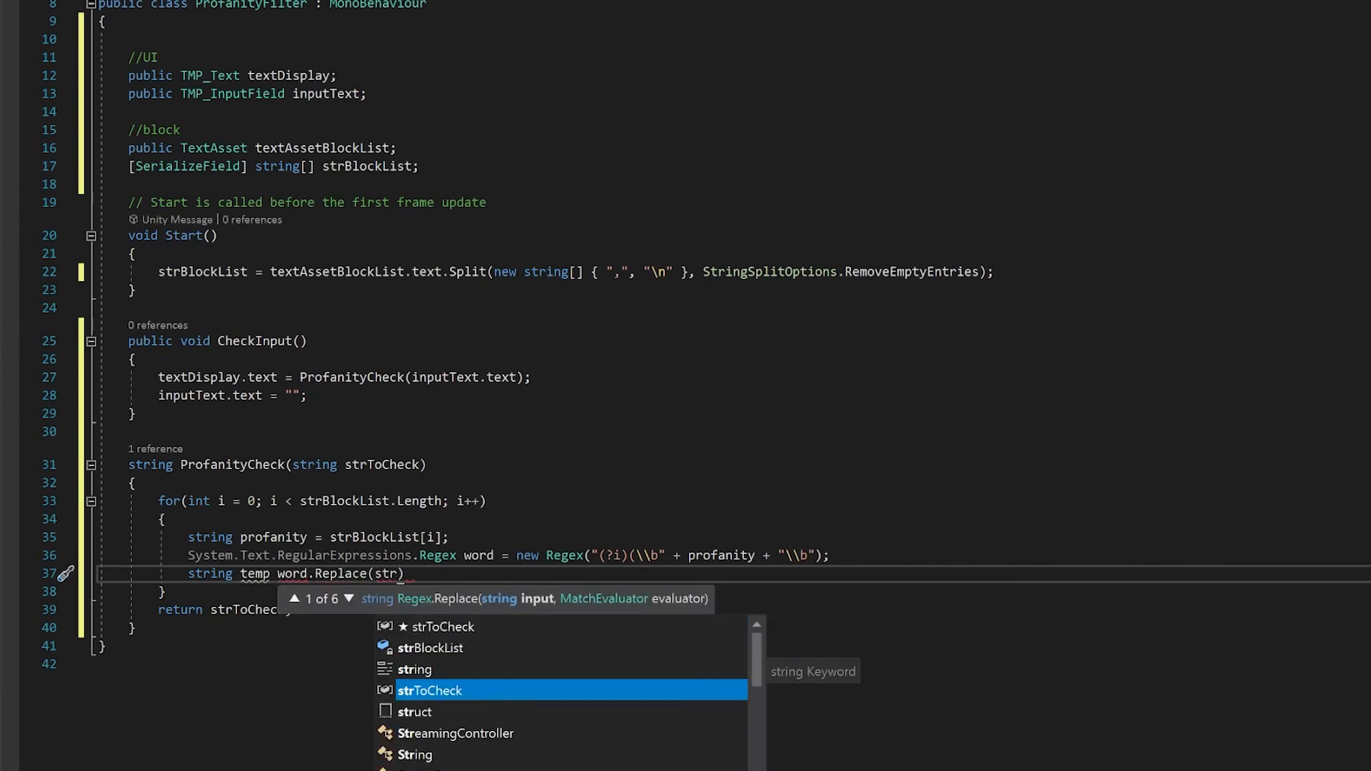
{"action": "type", "text": "strToCheck, \"****\")"}
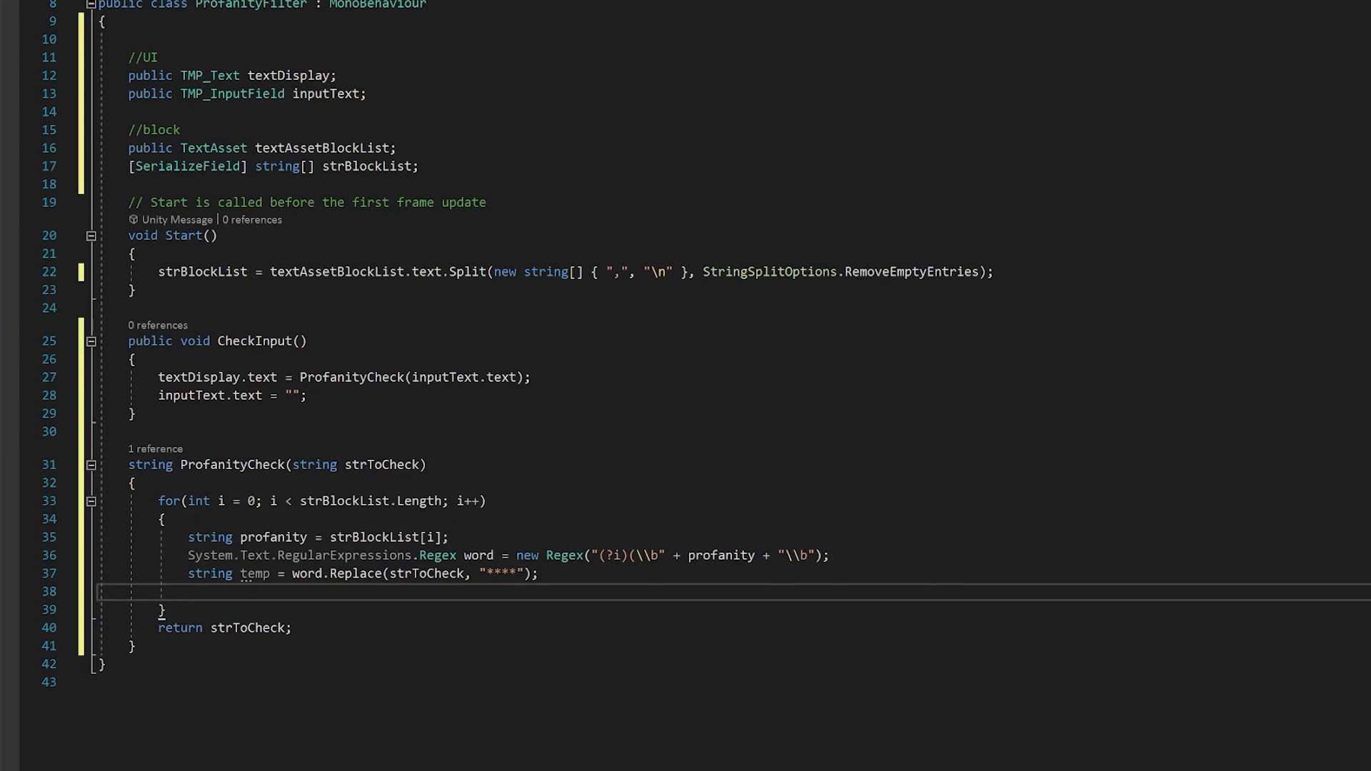
Add 'strToCheck = temp;' inside the loop
{"action": "type", "text": "strToCheck ="}
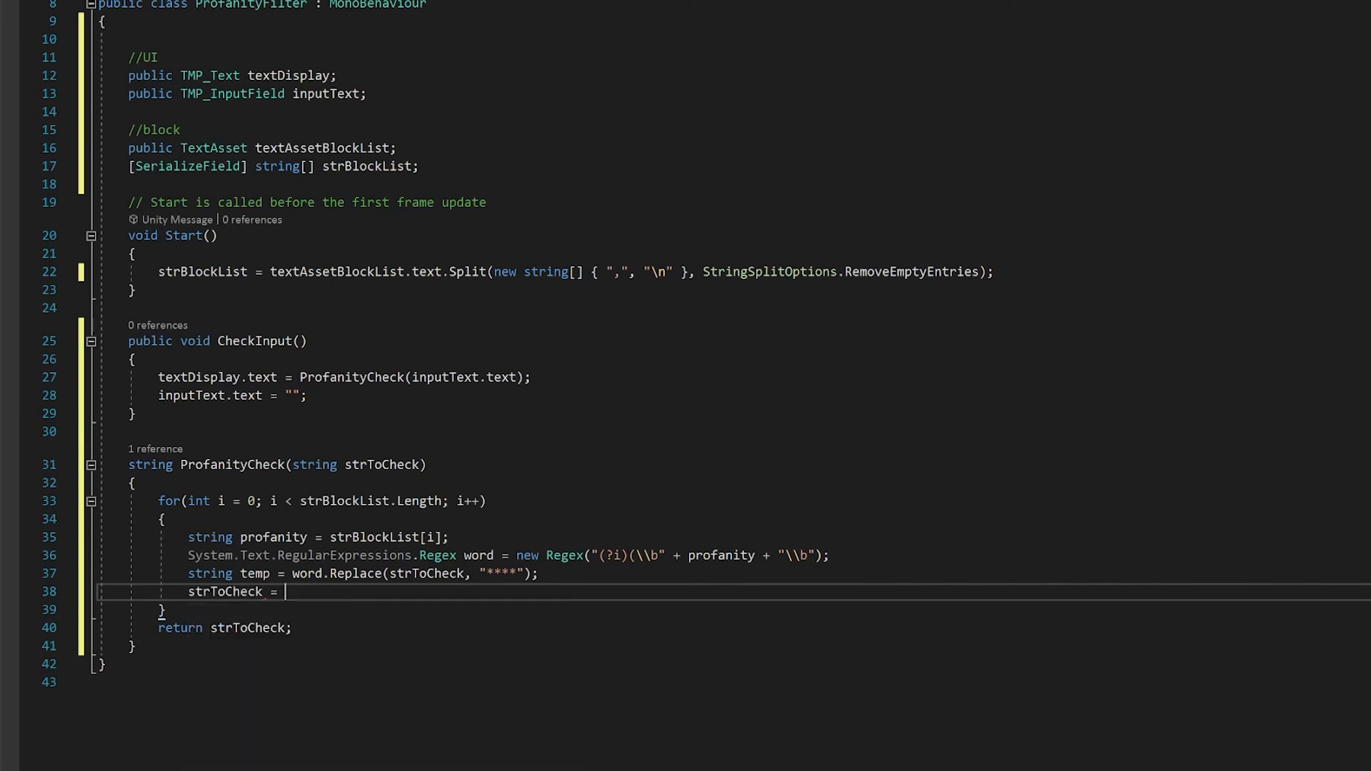
{"action": "type", "text": "temp;"}
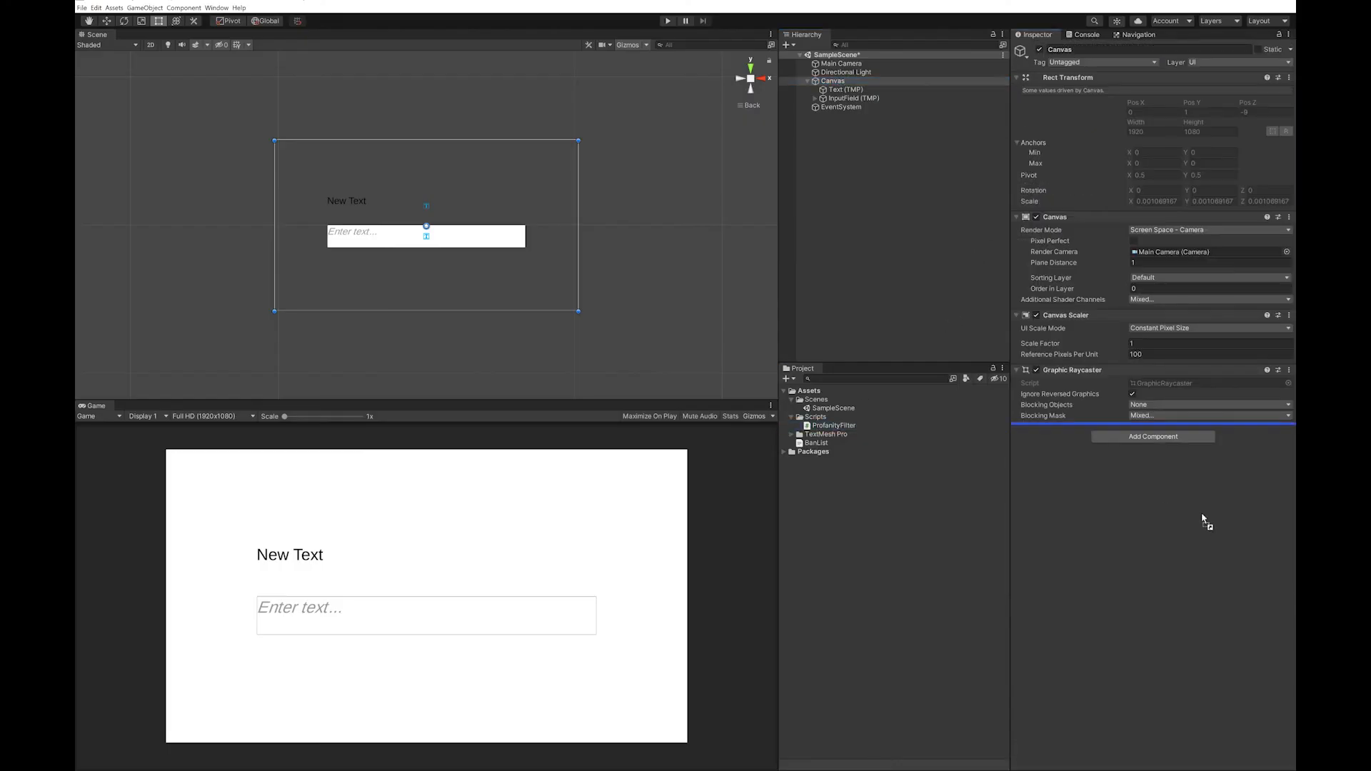
Add ProfanityFilter to the Canvas with Text (TMP), InputField (TMP) and BanList, then test in Play
{"action": "left_click", "coordinate": [1152, 436]}
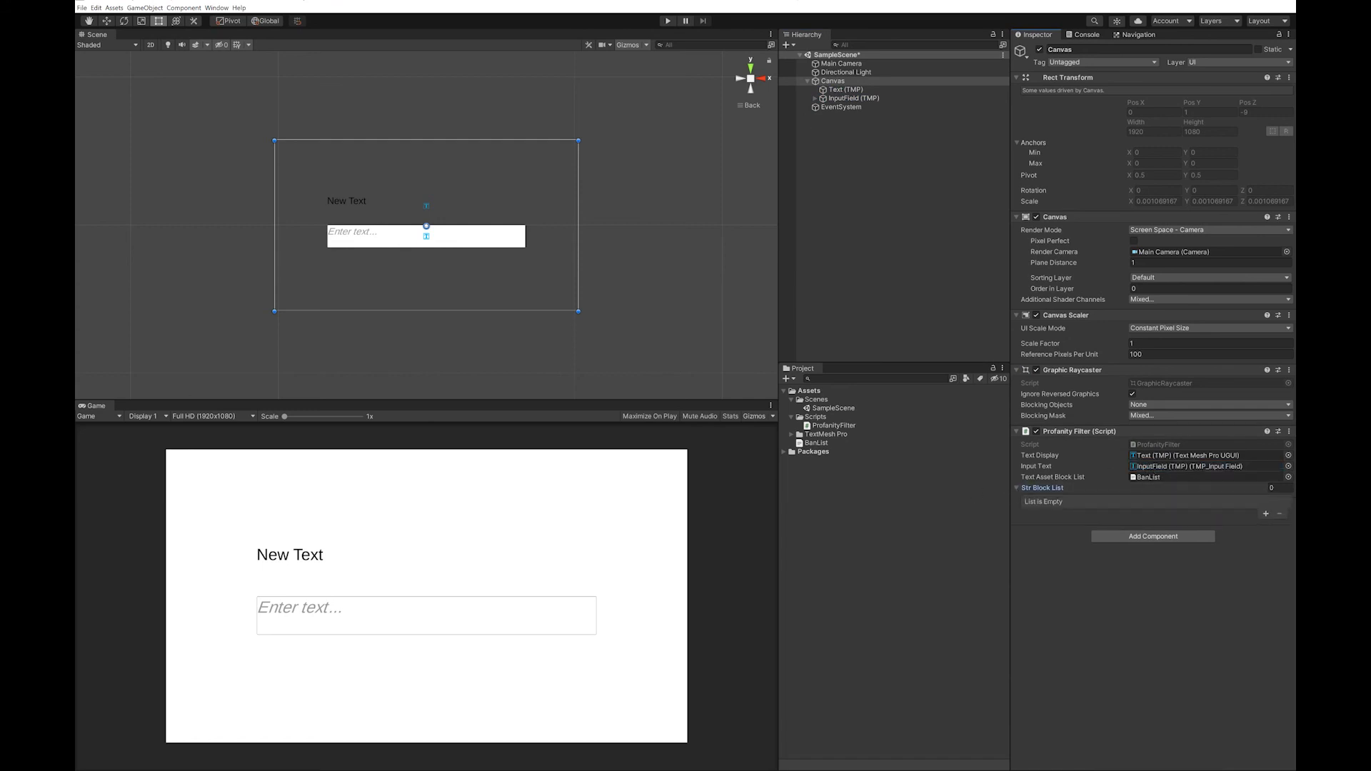
{"action": "left_click", "coordinate": [669, 20]}
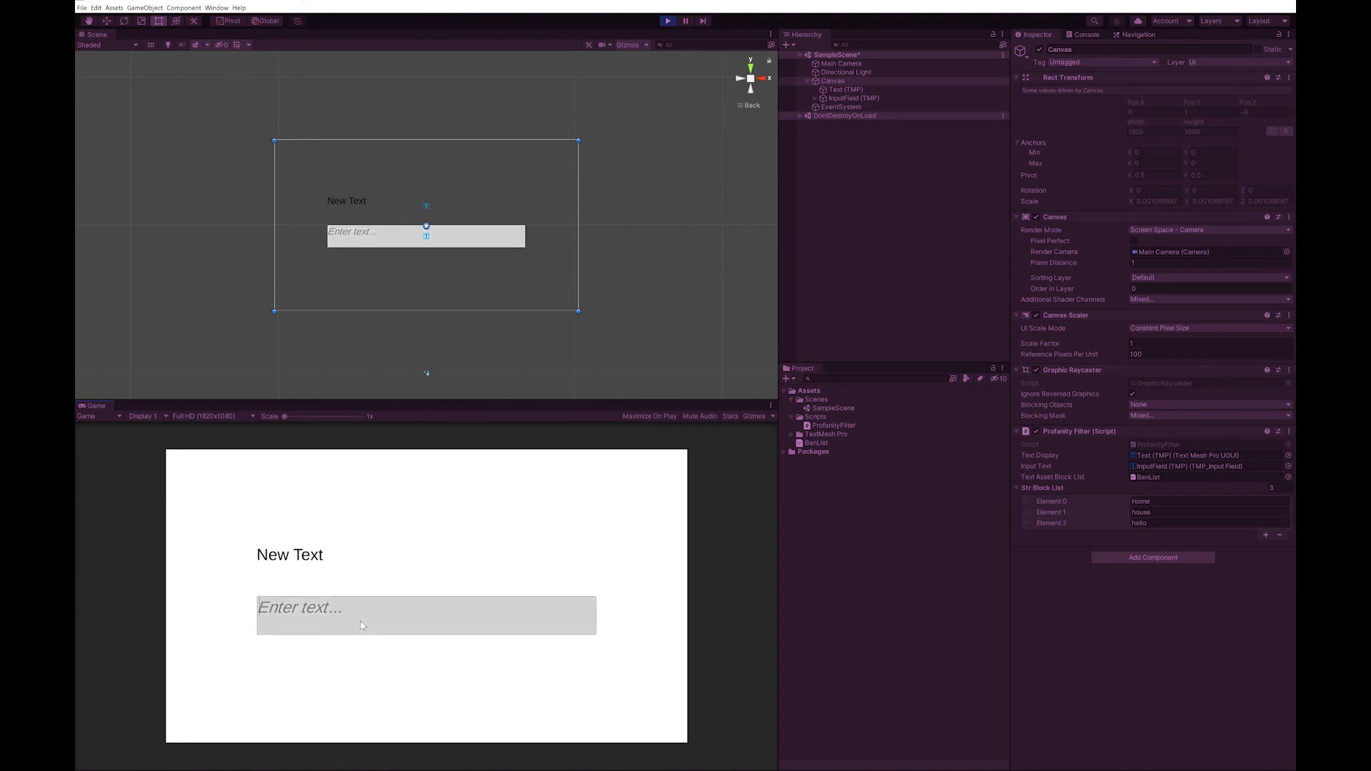
{"action": "type", "text": "W"}
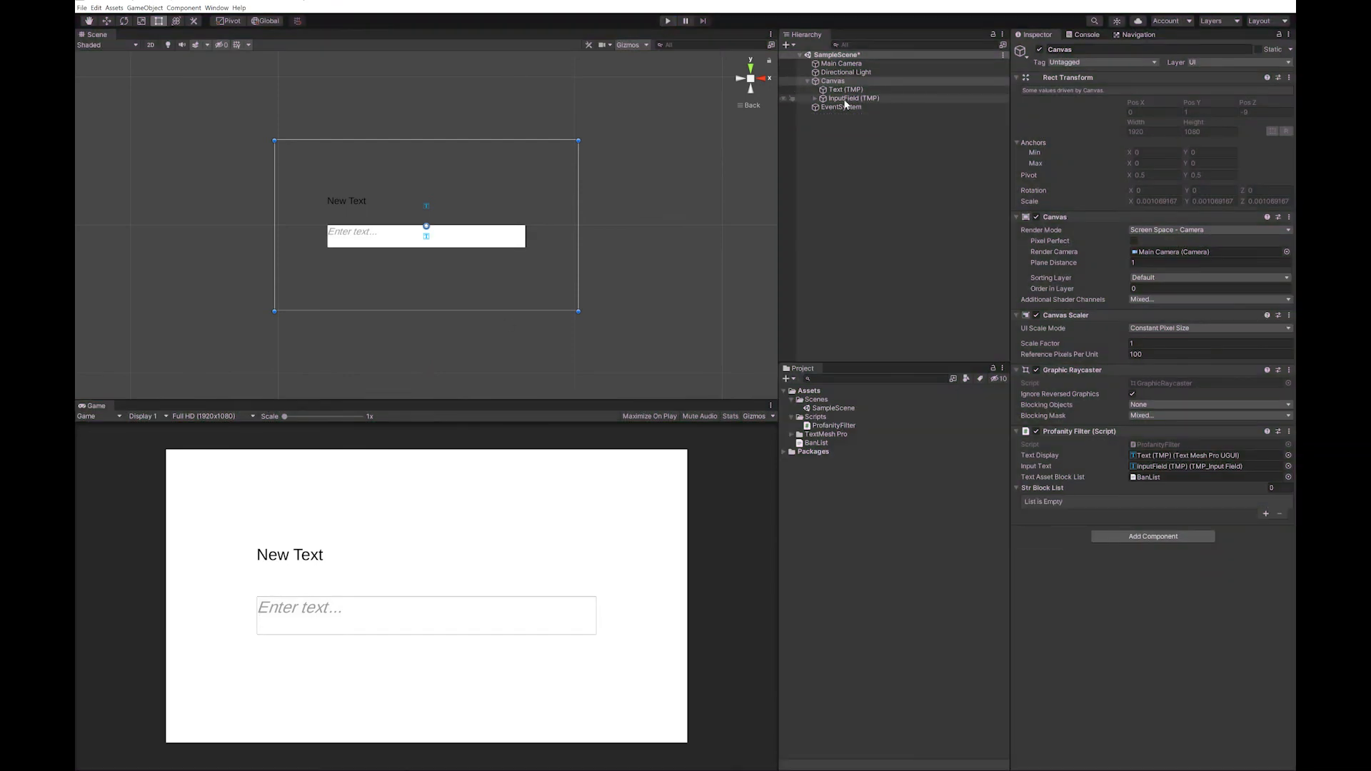
Add an On End Edit response on InputField (TMP) calling Canvas's ProfanityFilter.CheckInput
{"action": "left_click", "coordinate": [853, 97]}
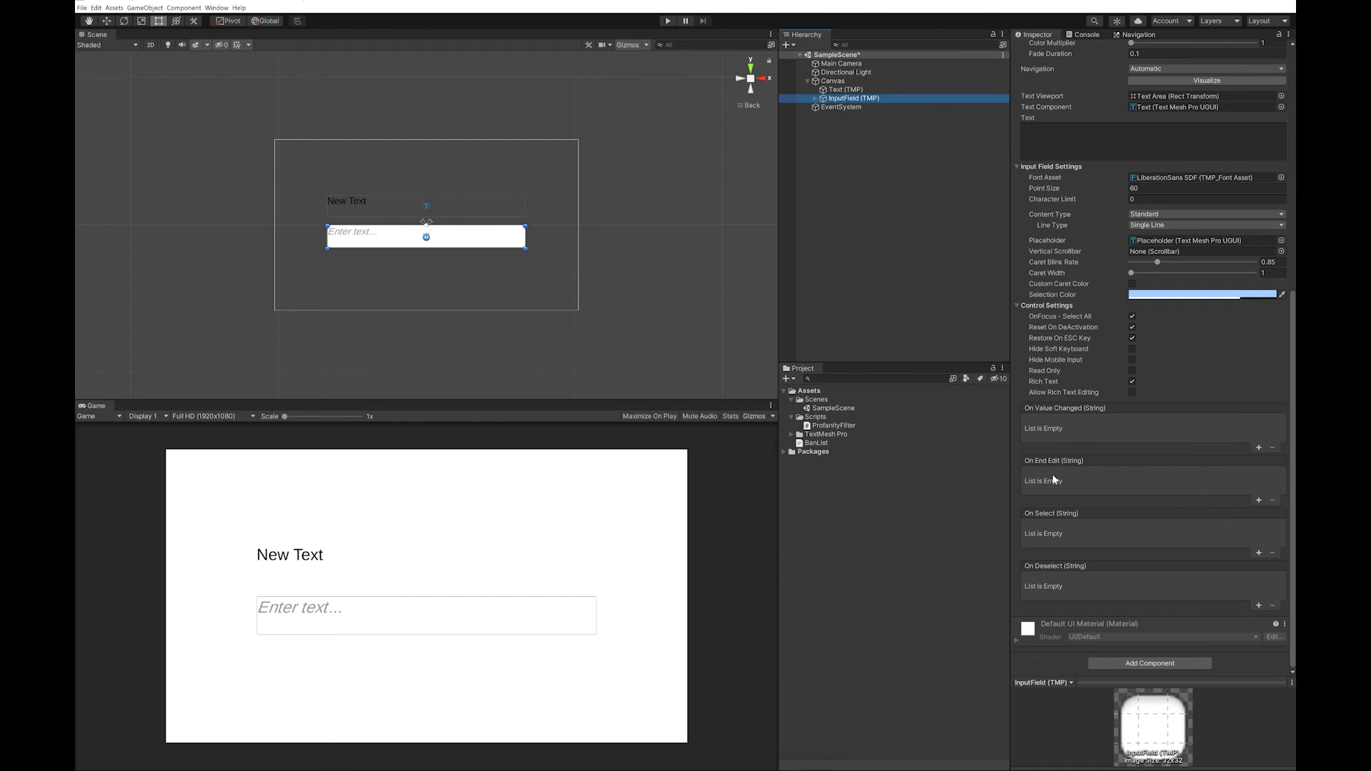
{"action": "left_click", "coordinate": [1258, 499]}
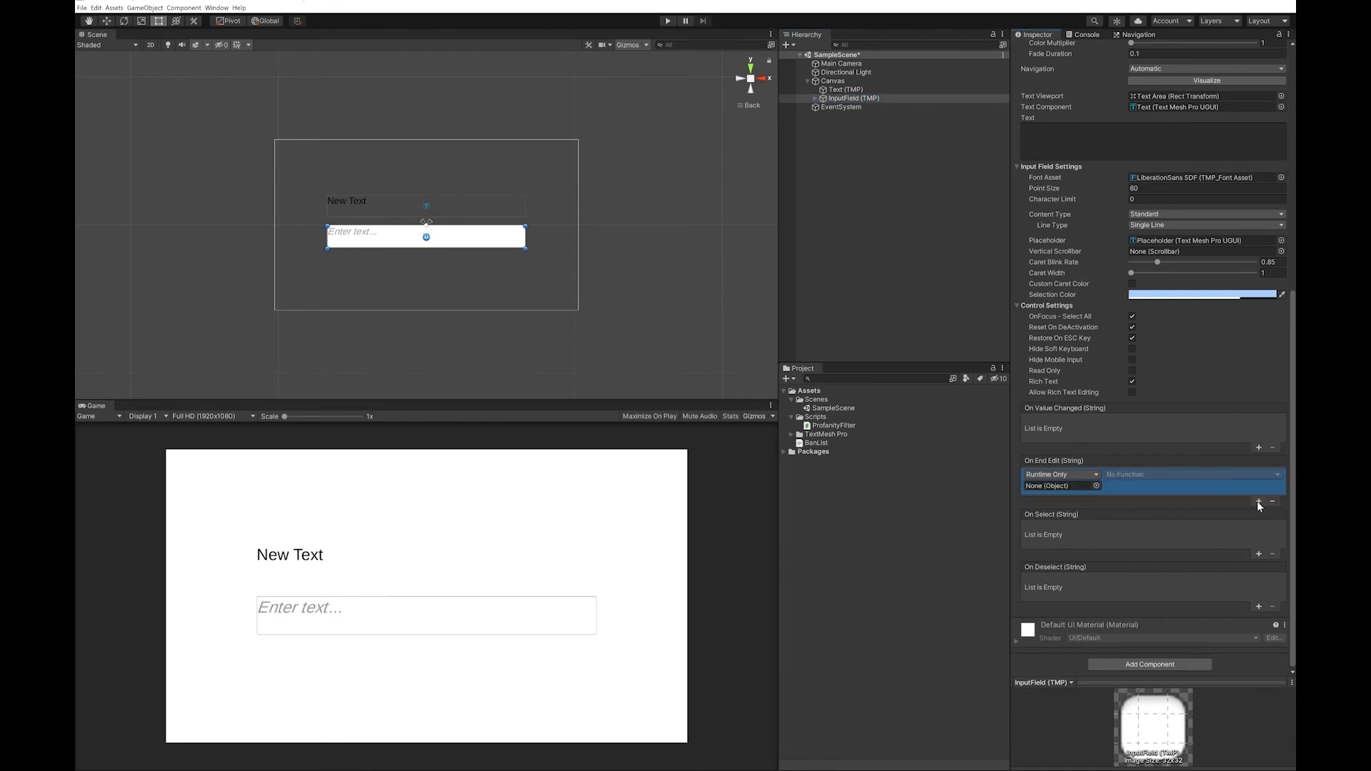
{"action": "left_click", "coordinate": [824, 81]}
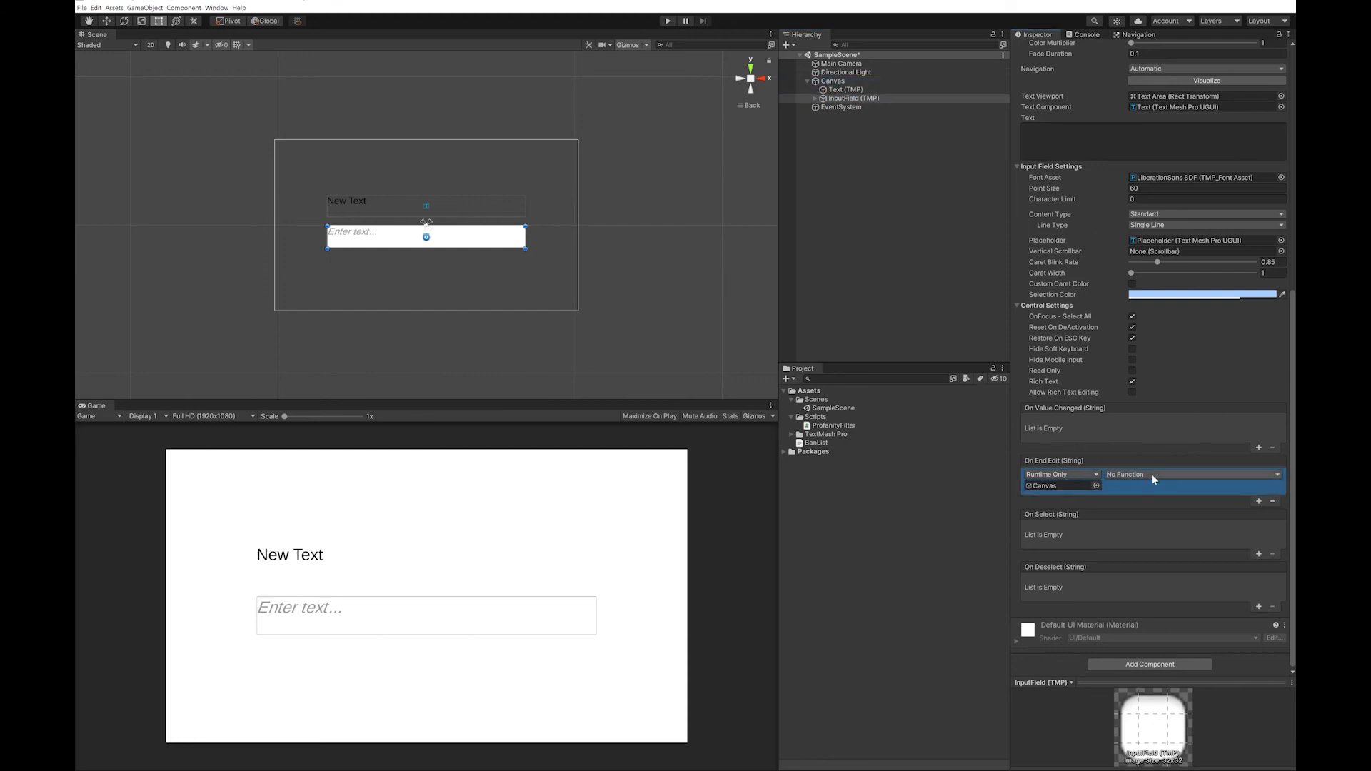
{"action": "left_click", "coordinate": [1193, 474]}
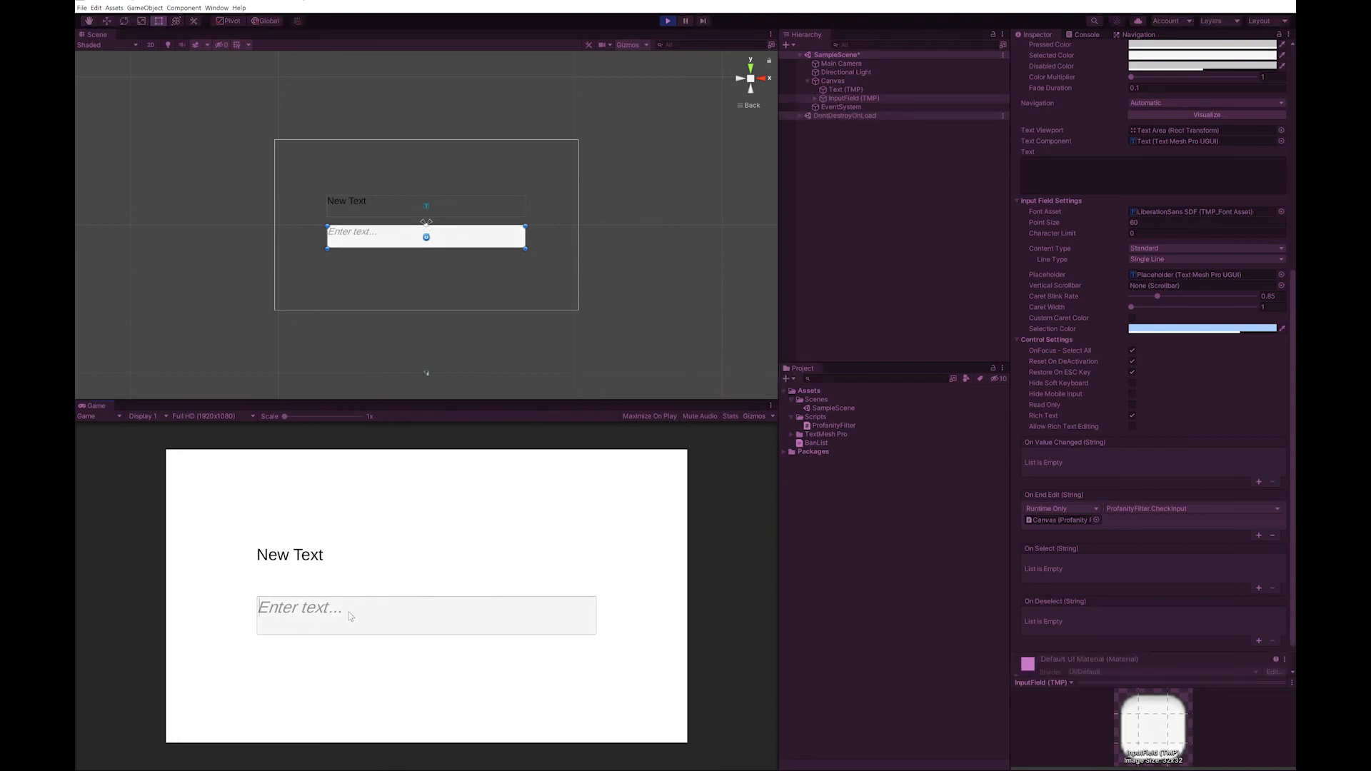
Enter test sentences with 'house' and 'HeLLo', checking the label shows them as ****
{"action": "type", "text": "The"}
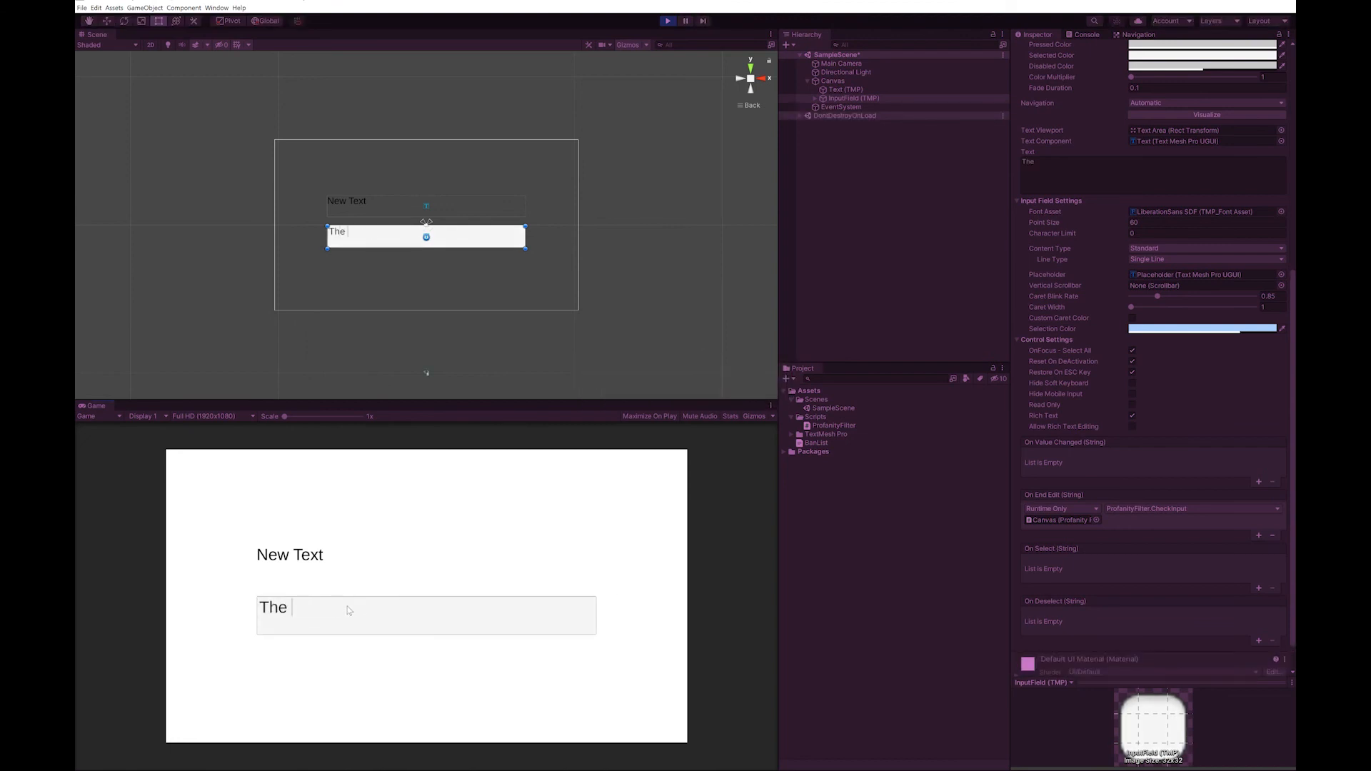
{"action": "type", "text": "house is b"}
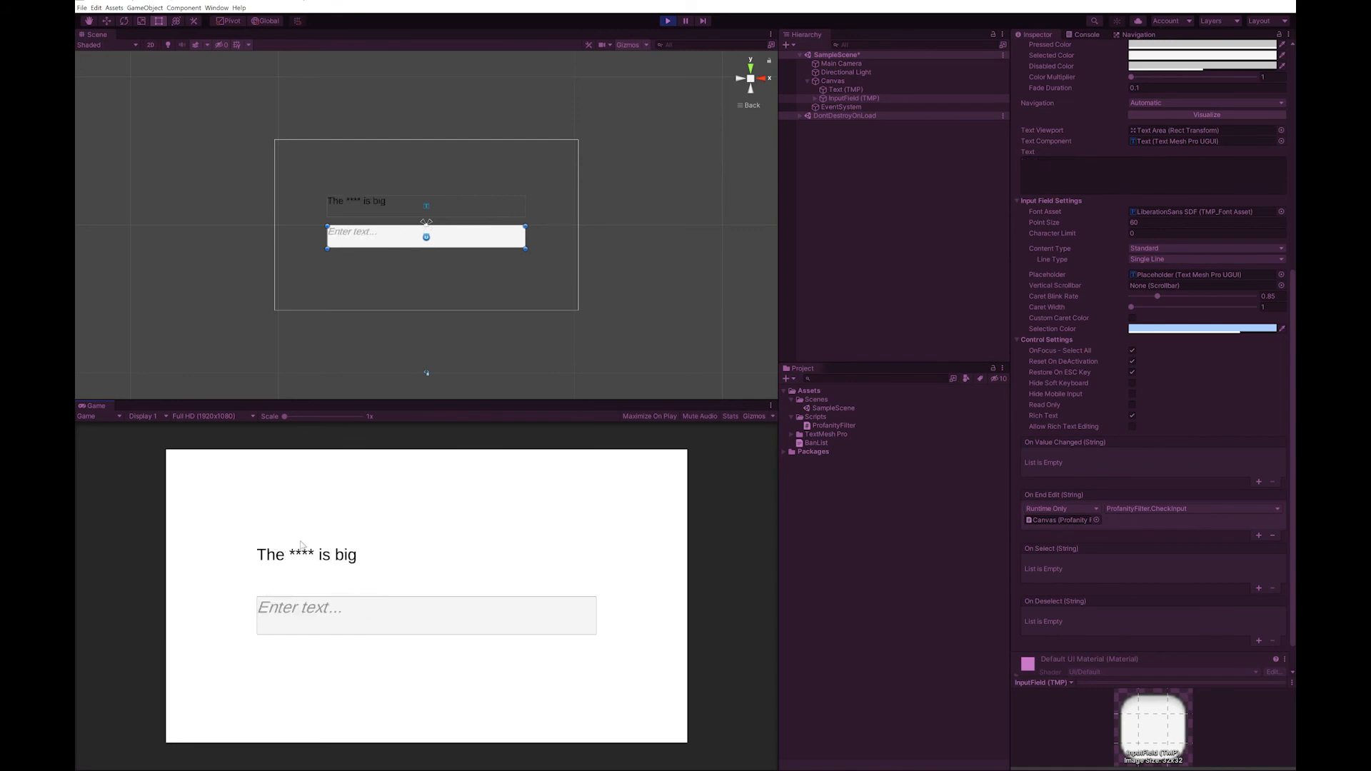
{"action": "type", "text": "HeLLo"}
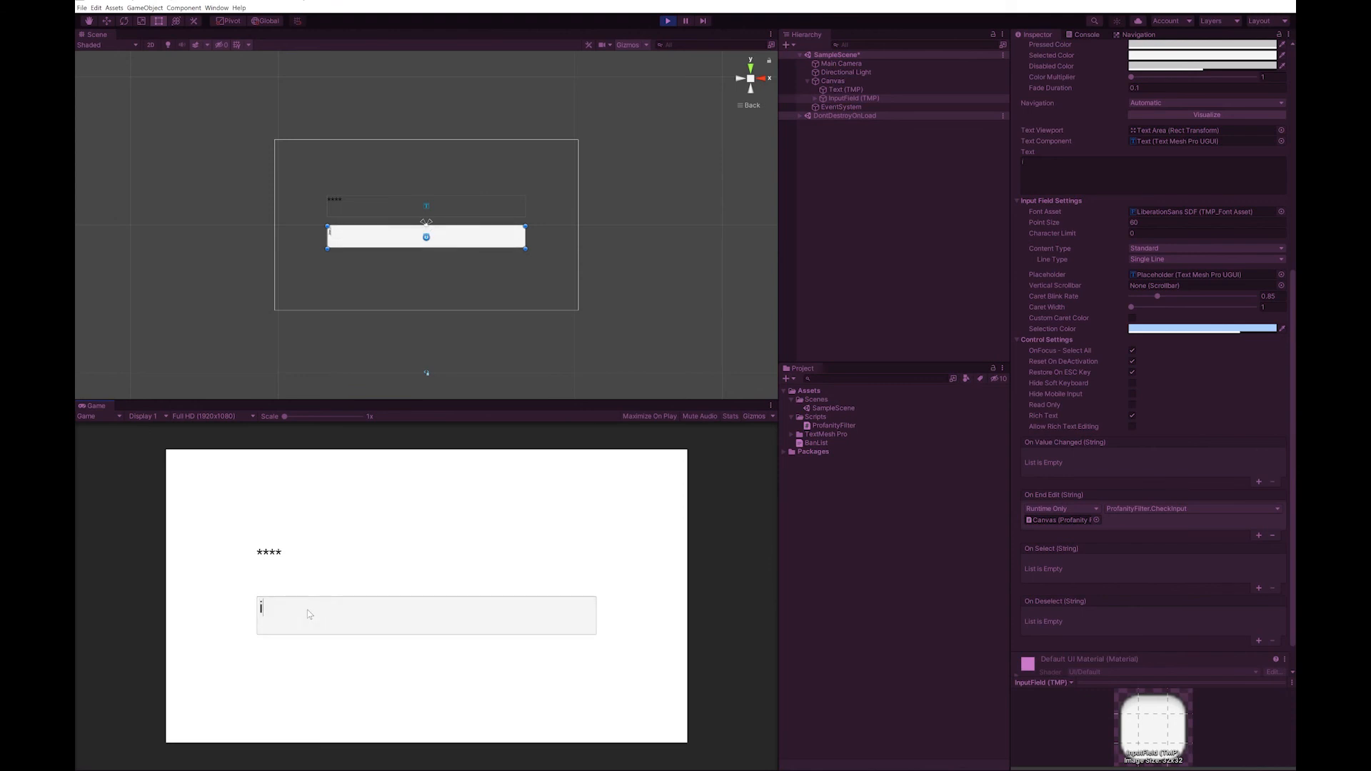
{"action": "type", "text": "i lived in a hous"}
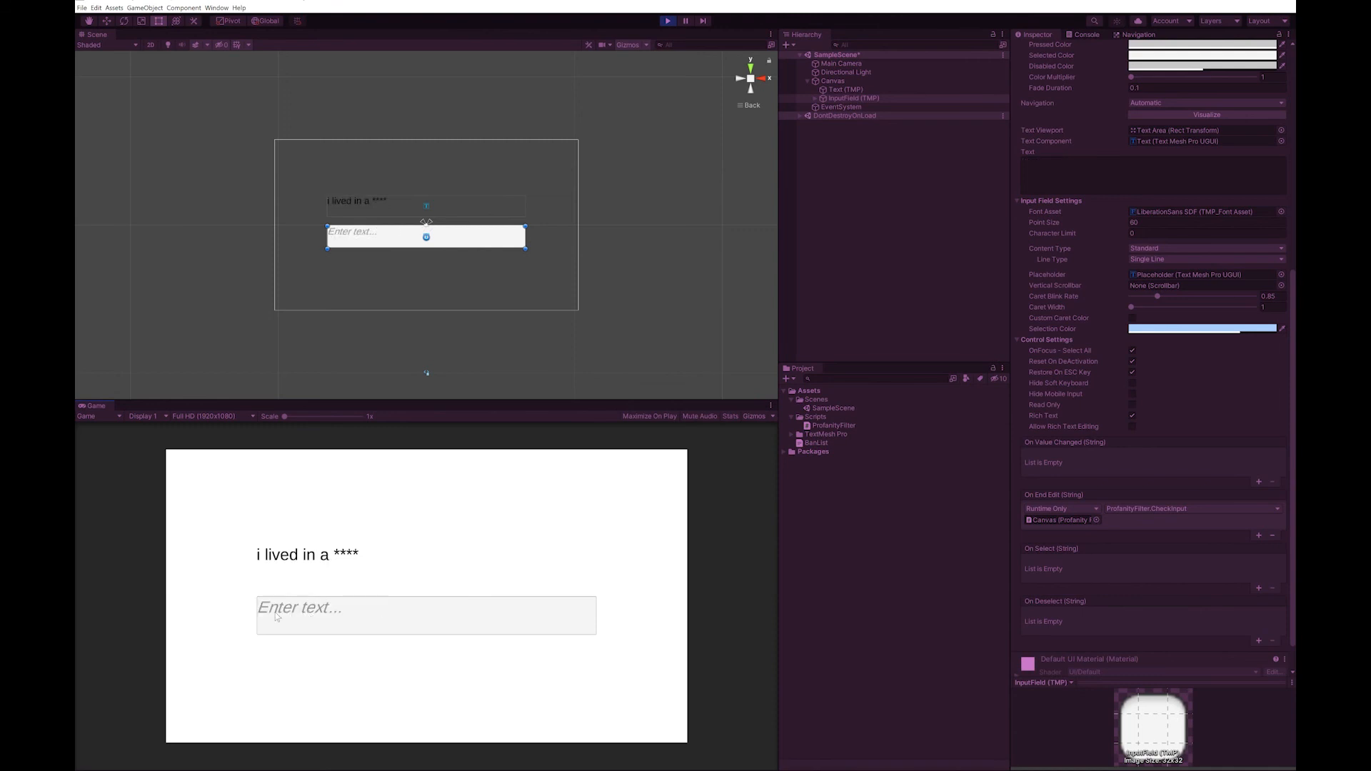
{"action": "mouse_move", "coordinate": [305, 605]}
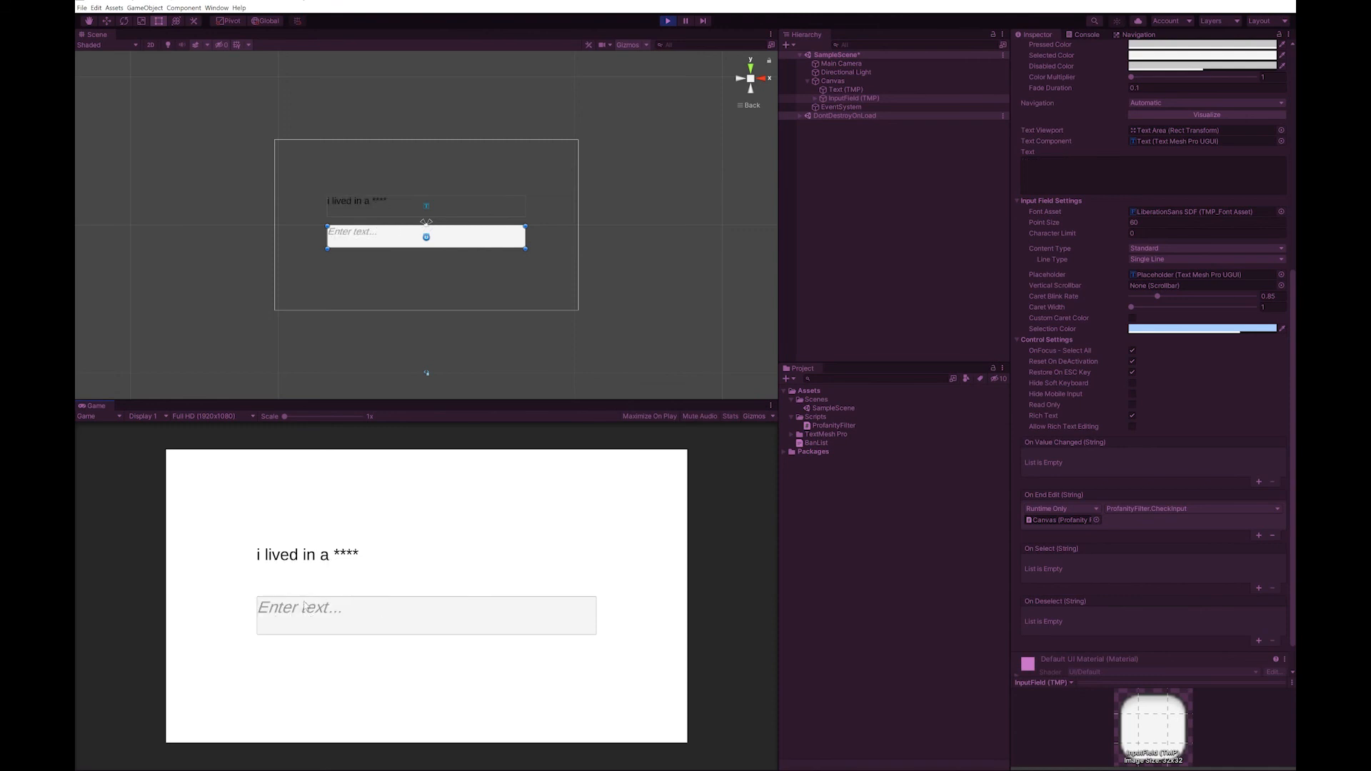